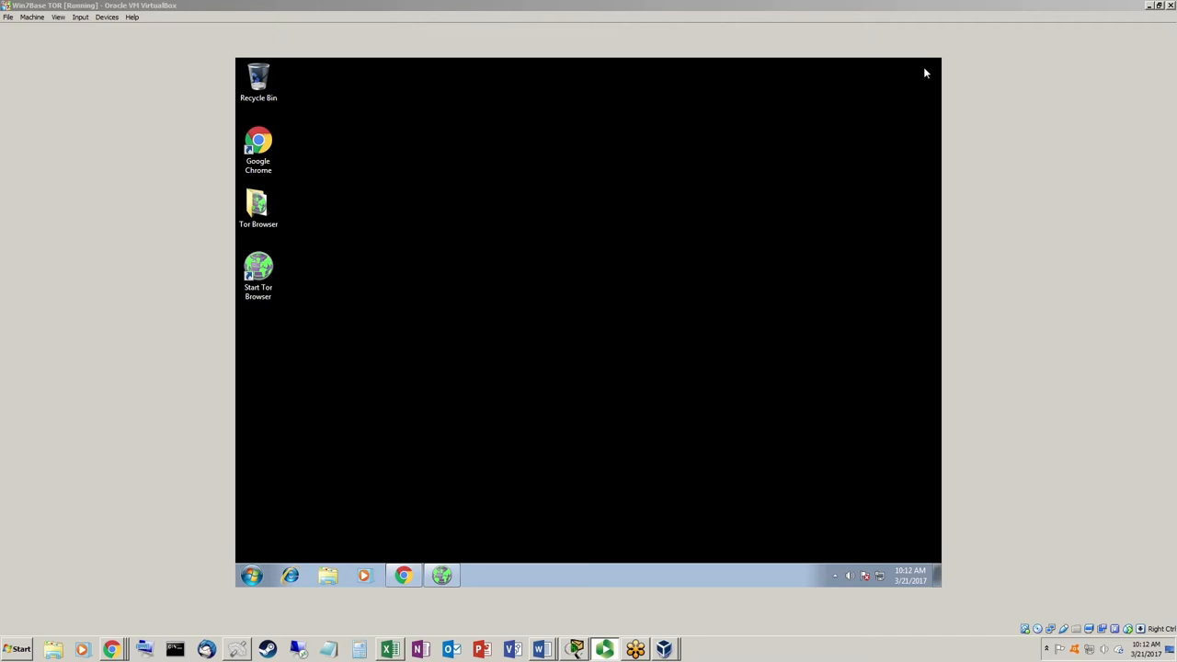
{"action": "mouse_move", "coordinate": [236, 297]}
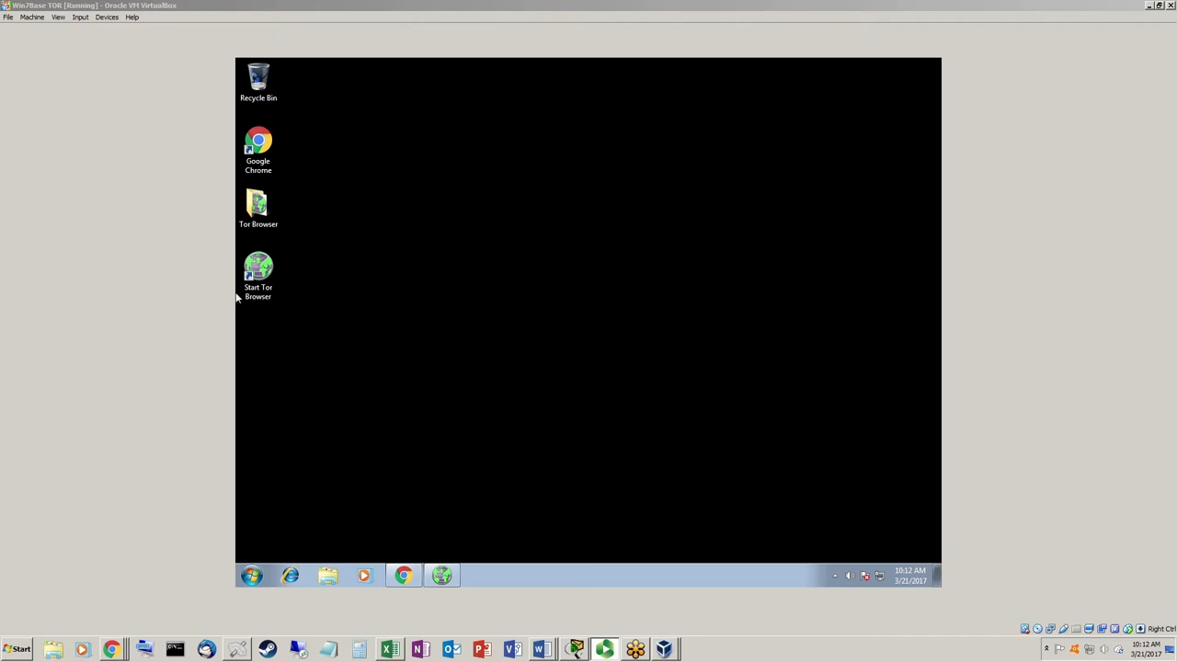
{"action": "mouse_move", "coordinate": [308, 270]}
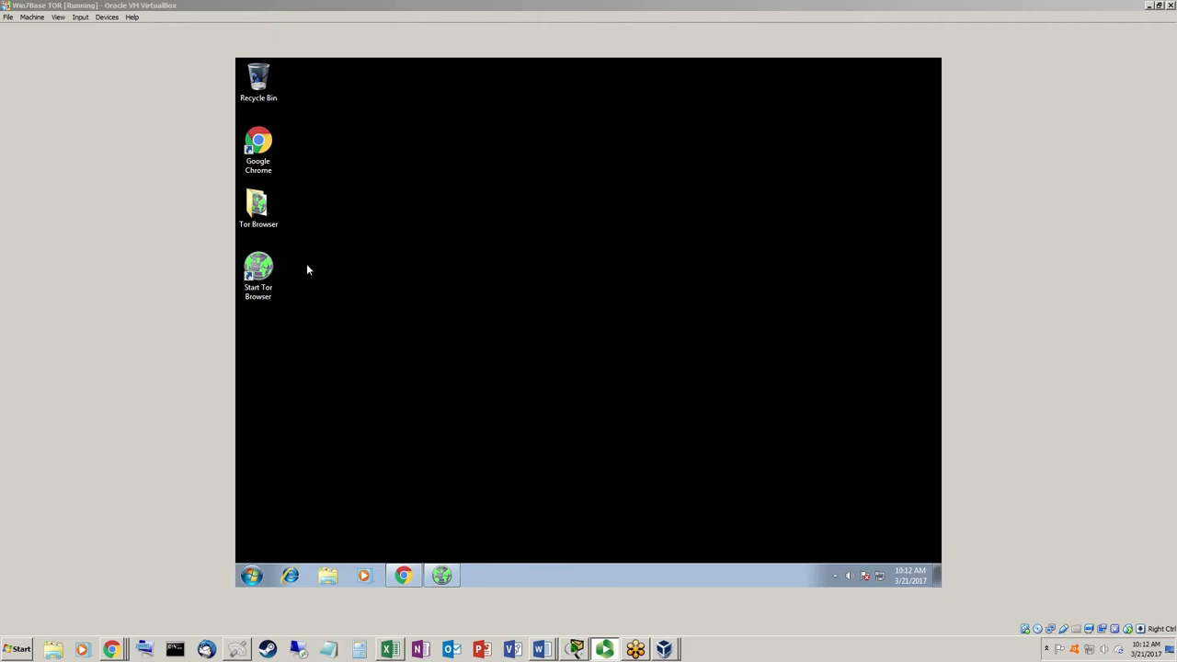
{"action": "mouse_move", "coordinate": [344, 234]}
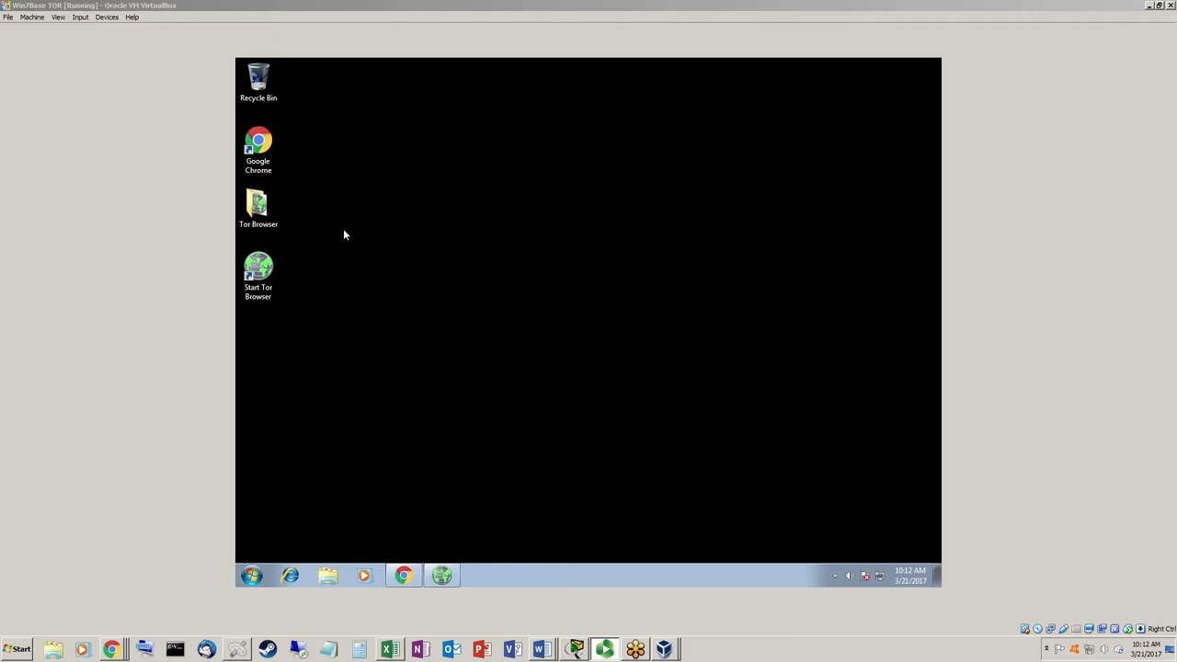
{"action": "mouse_move", "coordinate": [365, 250]}
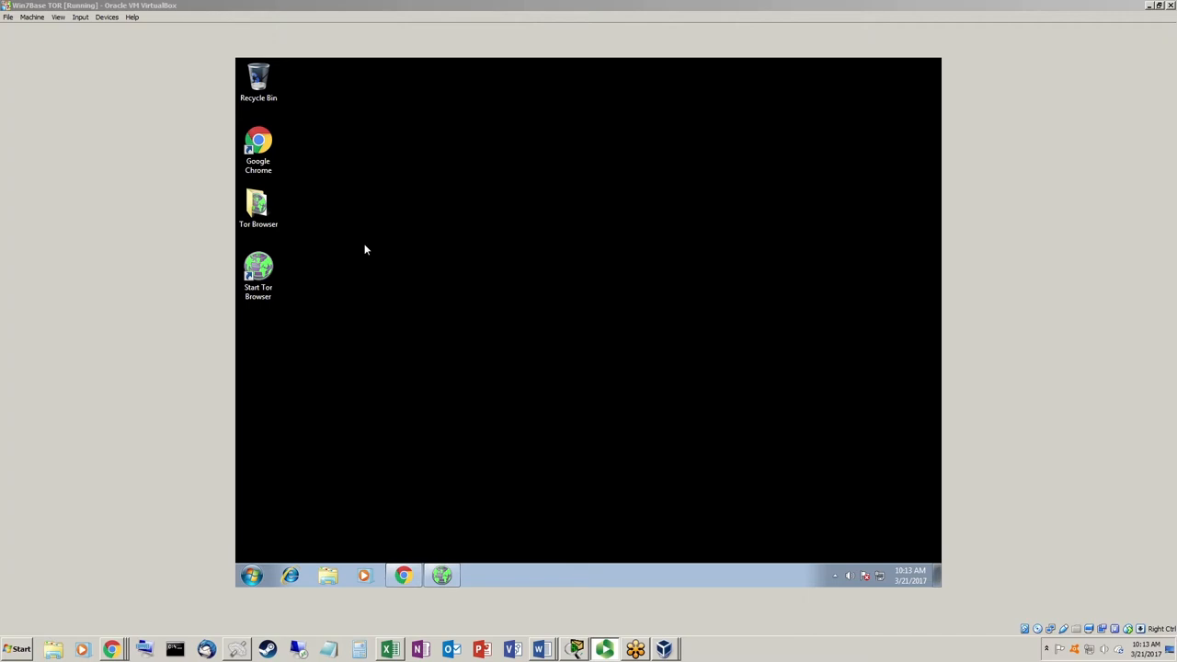
{"action": "mouse_move", "coordinate": [267, 322]}
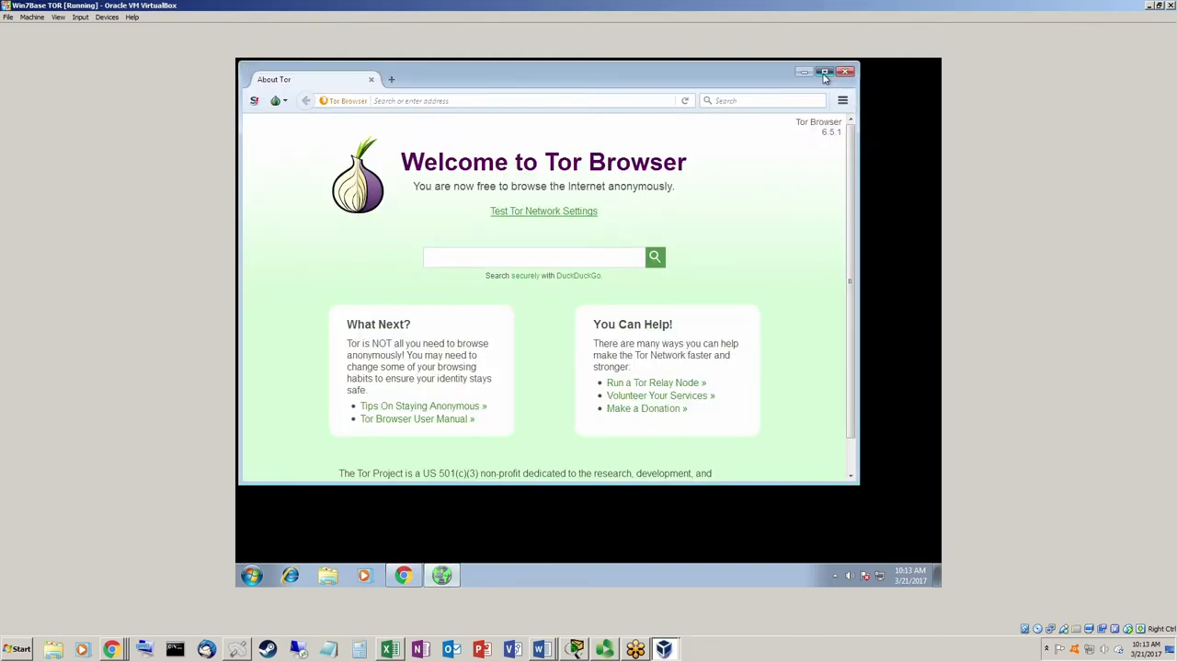
Step: Maximize the Tor Browser window and dismiss the yellow maximized-window tracking warning
{"action": "left_click", "coordinate": [824, 71]}
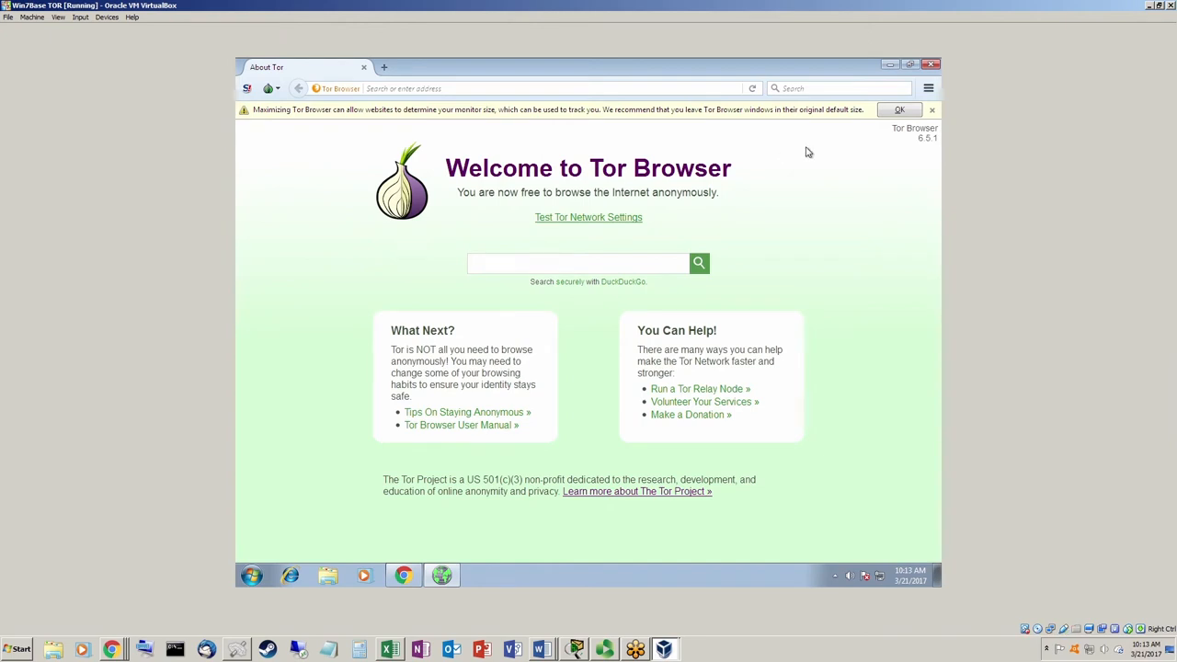
{"action": "mouse_move", "coordinate": [793, 161]}
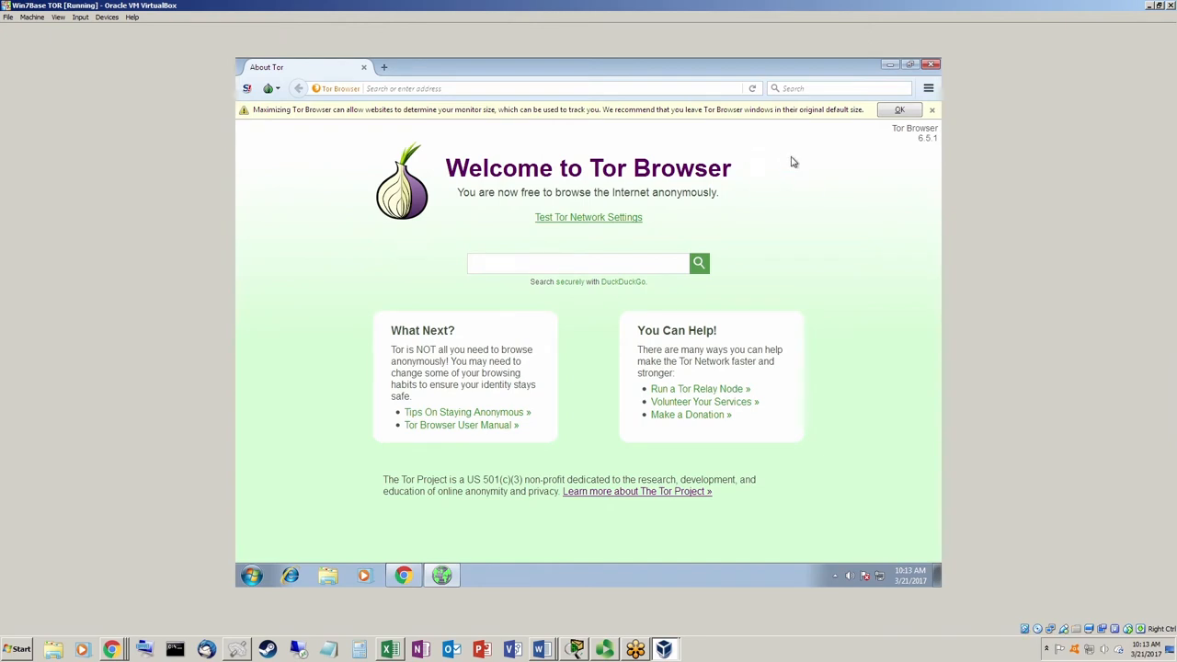
{"action": "mouse_move", "coordinate": [463, 256]}
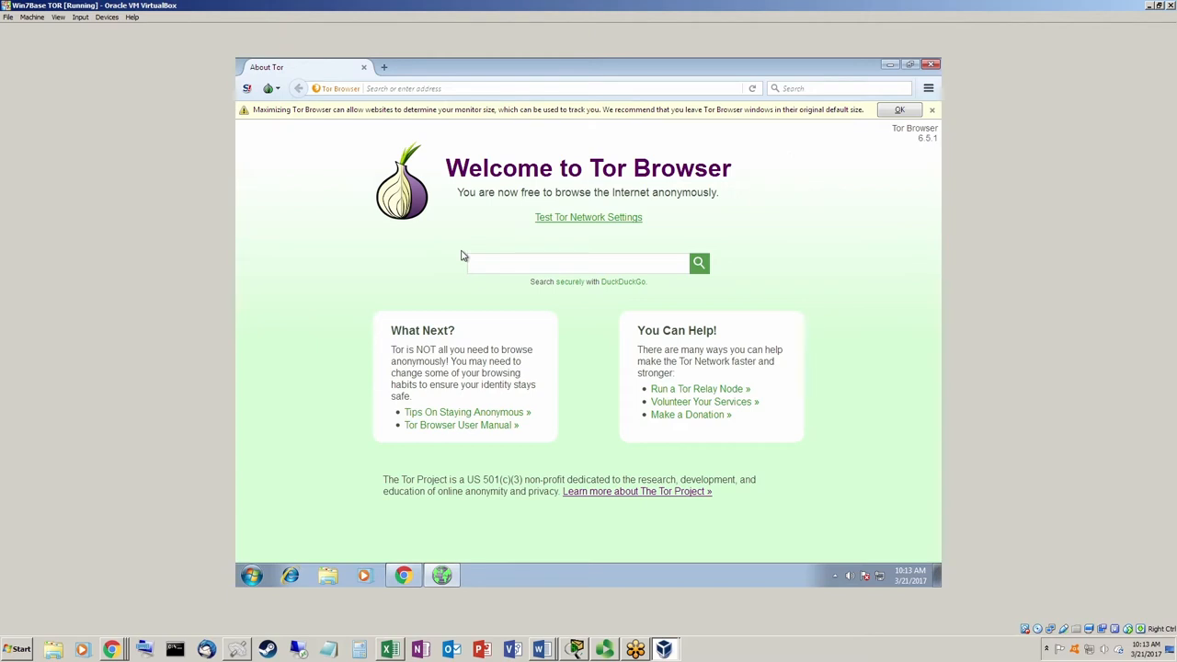
{"action": "mouse_move", "coordinate": [450, 220]}
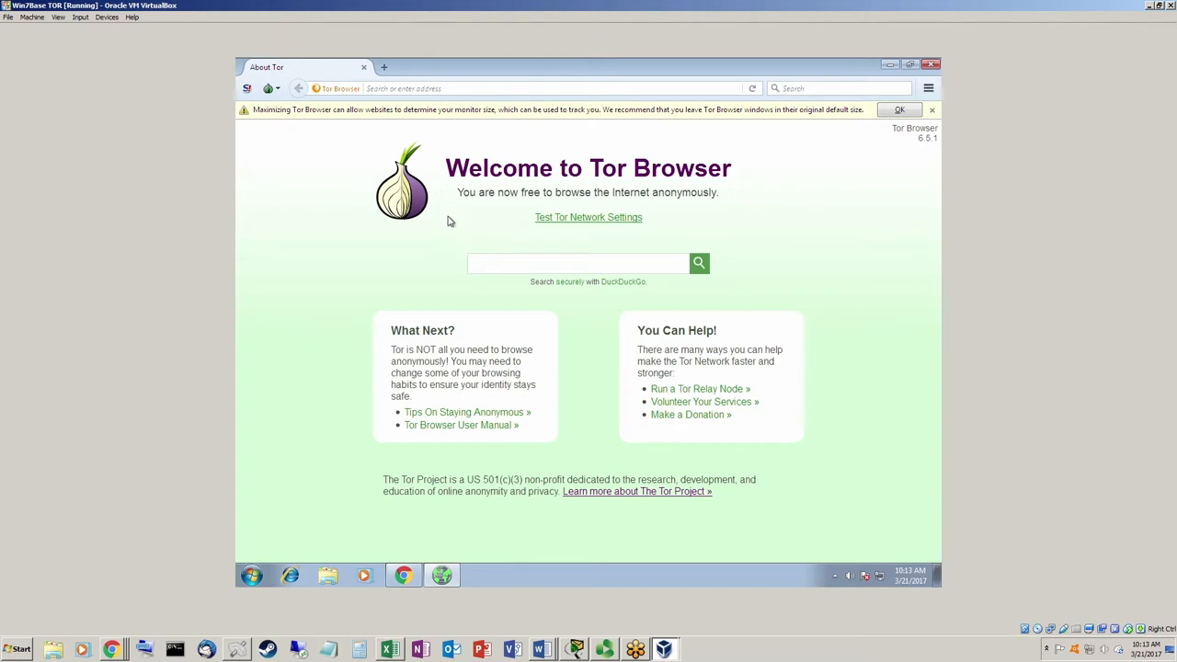
{"action": "mouse_move", "coordinate": [444, 213]}
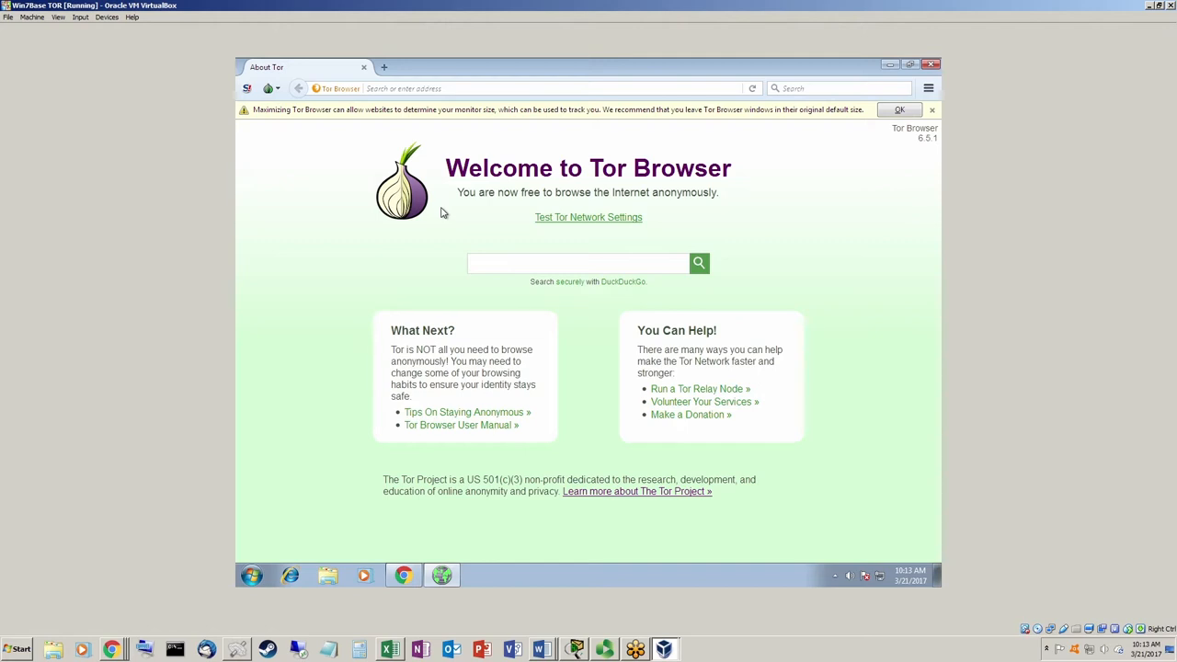
{"action": "mouse_move", "coordinate": [557, 130]}
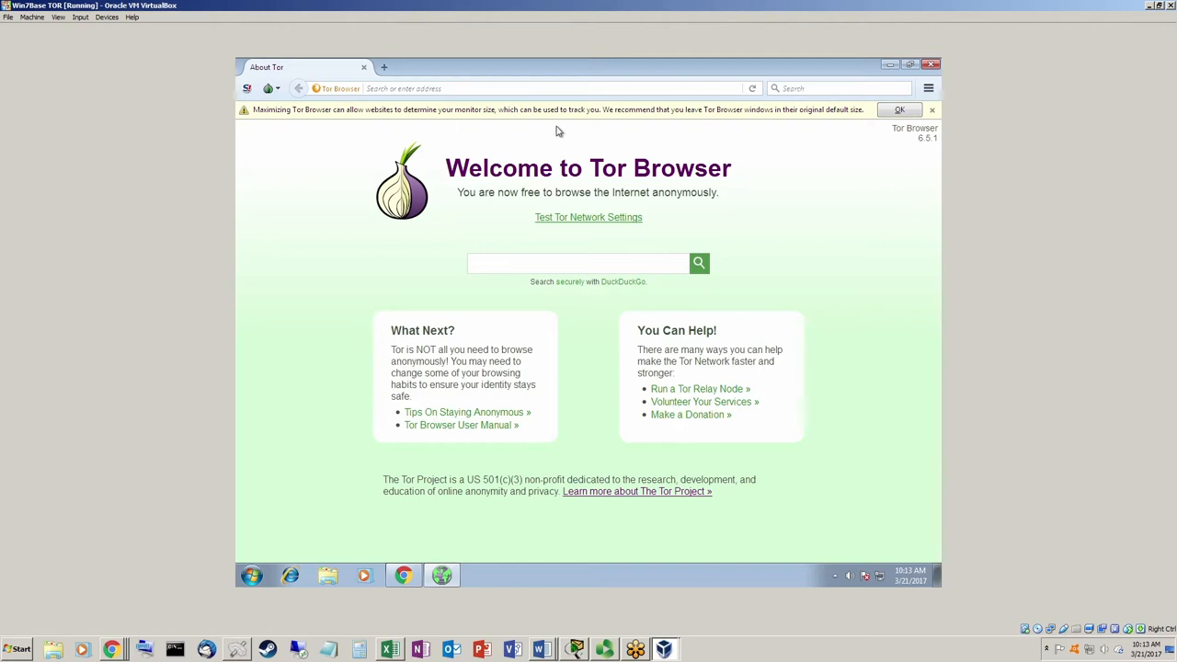
{"action": "mouse_move", "coordinate": [543, 129]}
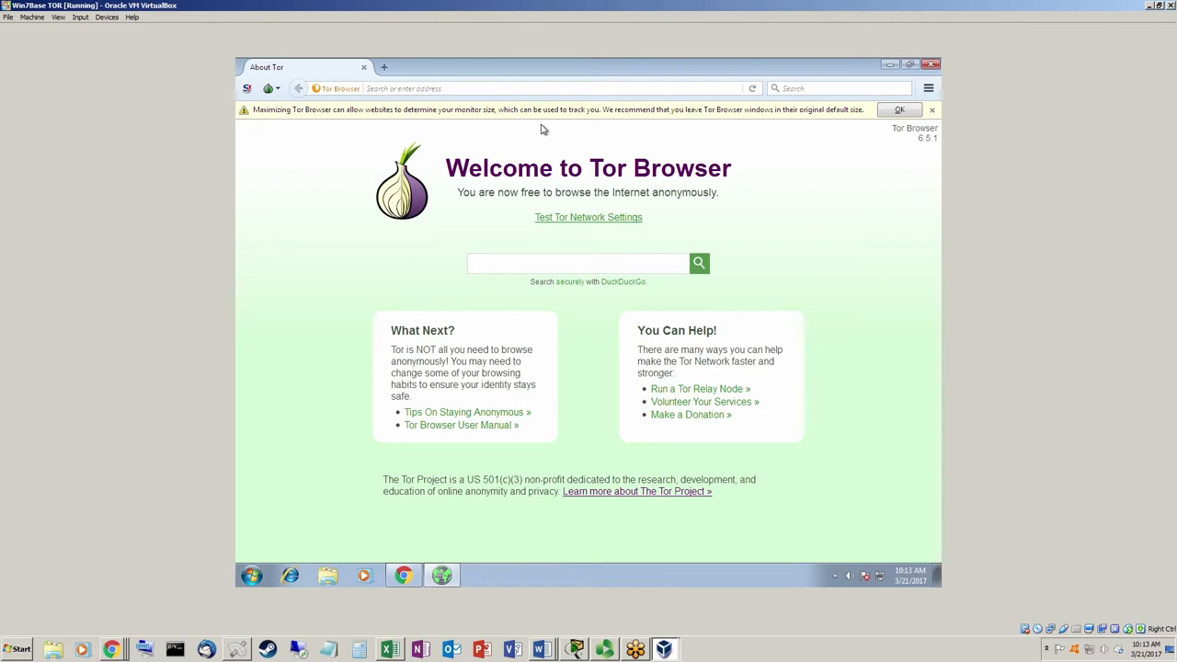
{"action": "mouse_move", "coordinate": [712, 142]}
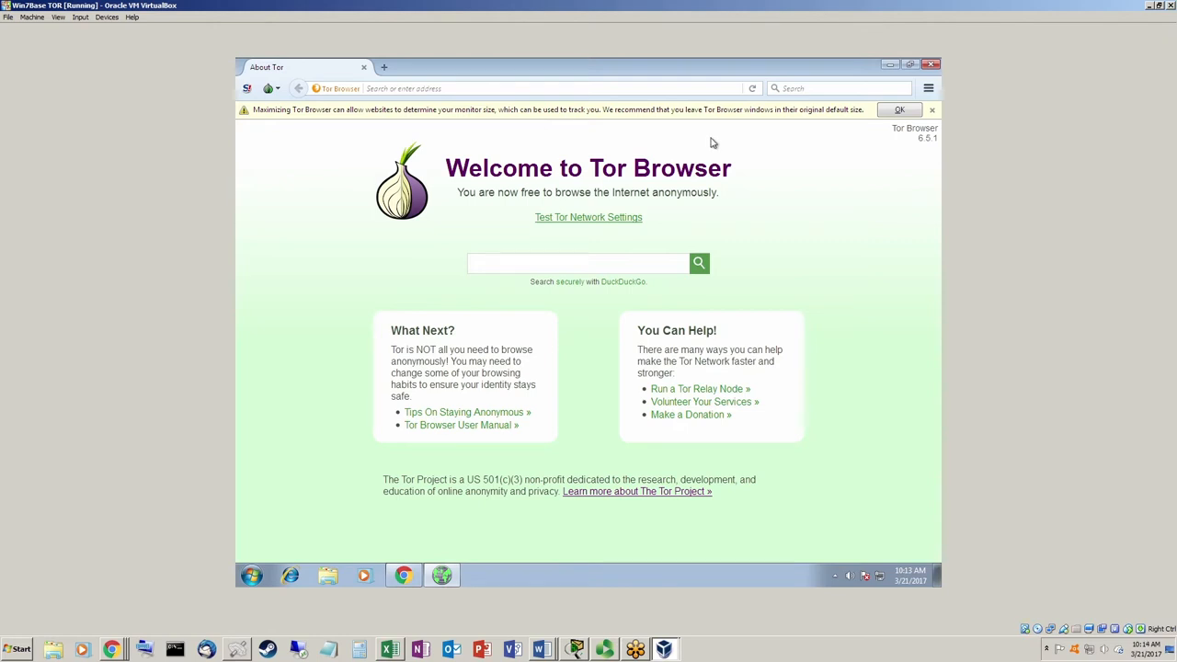
{"action": "mouse_move", "coordinate": [785, 132]}
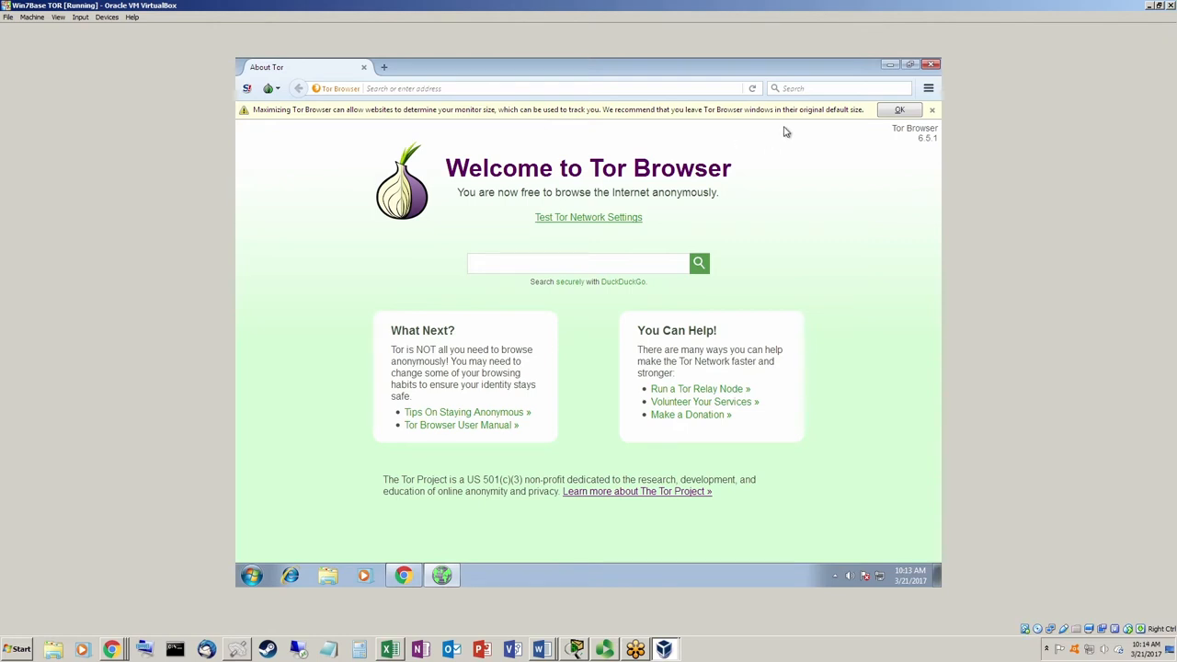
{"action": "mouse_move", "coordinate": [822, 131]}
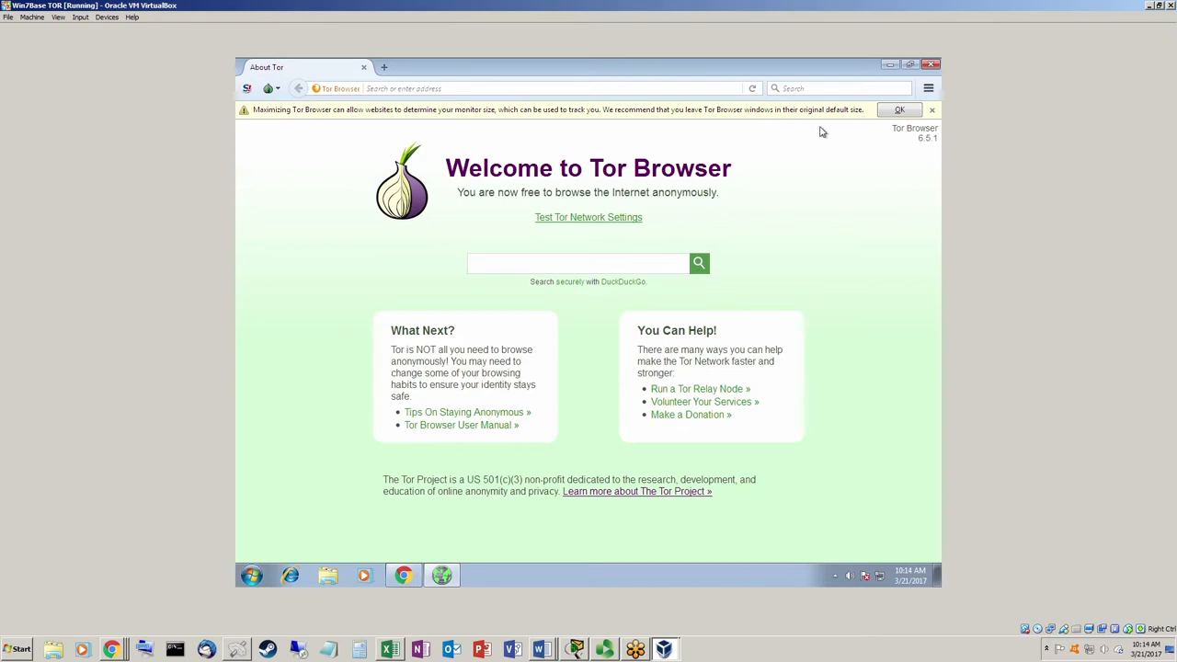
{"action": "mouse_move", "coordinate": [900, 110]}
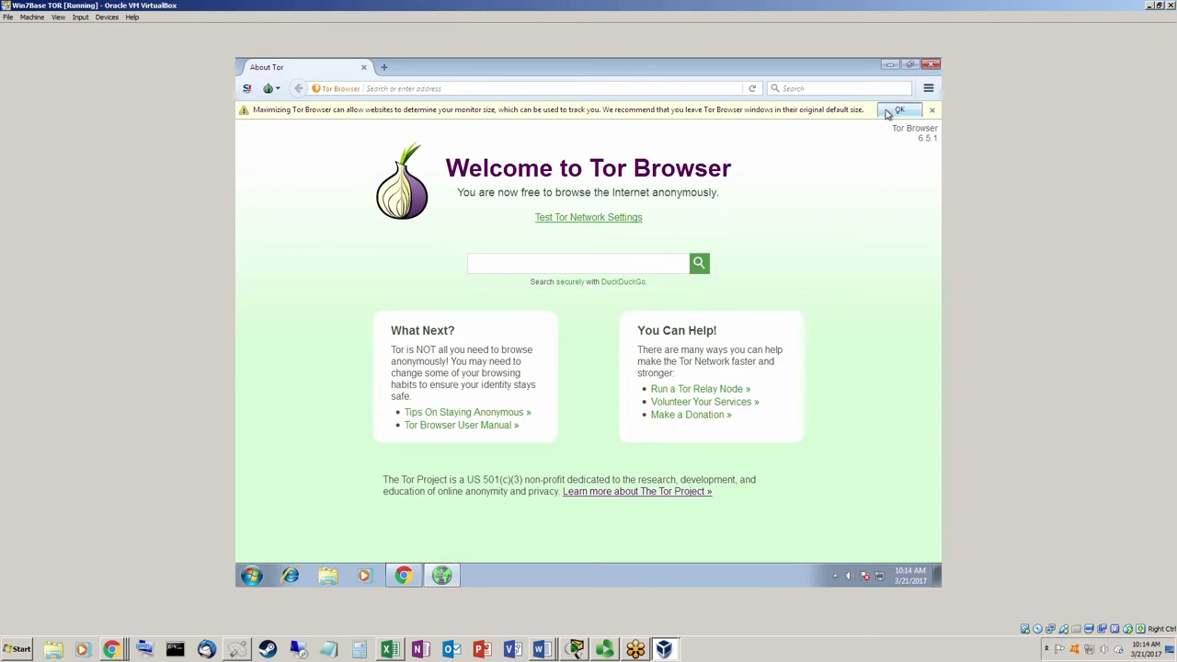
{"action": "left_click", "coordinate": [899, 109]}
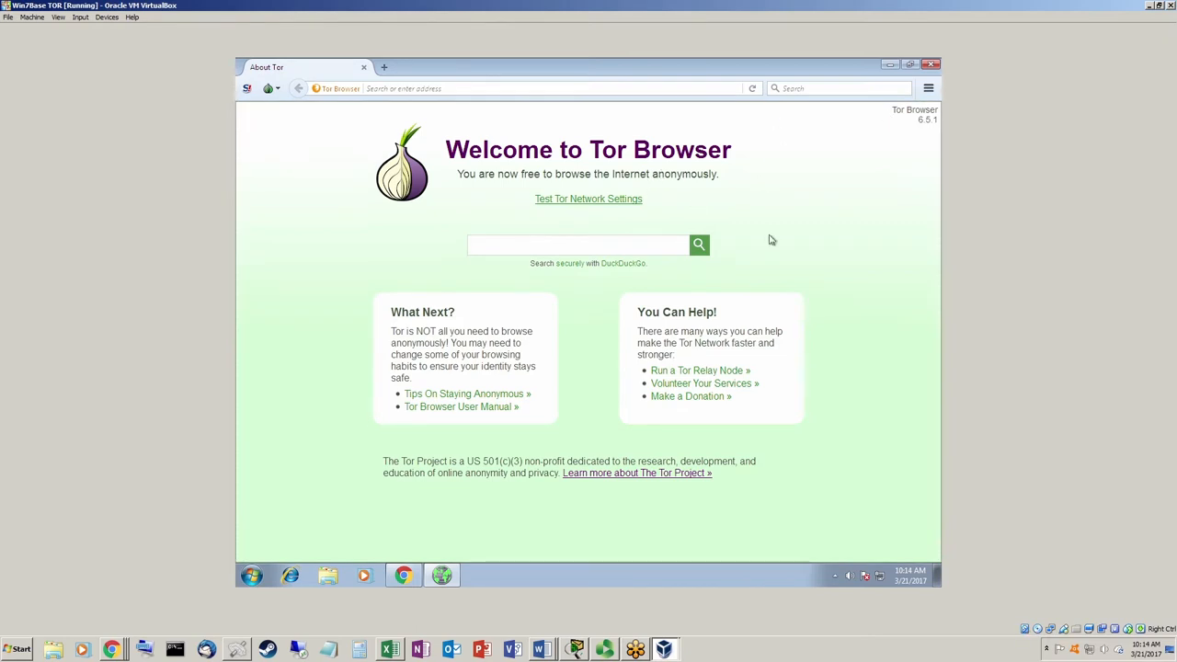
{"action": "mouse_move", "coordinate": [889, 103]}
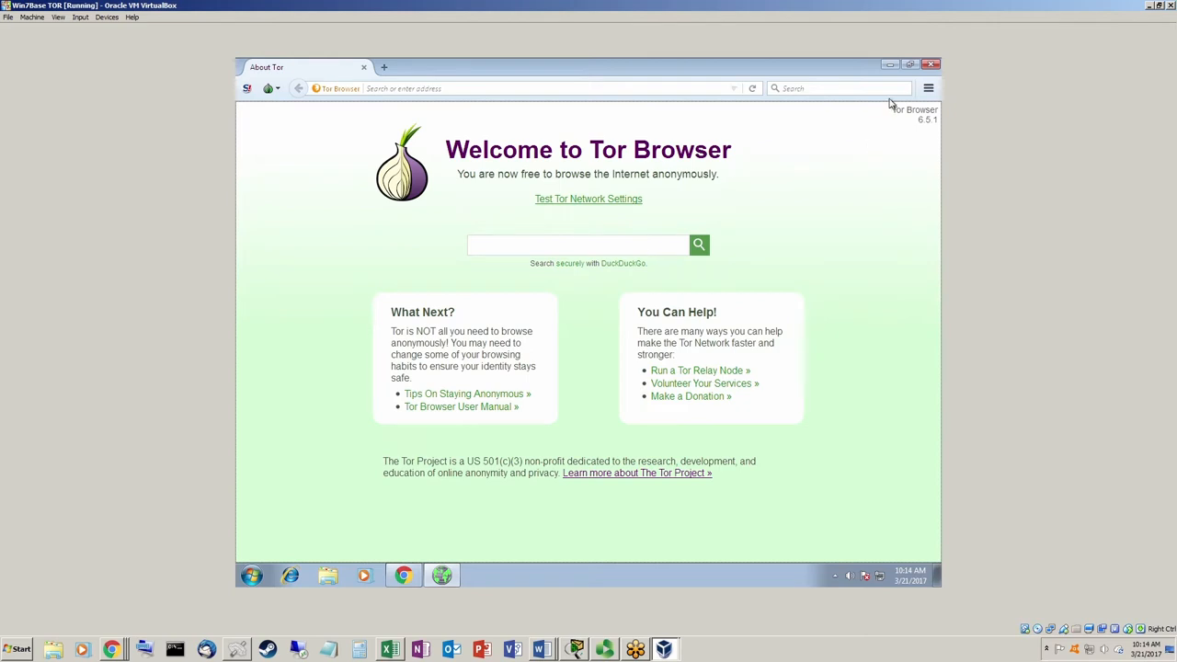
{"action": "mouse_move", "coordinate": [824, 296]}
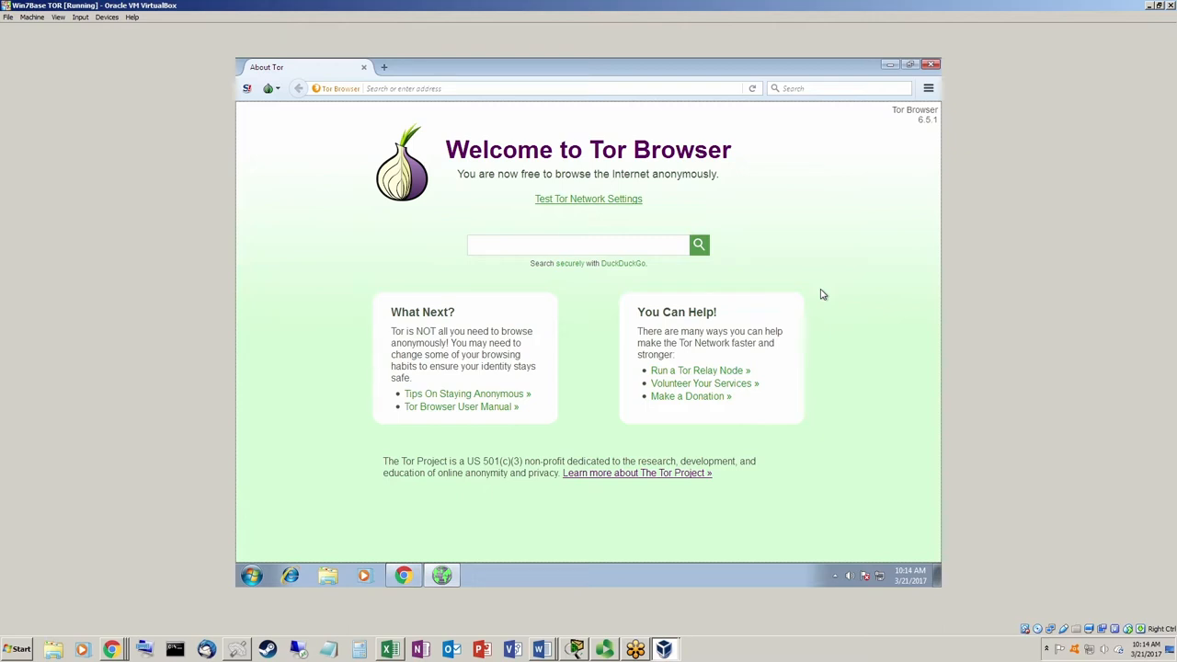
{"action": "mouse_move", "coordinate": [594, 228]}
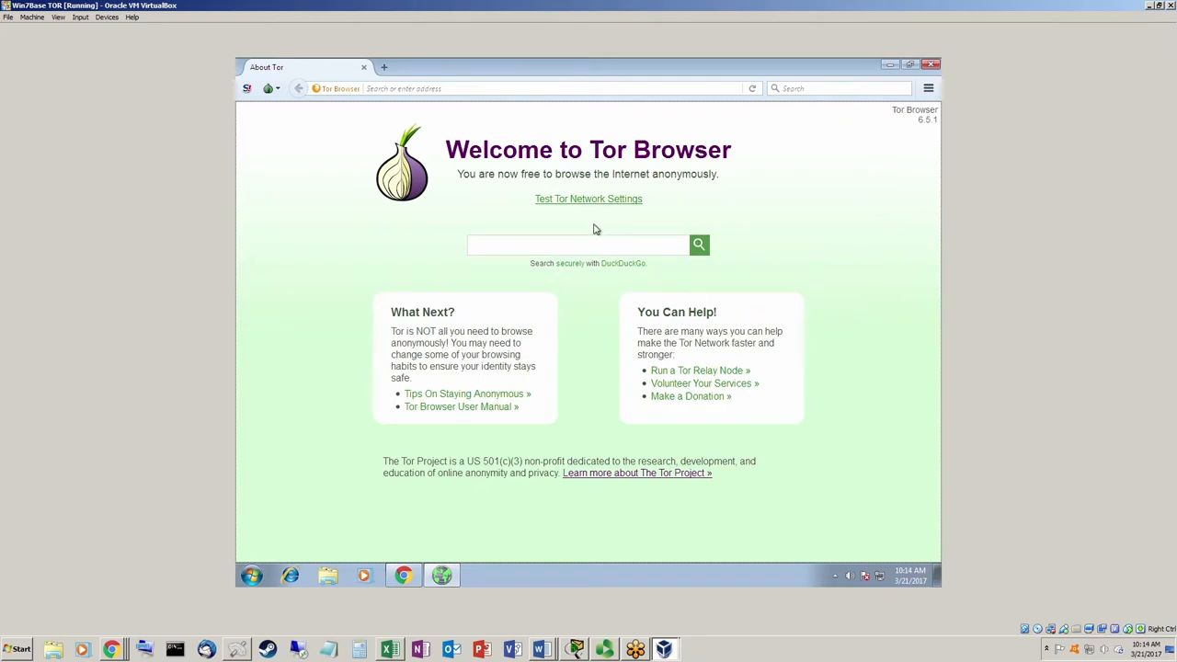
{"action": "mouse_move", "coordinate": [773, 263]}
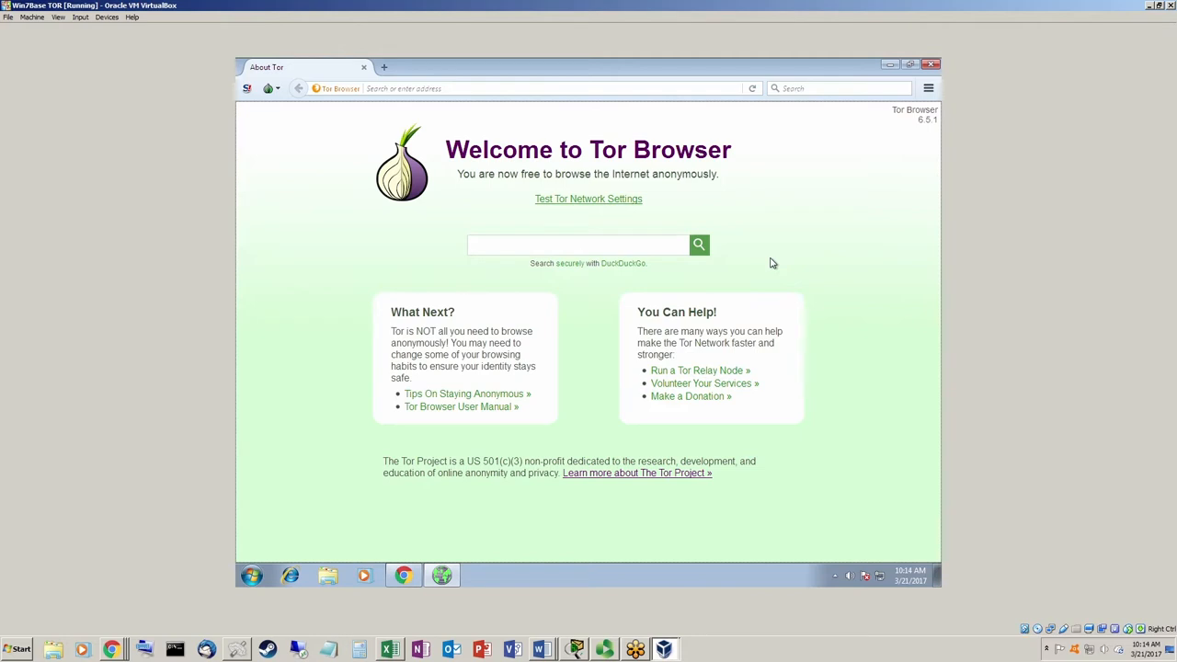
{"action": "mouse_move", "coordinate": [729, 335]}
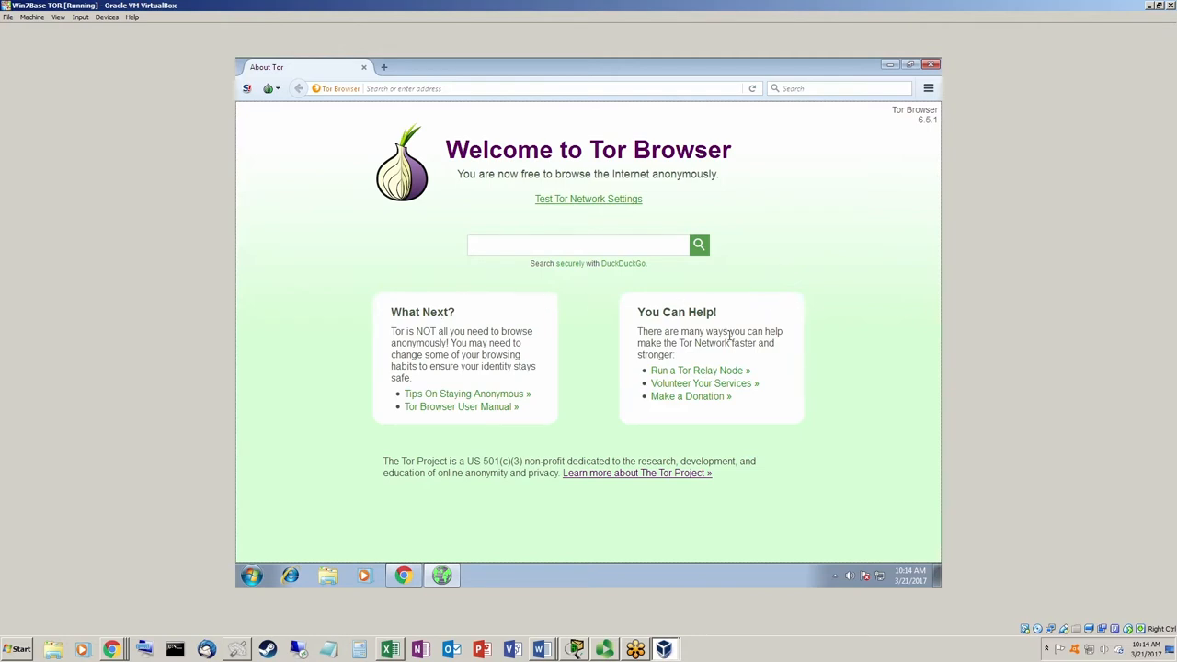
{"action": "mouse_move", "coordinate": [593, 345]}
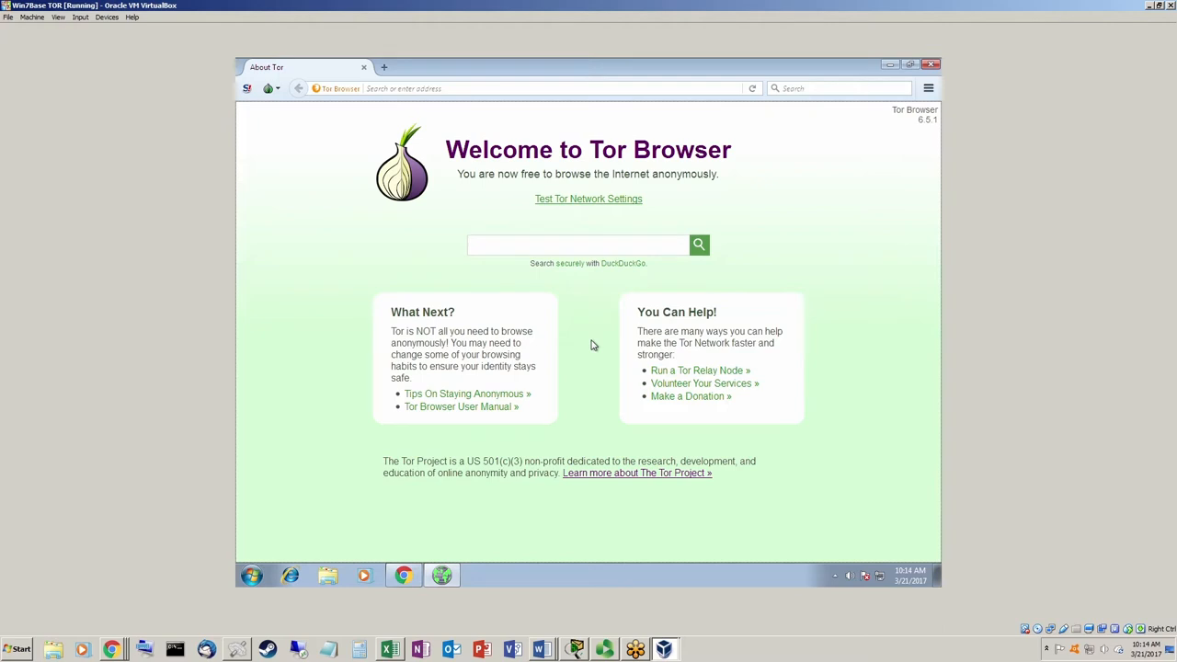
{"action": "mouse_move", "coordinate": [701, 347]}
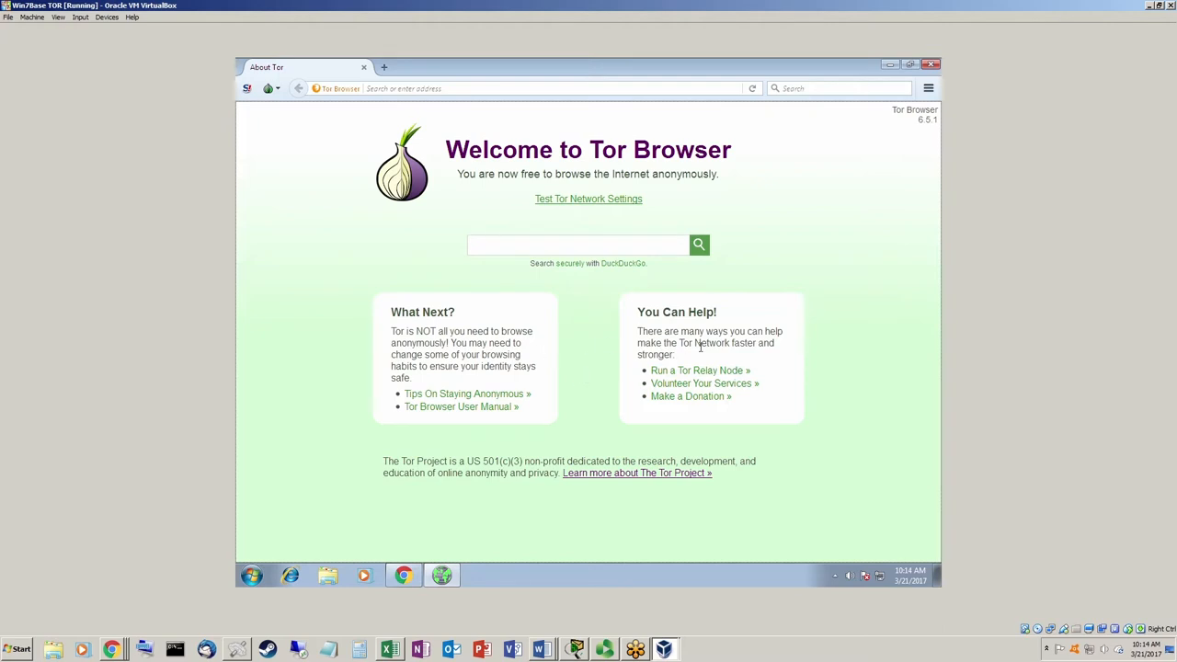
{"action": "mouse_move", "coordinate": [778, 357]}
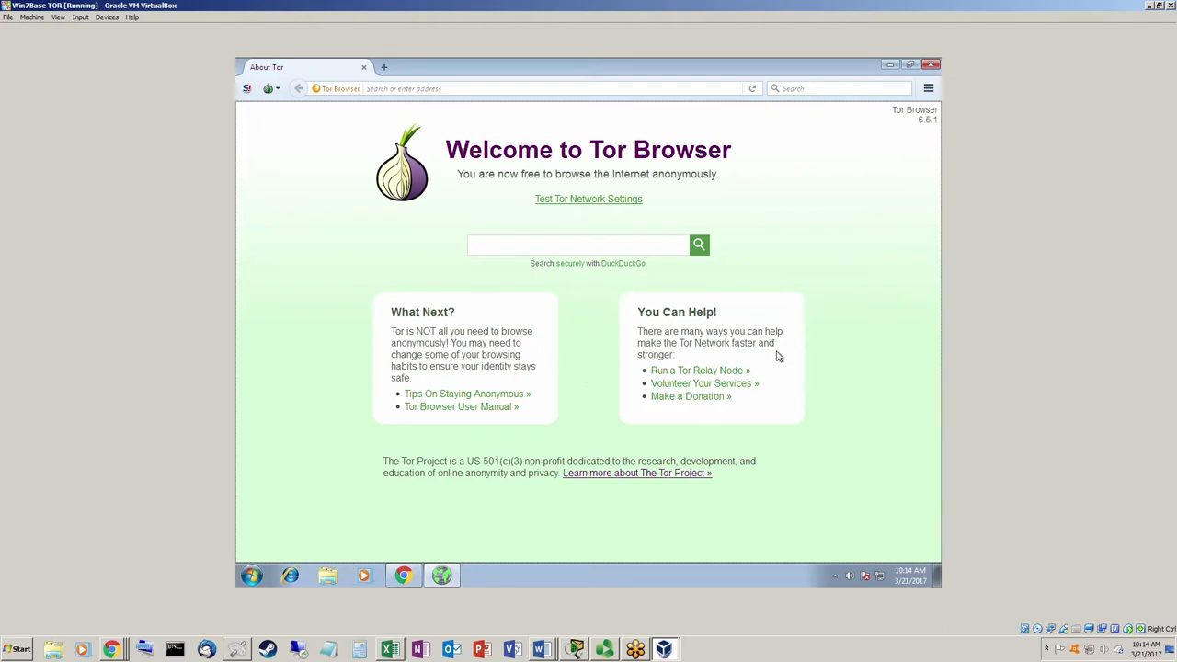
{"action": "mouse_move", "coordinate": [655, 326]}
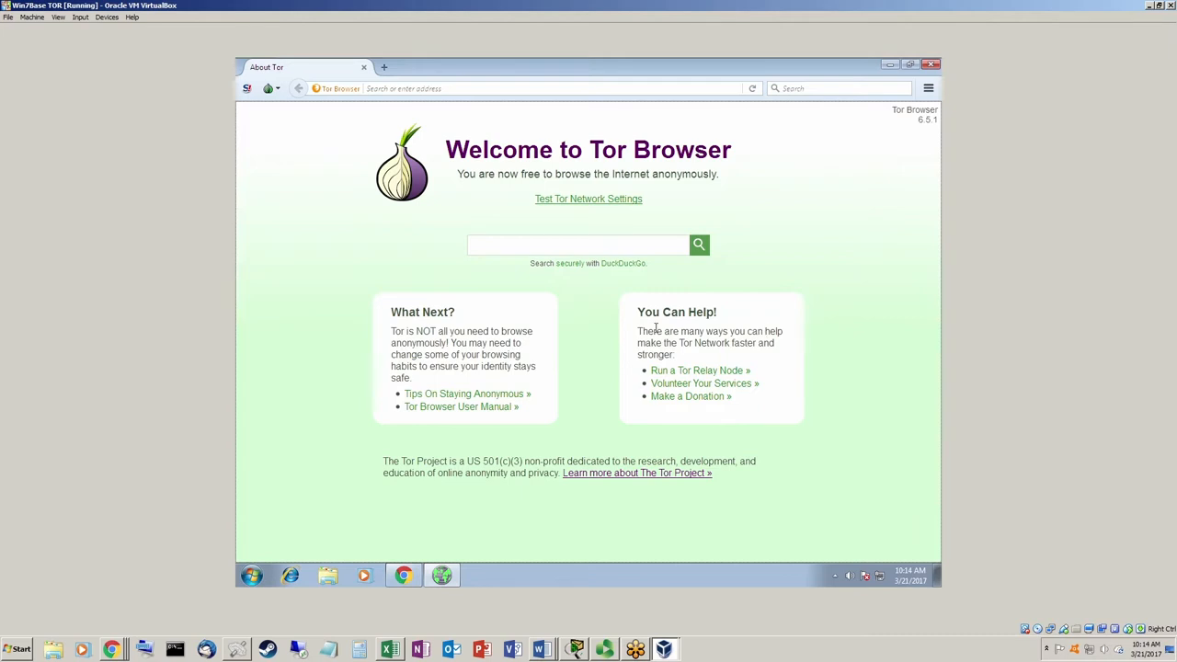
{"action": "mouse_move", "coordinate": [757, 397]}
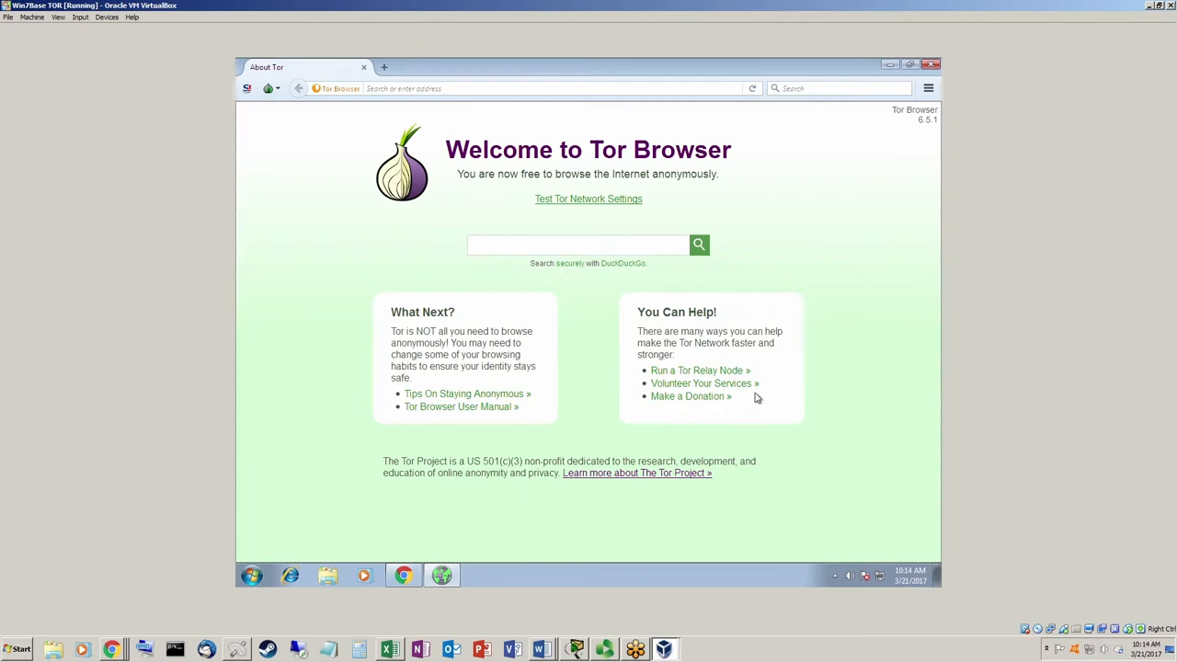
{"action": "mouse_move", "coordinate": [689, 372]}
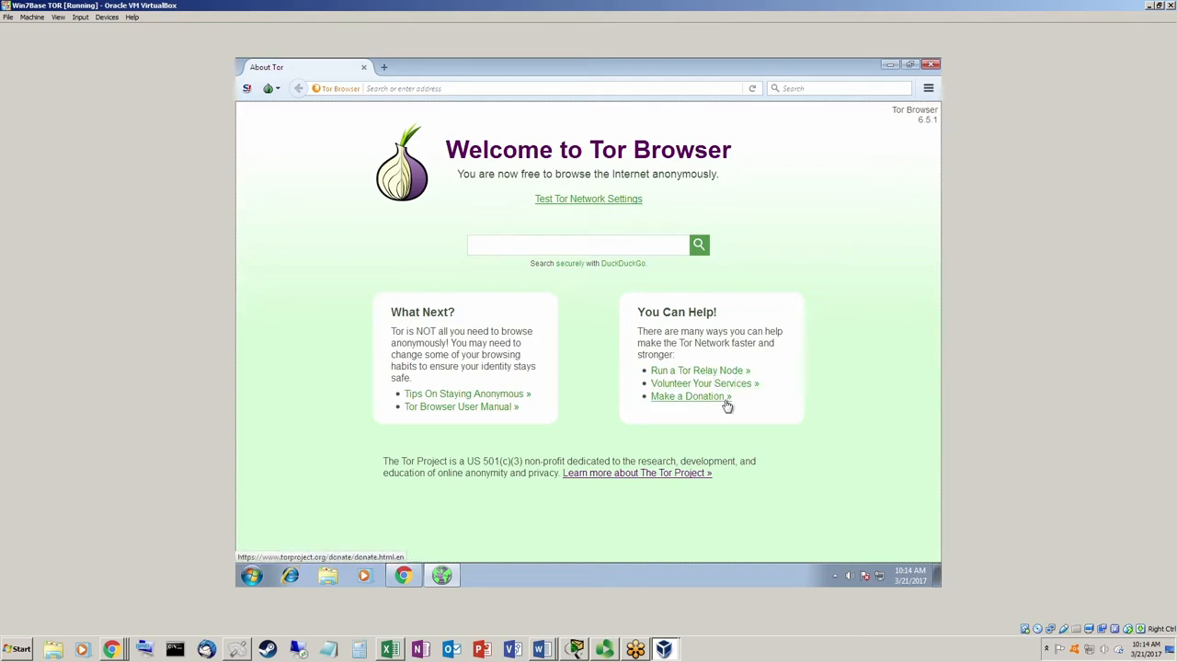
{"action": "mouse_move", "coordinate": [604, 381]}
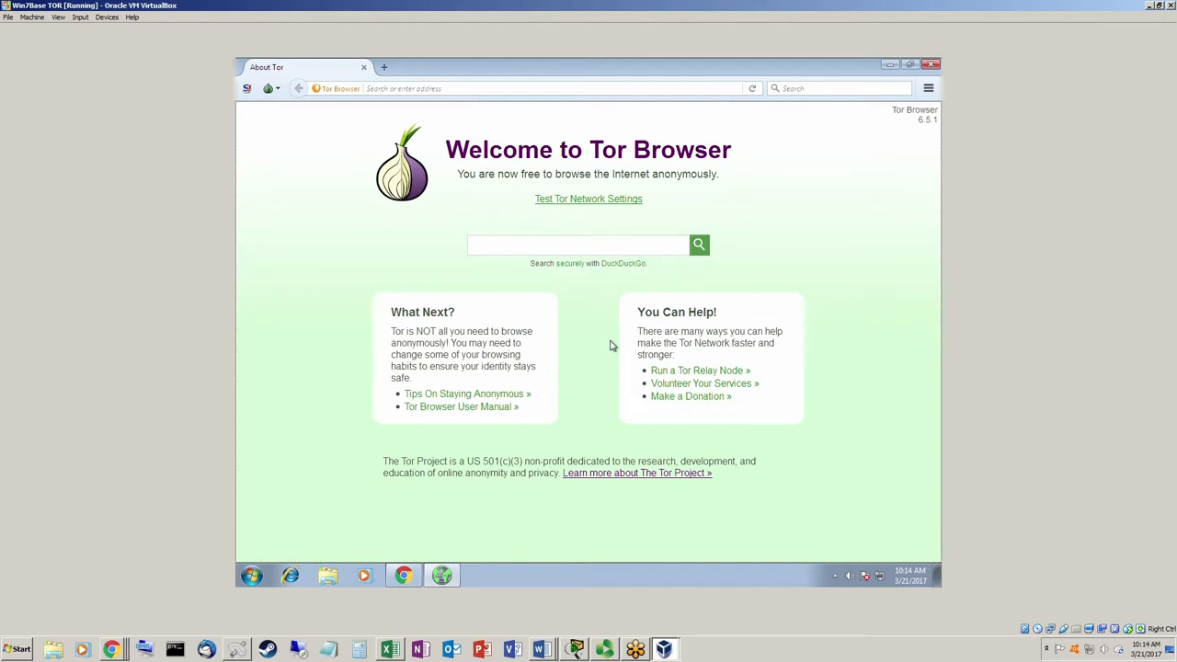
{"action": "mouse_move", "coordinate": [559, 331]}
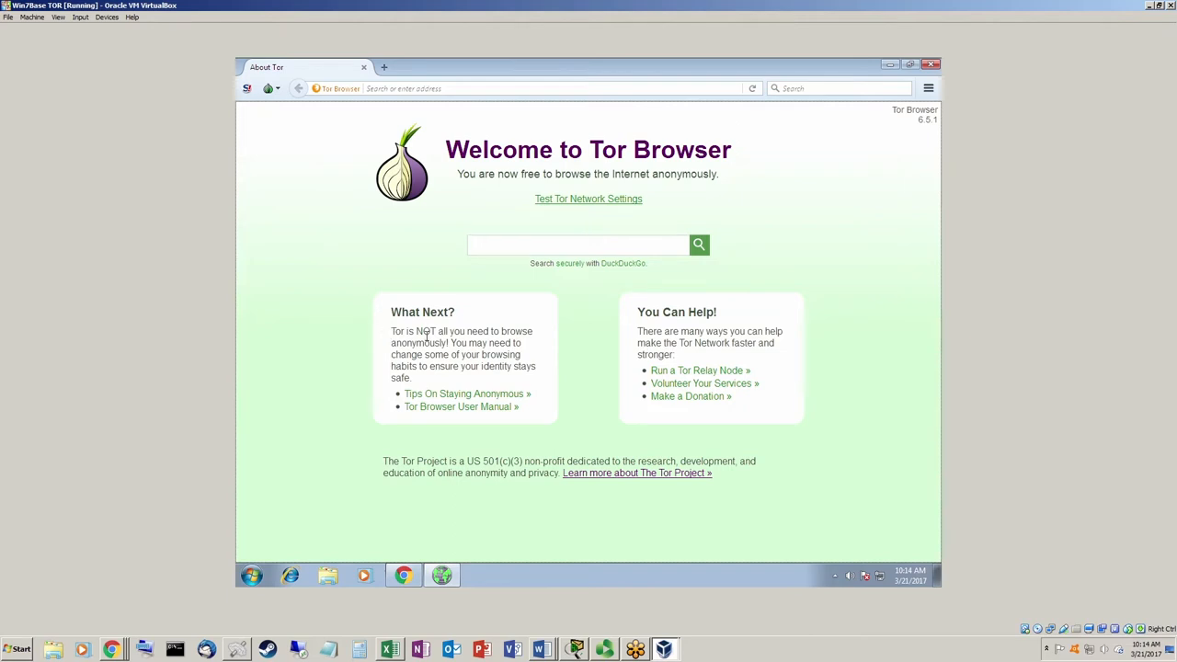
{"action": "mouse_move", "coordinate": [497, 339]}
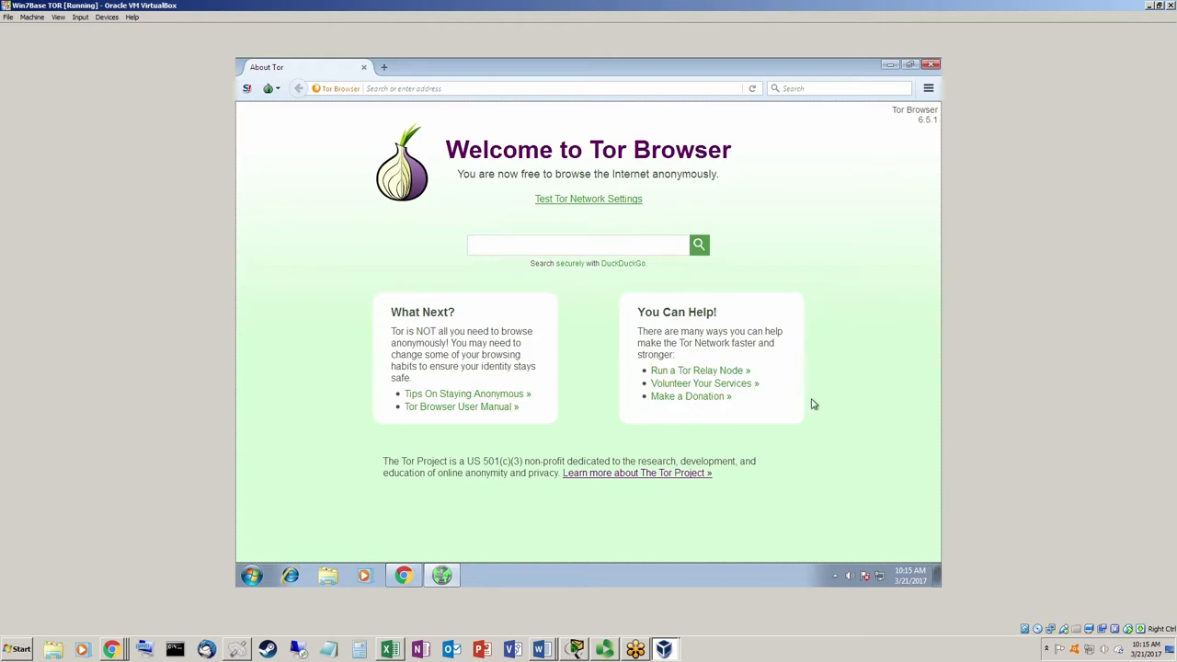
{"action": "mouse_move", "coordinate": [788, 411]}
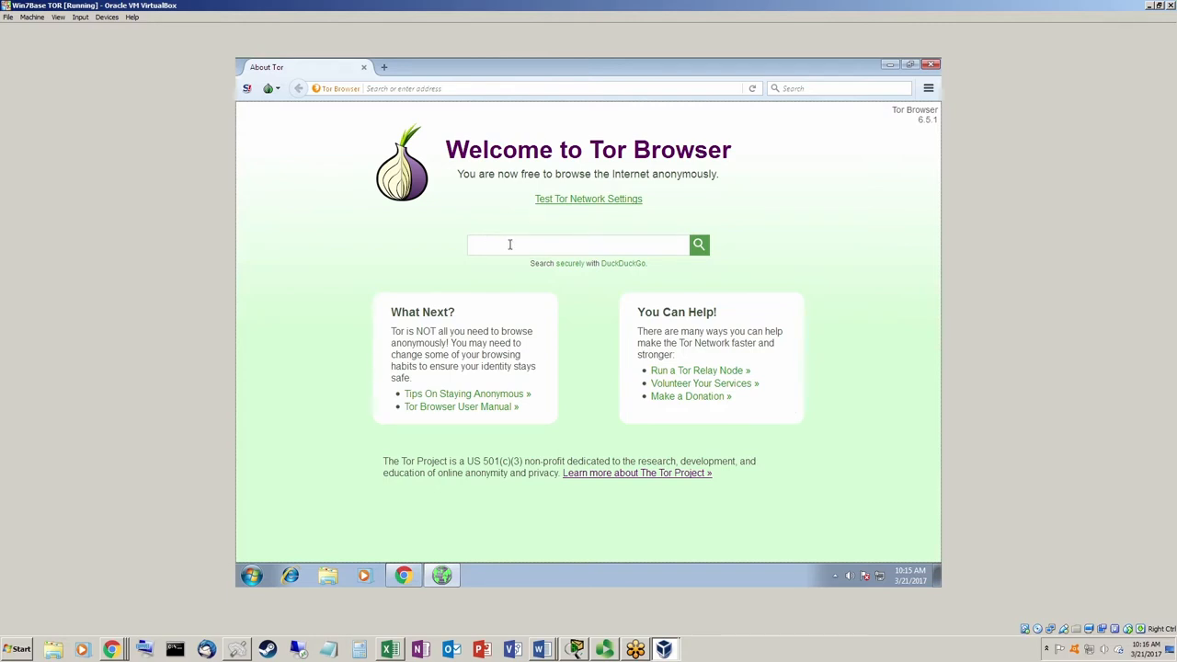
Step: Search DuckDuckGo for 'whats my ip' and highlight the reported address 94.140.120.44 in Latvia
{"action": "type", "text": "whats"}
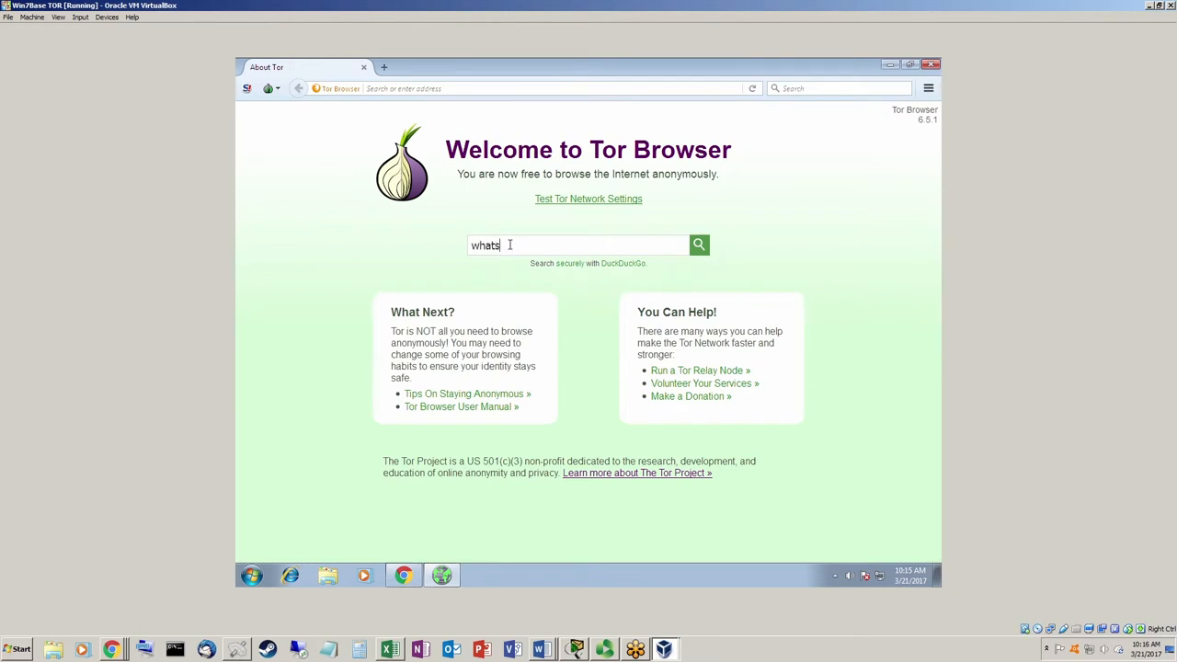
{"action": "type", "text": "my ip"}
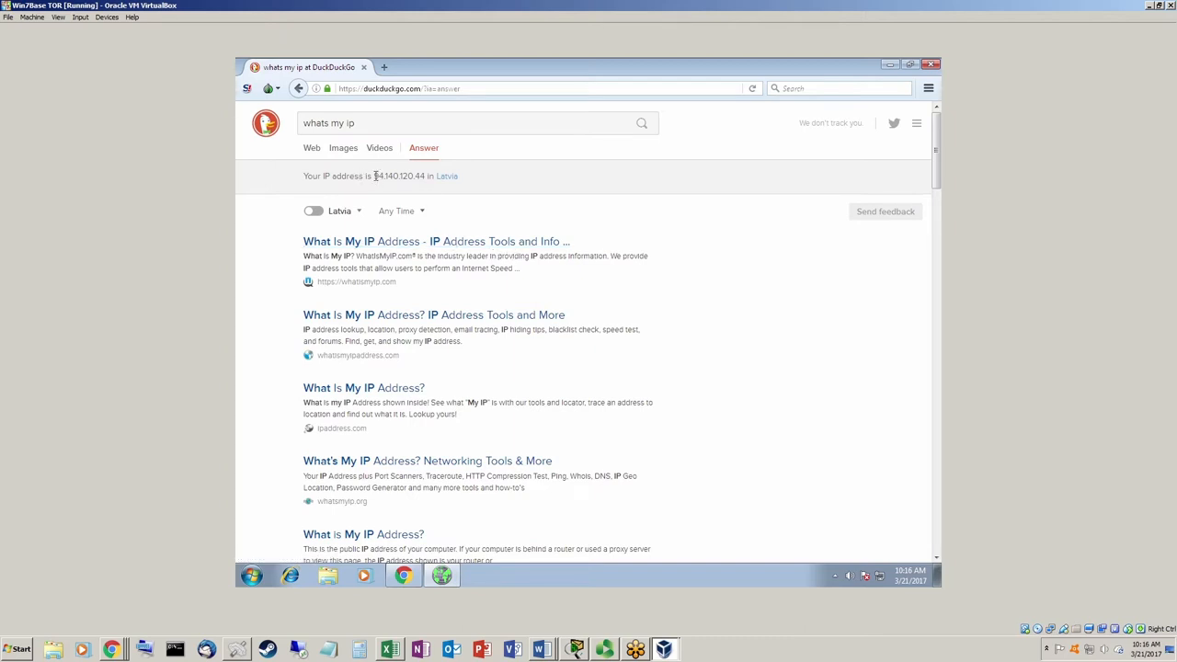
{"action": "double_click", "coordinate": [398, 176]}
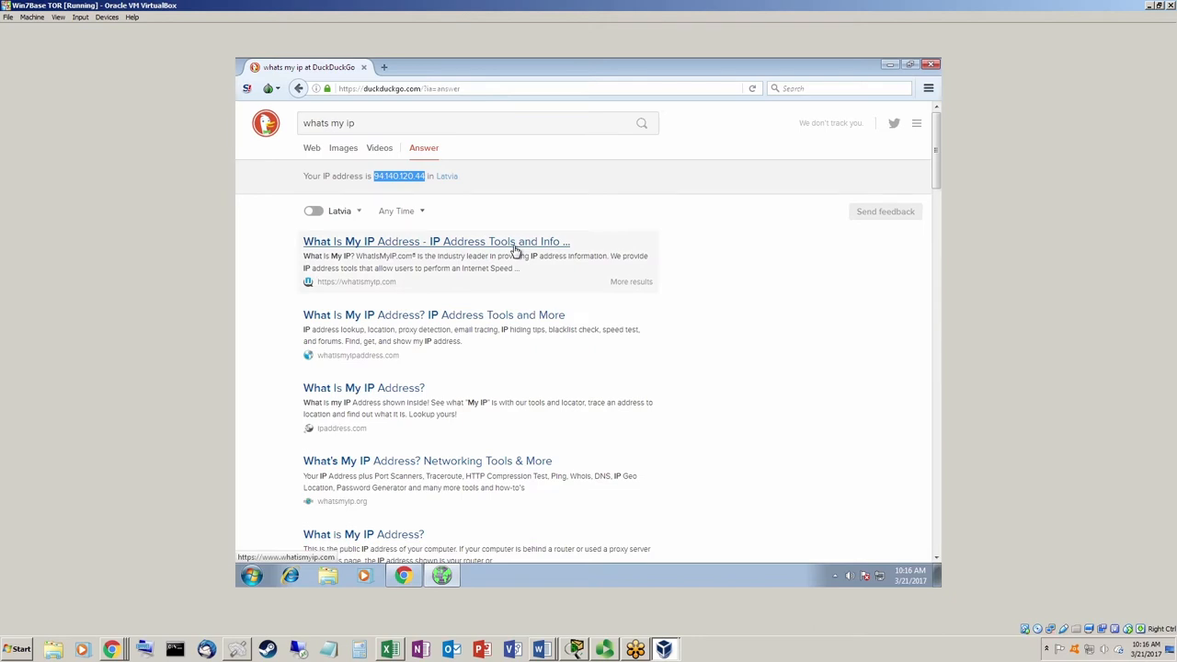
{"action": "mouse_move", "coordinate": [548, 181]}
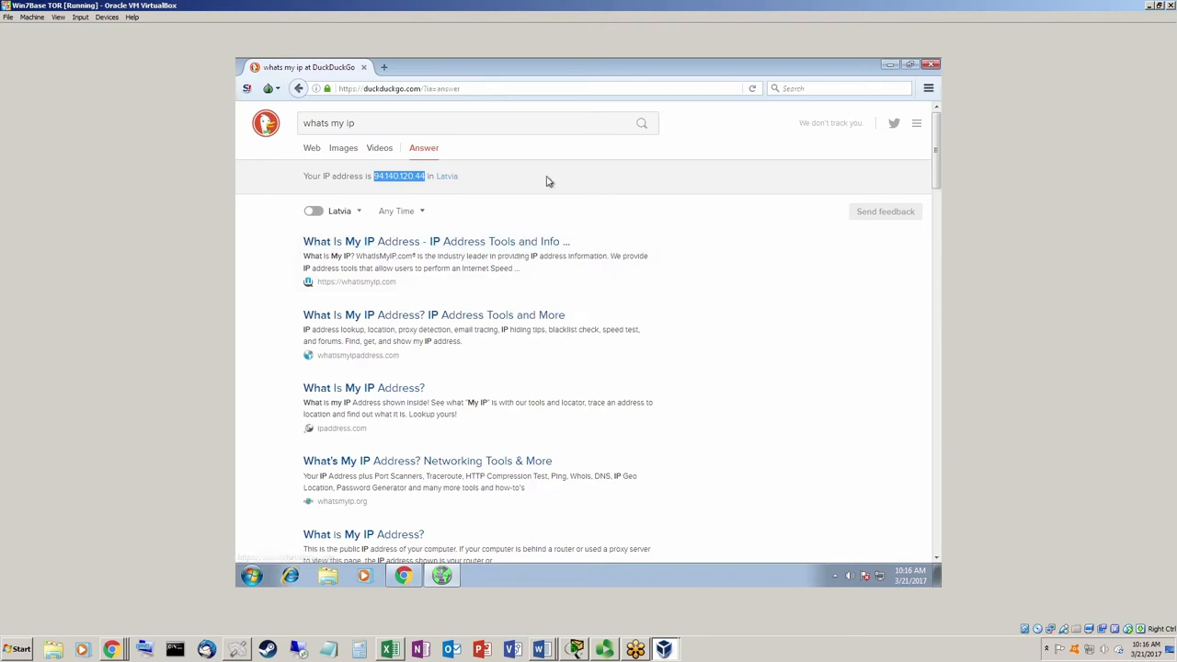
{"action": "mouse_move", "coordinate": [269, 146]}
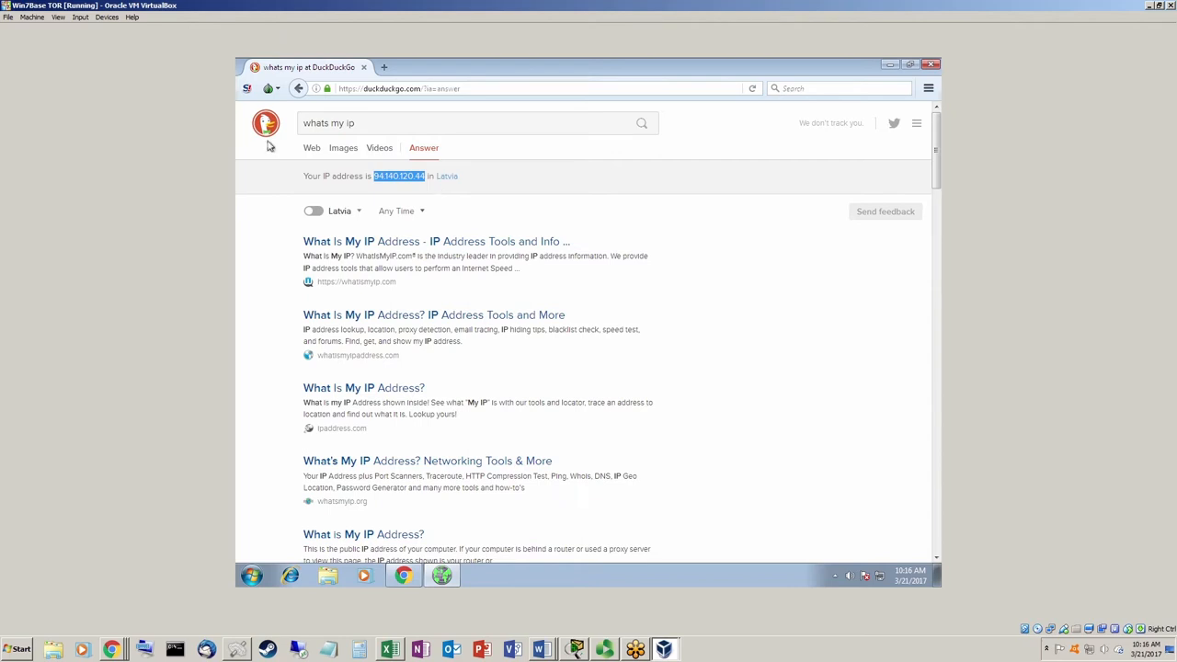
{"action": "mouse_move", "coordinate": [445, 189]}
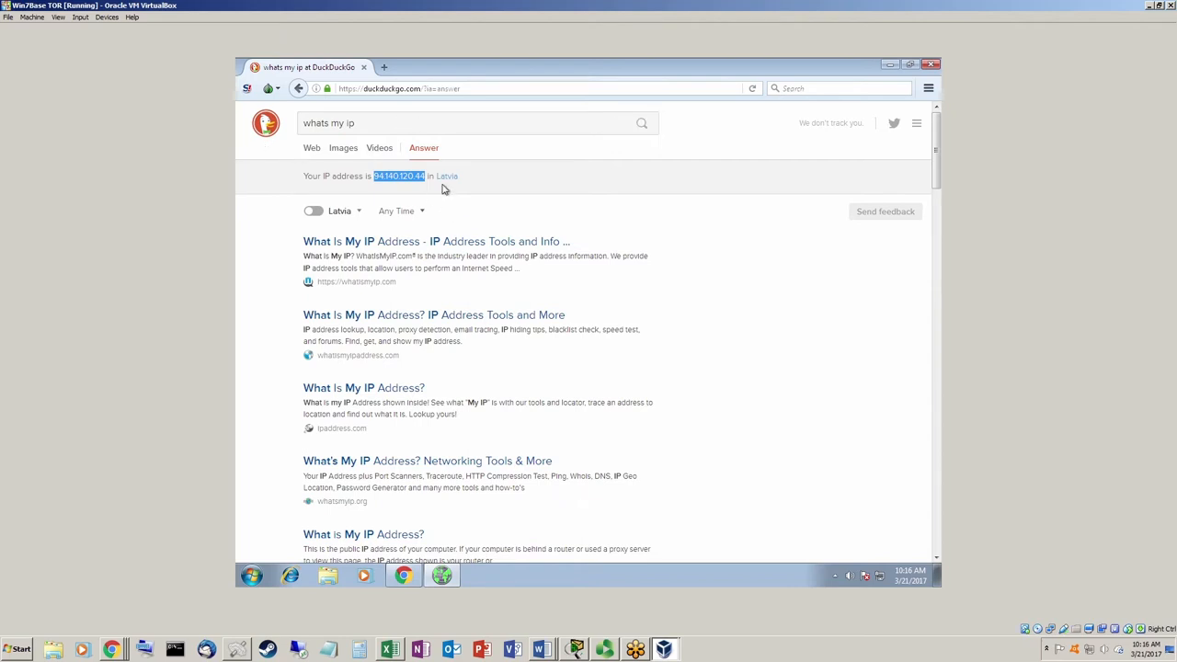
{"action": "mouse_move", "coordinate": [446, 191]}
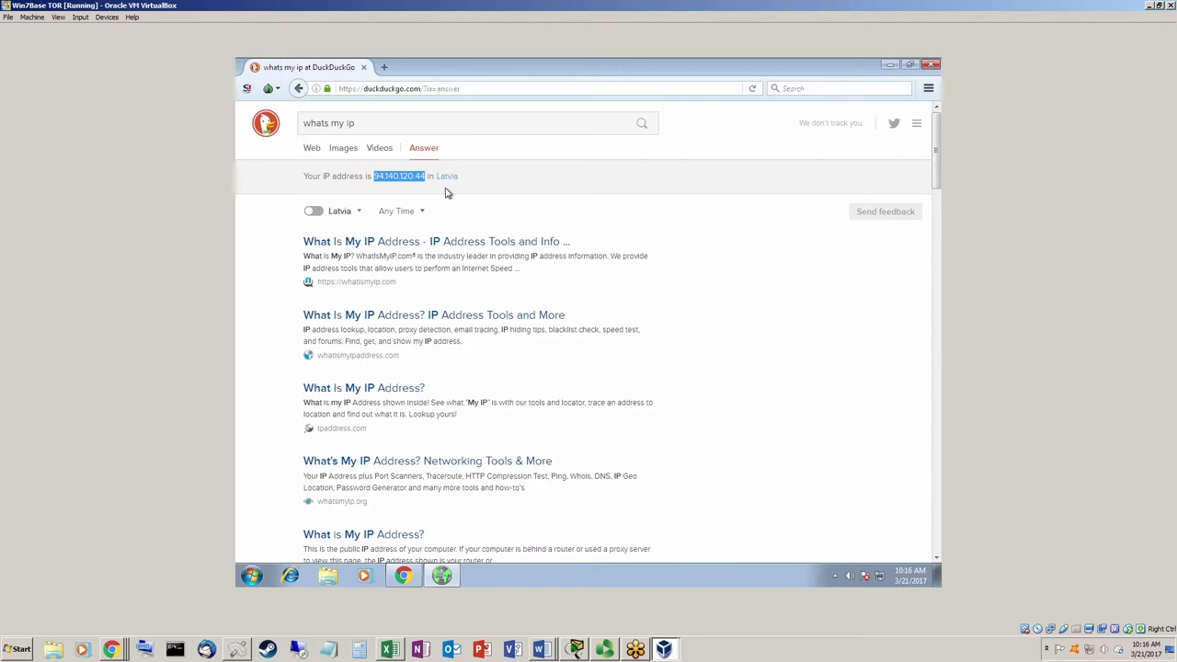
{"action": "mouse_move", "coordinate": [401, 195]}
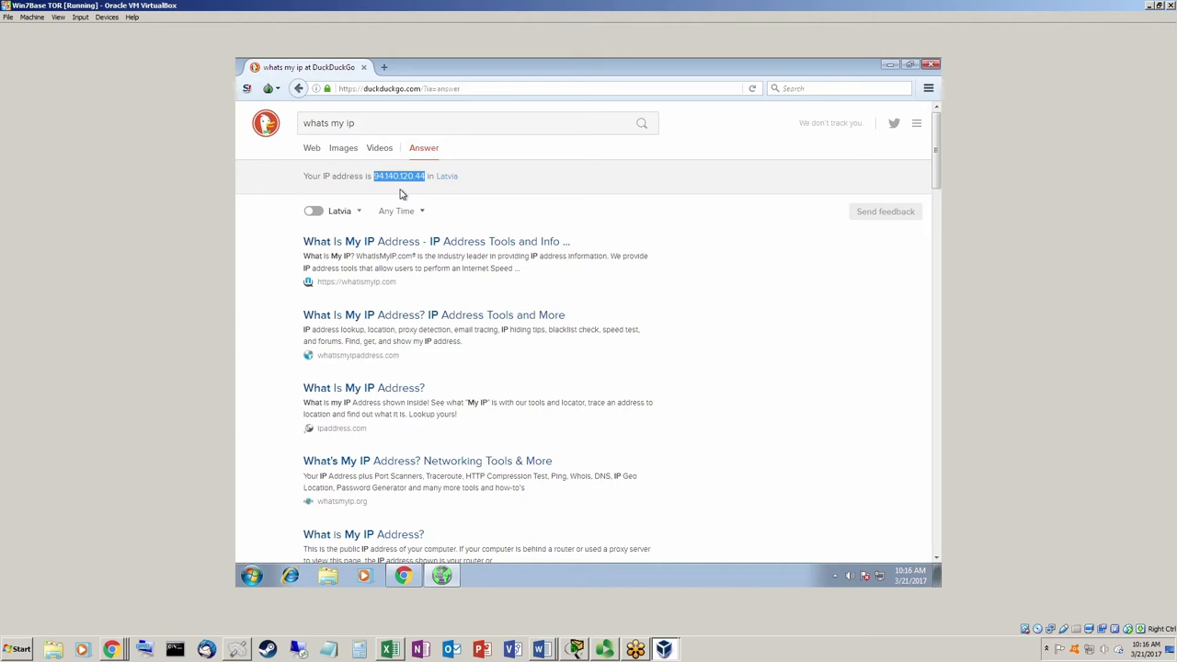
{"action": "mouse_move", "coordinate": [455, 194]}
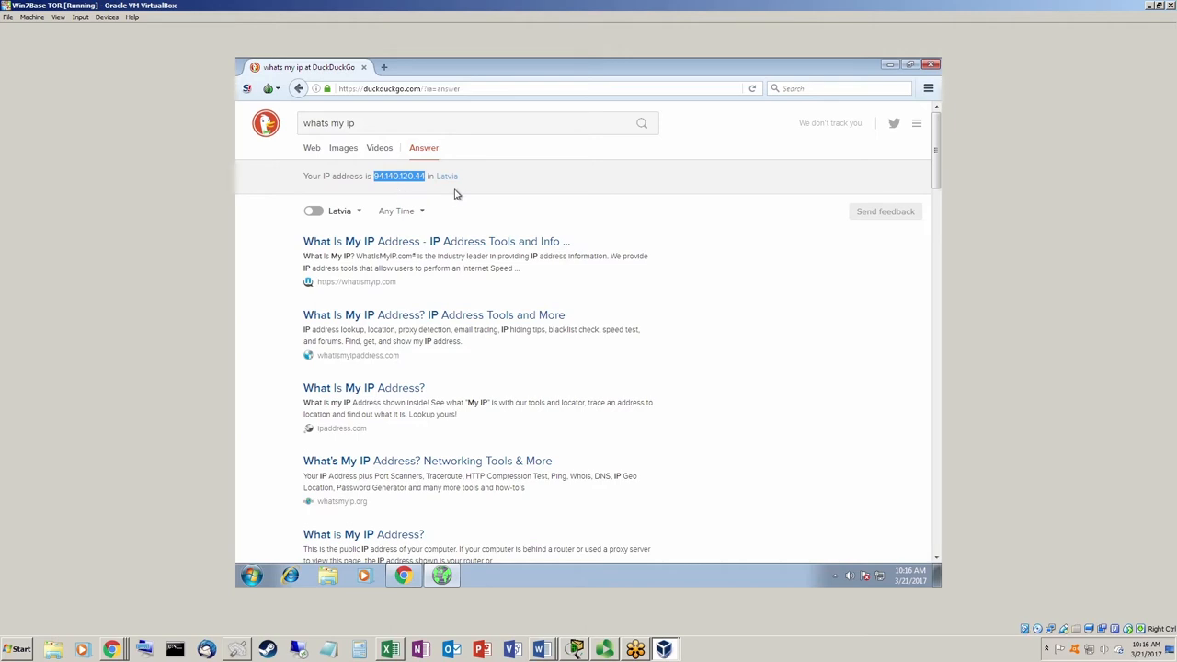
{"action": "mouse_move", "coordinate": [384, 194]}
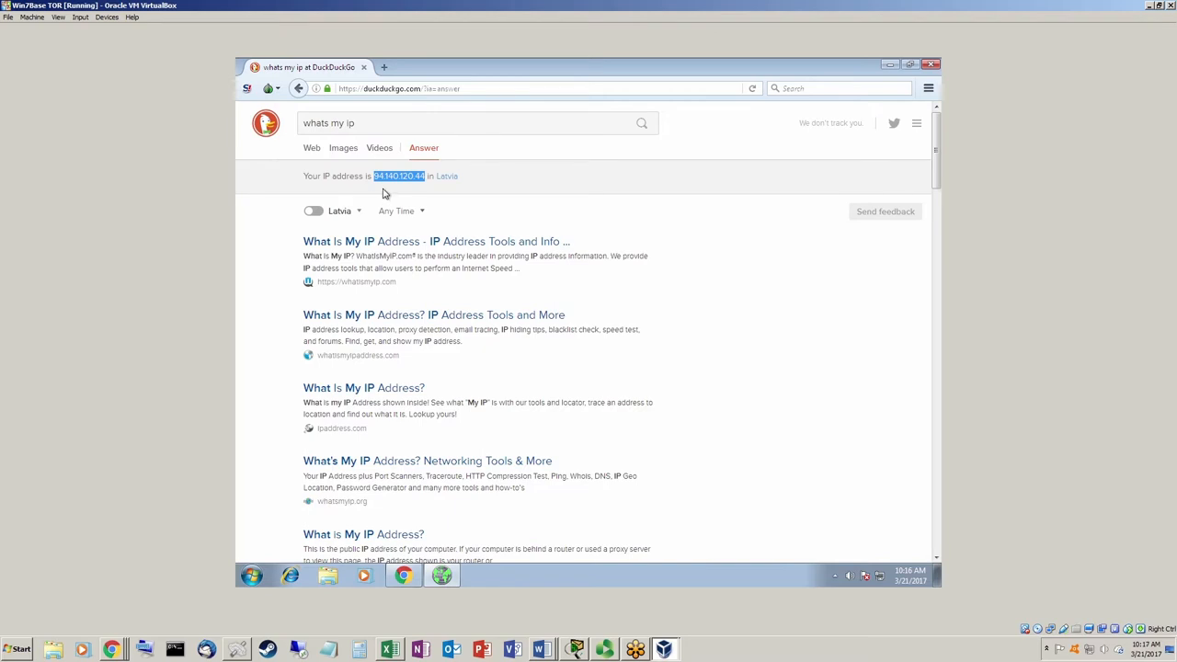
{"action": "mouse_move", "coordinate": [446, 176]}
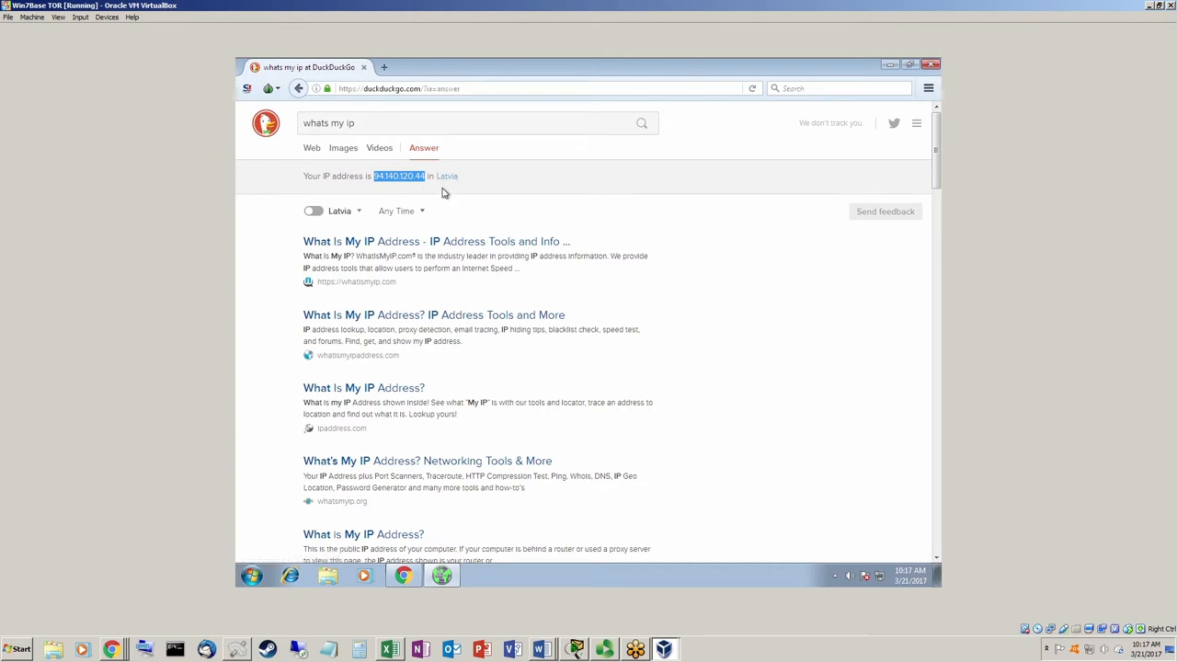
{"action": "mouse_move", "coordinate": [477, 241]}
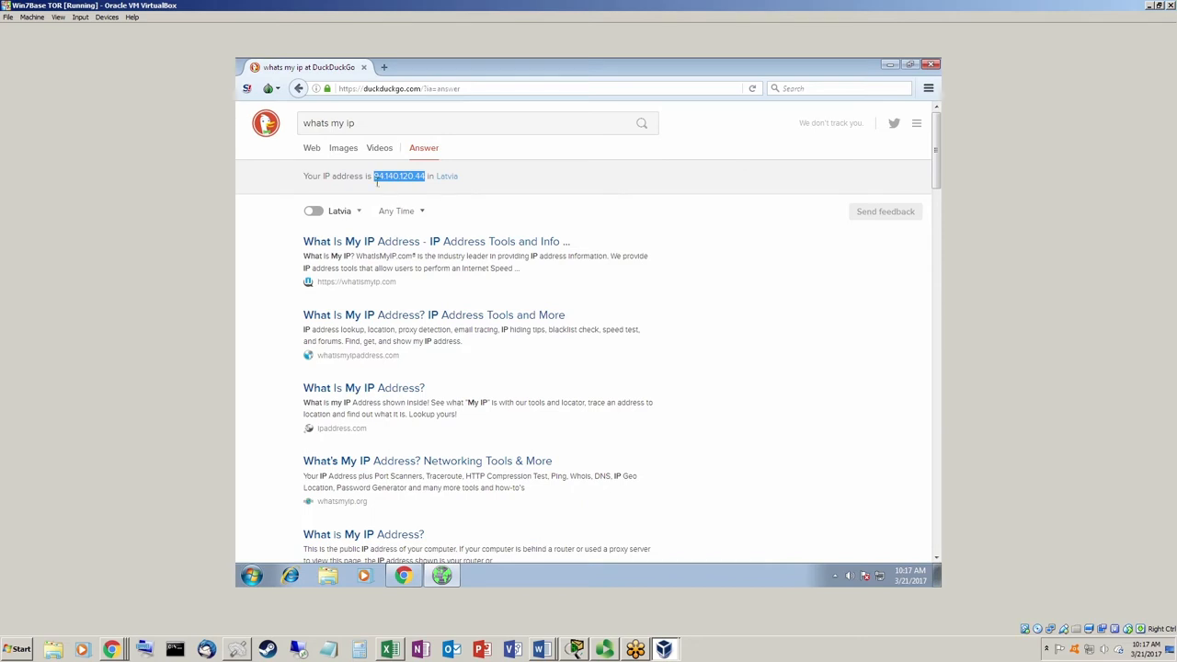
{"action": "mouse_move", "coordinate": [430, 197]}
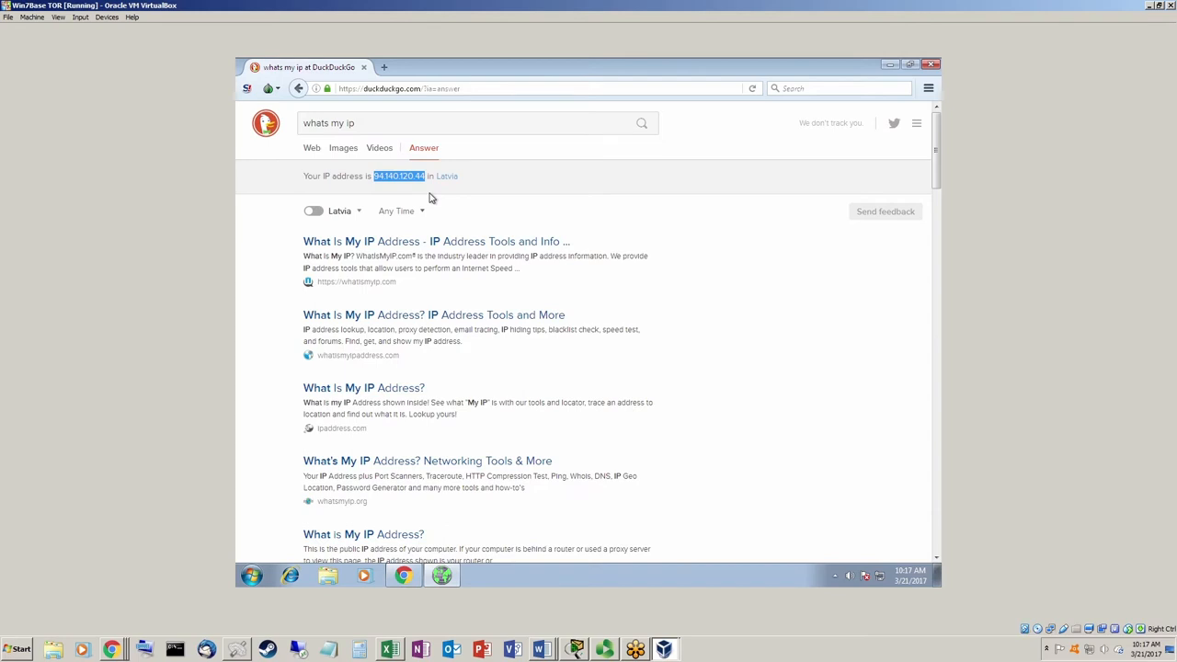
{"action": "mouse_move", "coordinate": [442, 196]}
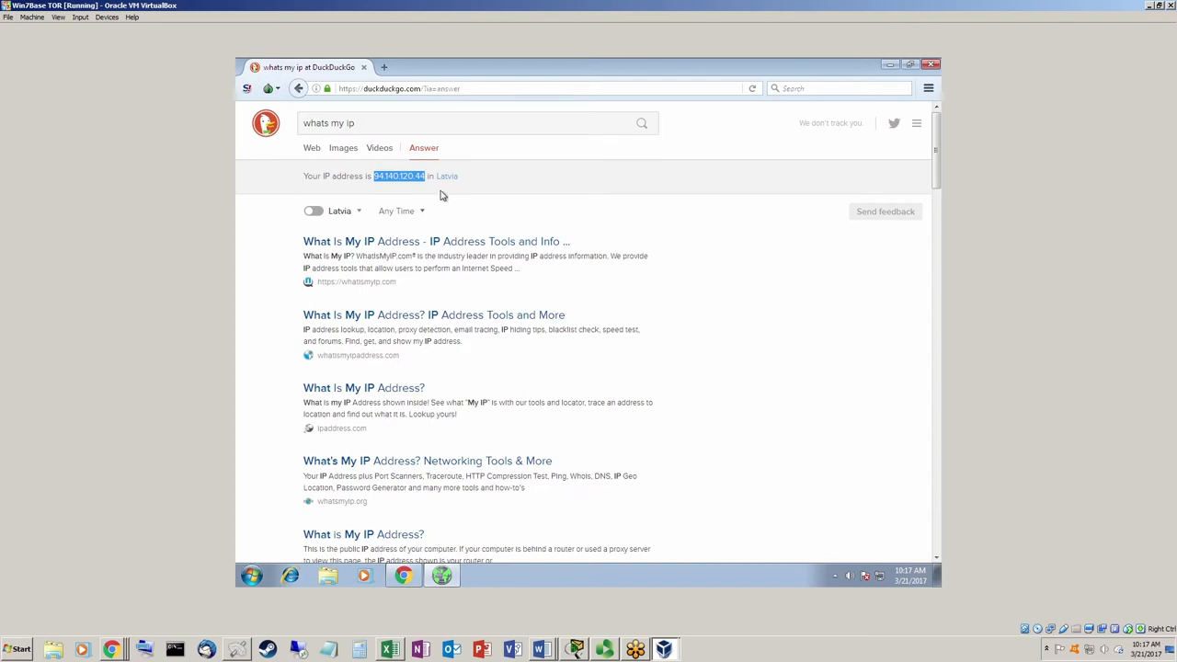
{"action": "mouse_move", "coordinate": [445, 191]}
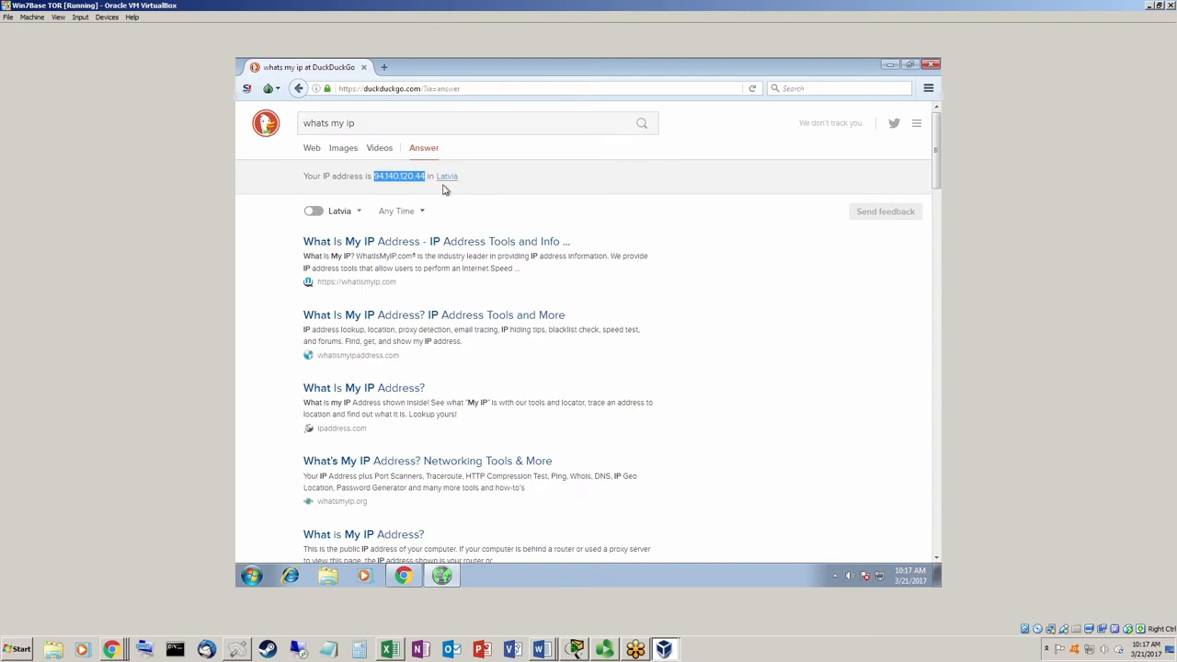
{"action": "mouse_move", "coordinate": [478, 194]}
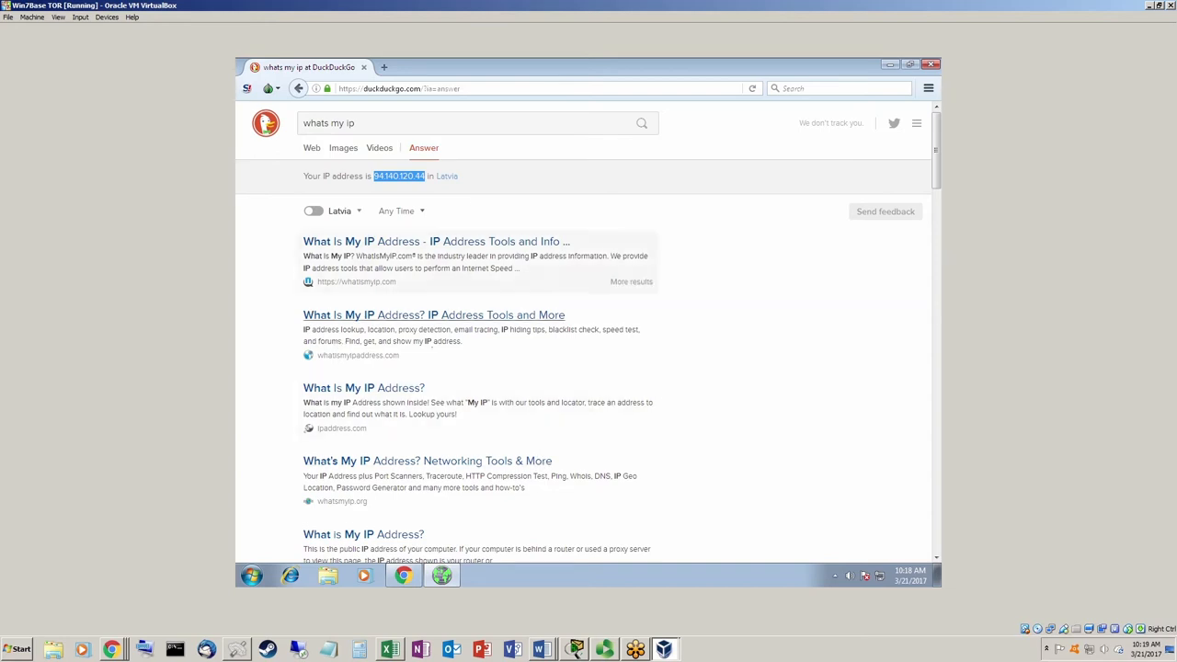
{"action": "mouse_move", "coordinate": [783, 356]}
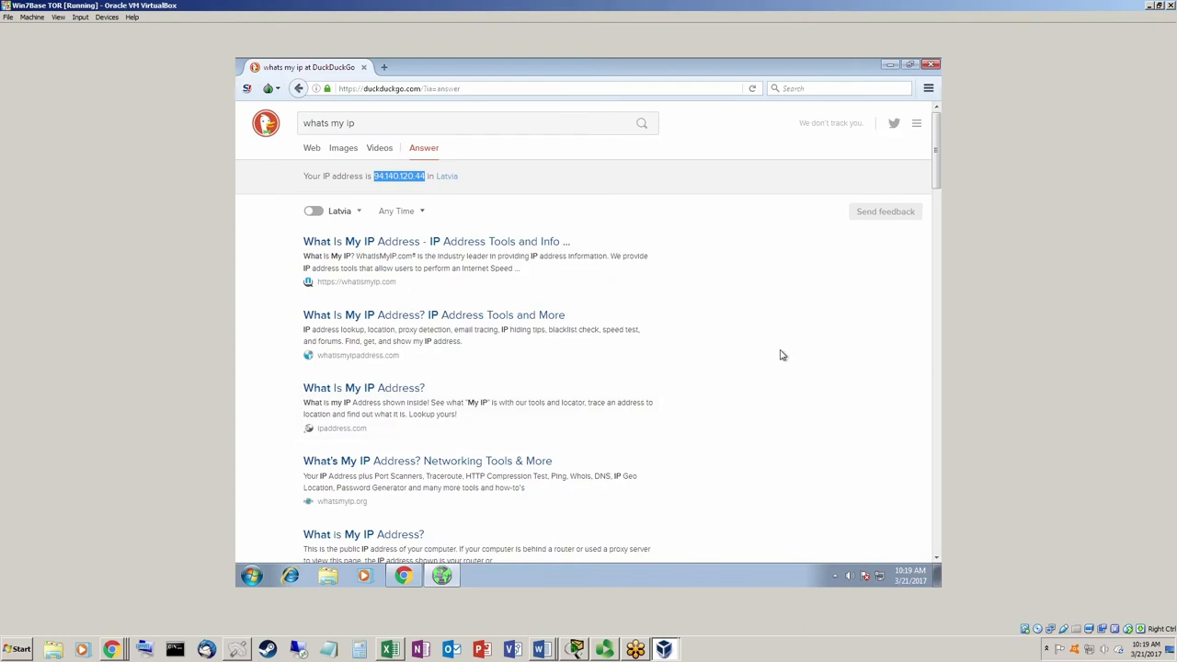
{"action": "mouse_move", "coordinate": [657, 221]}
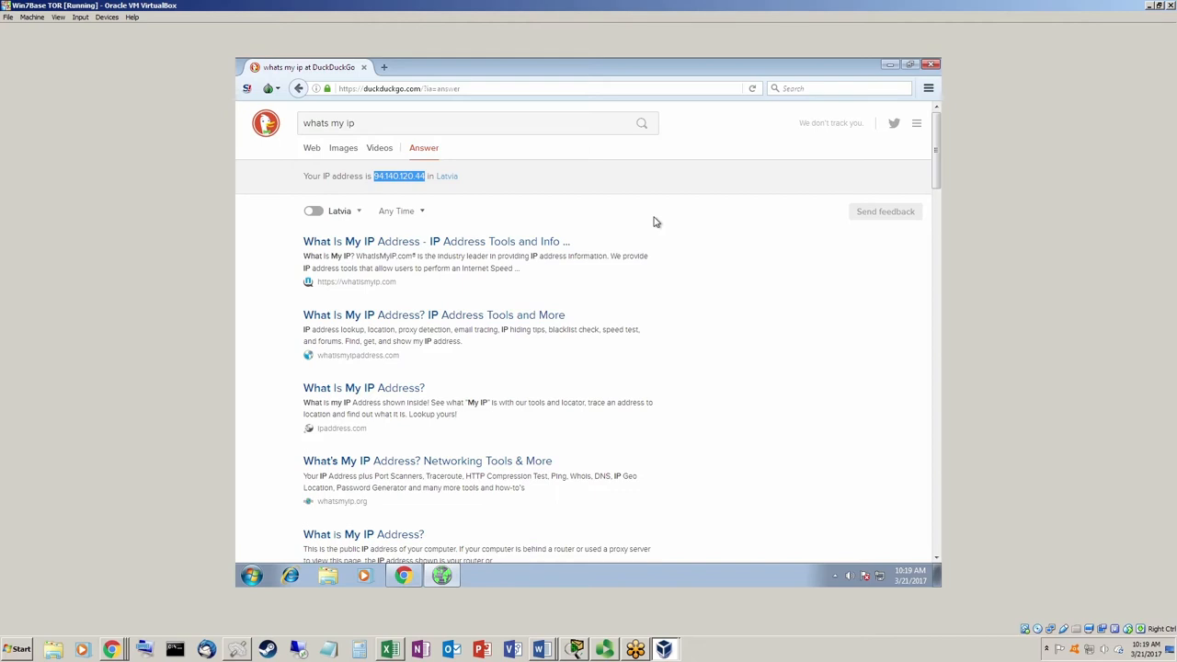
{"action": "mouse_move", "coordinate": [604, 295]}
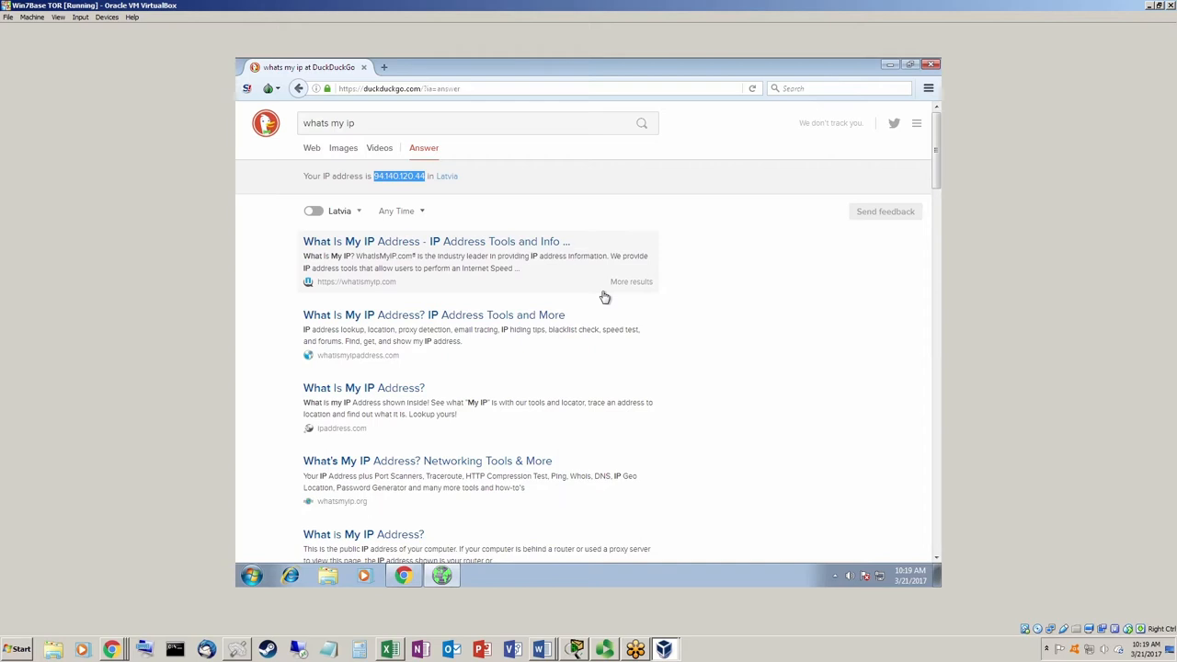
{"action": "mouse_move", "coordinate": [425, 192]}
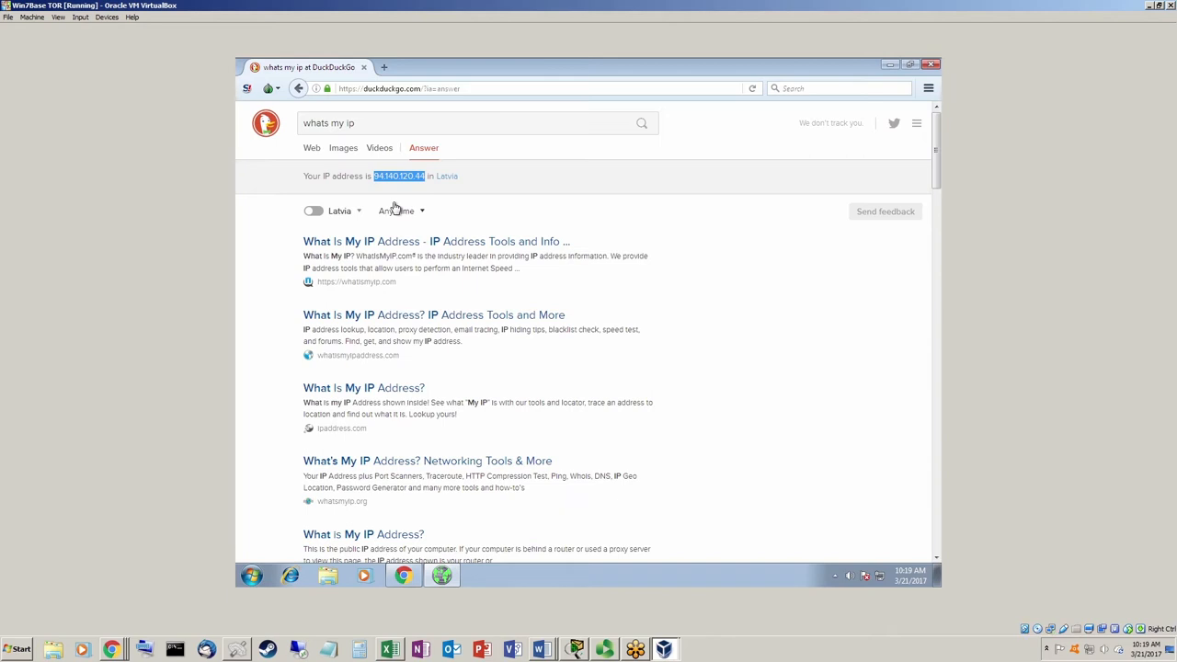
{"action": "mouse_move", "coordinate": [442, 181]}
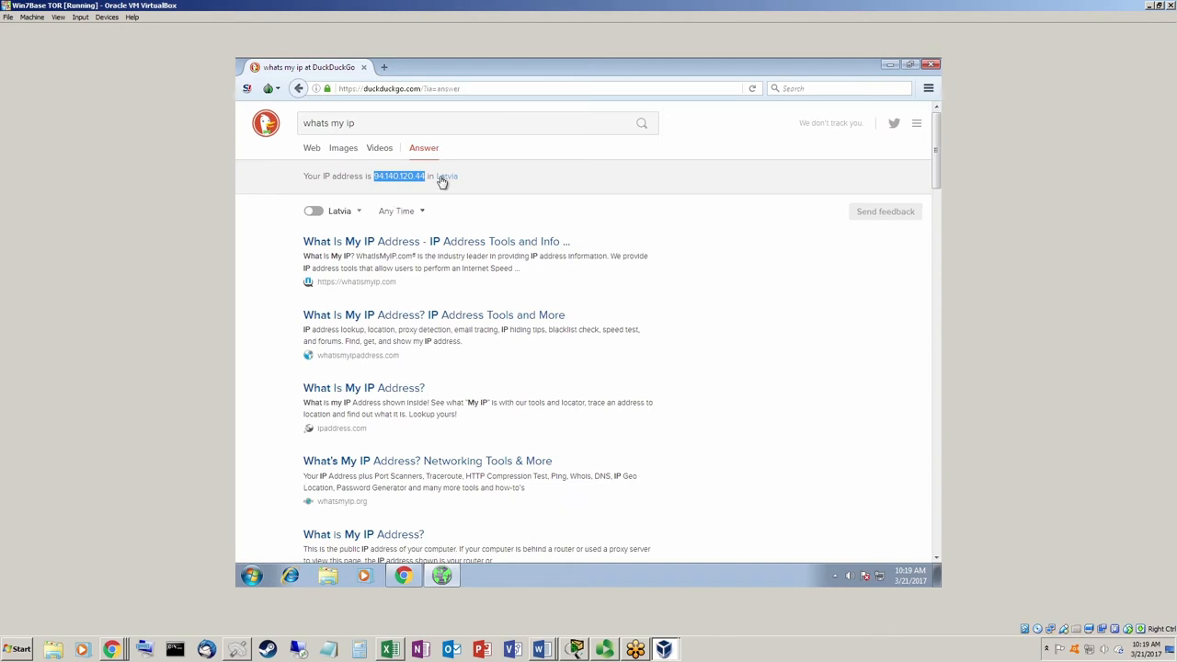
{"action": "mouse_move", "coordinate": [343, 547]}
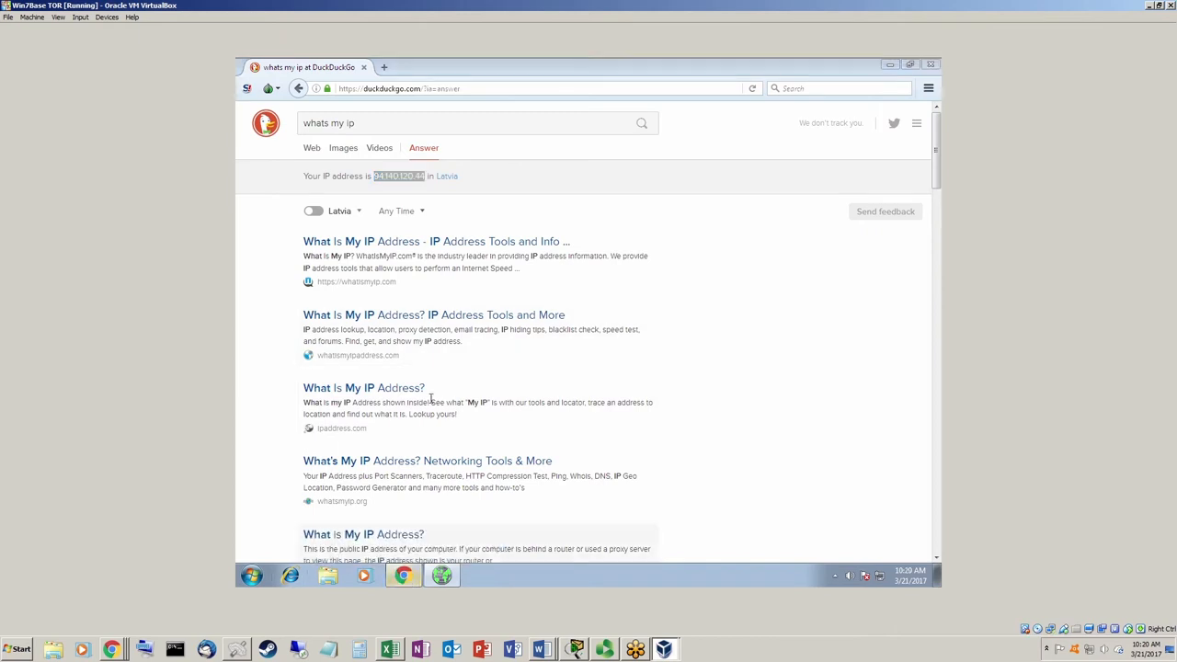
{"action": "mouse_move", "coordinate": [606, 264]}
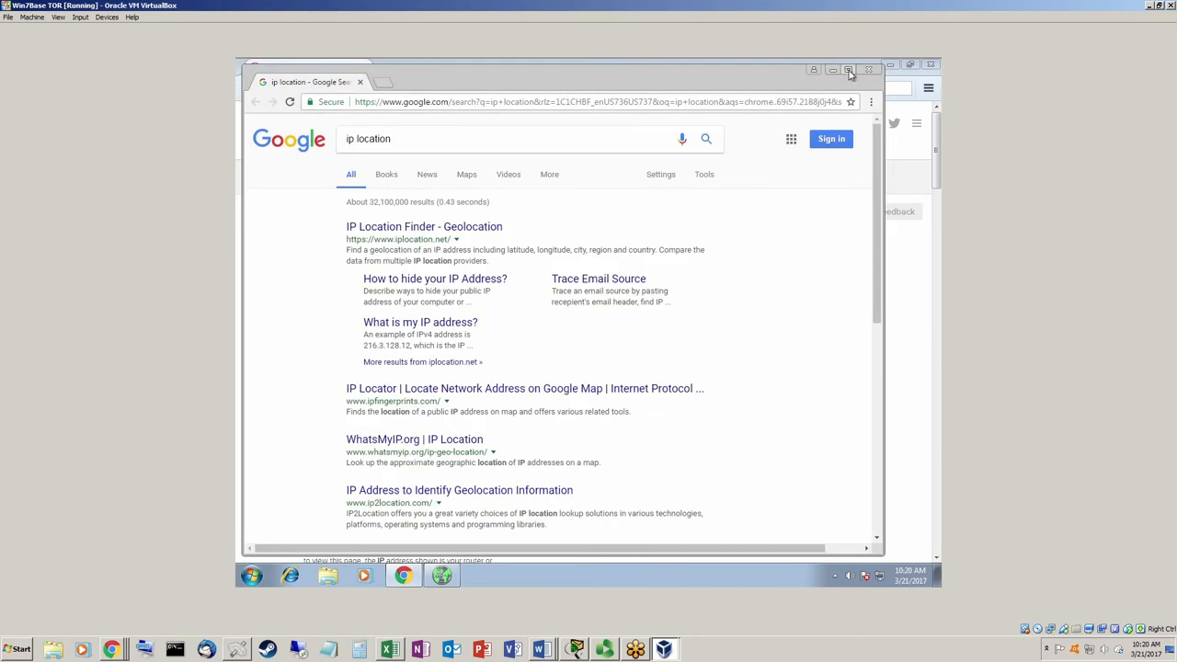
Step: Maximize Chrome and start a new incognito window from the three-dot menu
{"action": "left_click", "coordinate": [848, 70]}
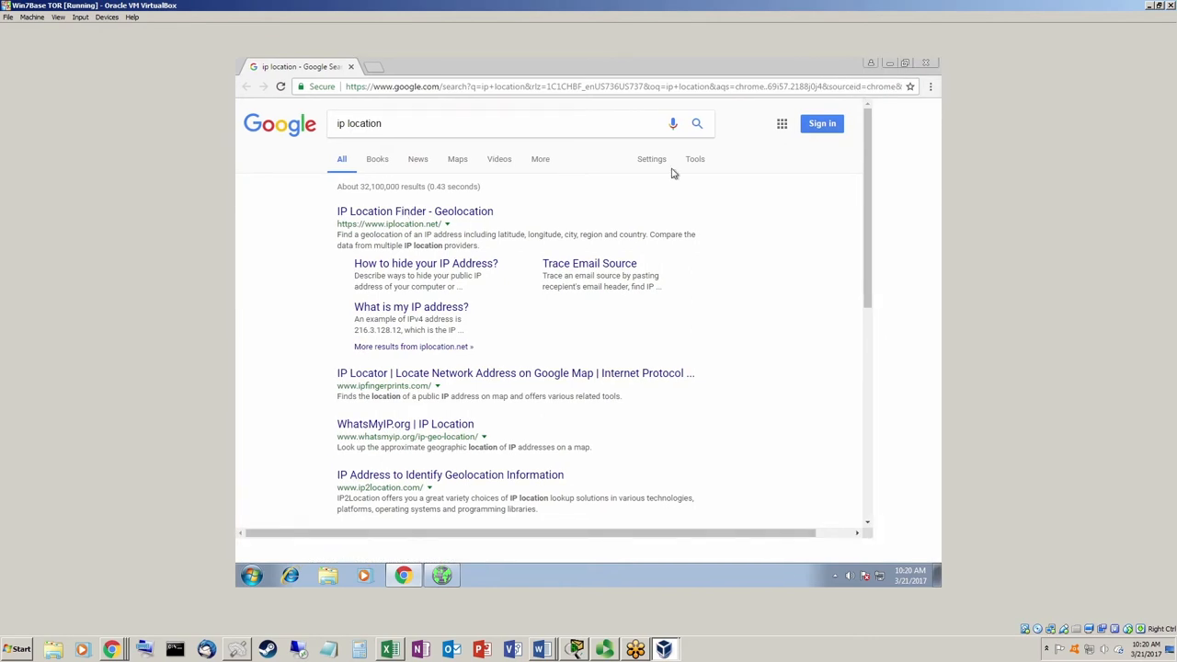
{"action": "mouse_move", "coordinate": [930, 86]}
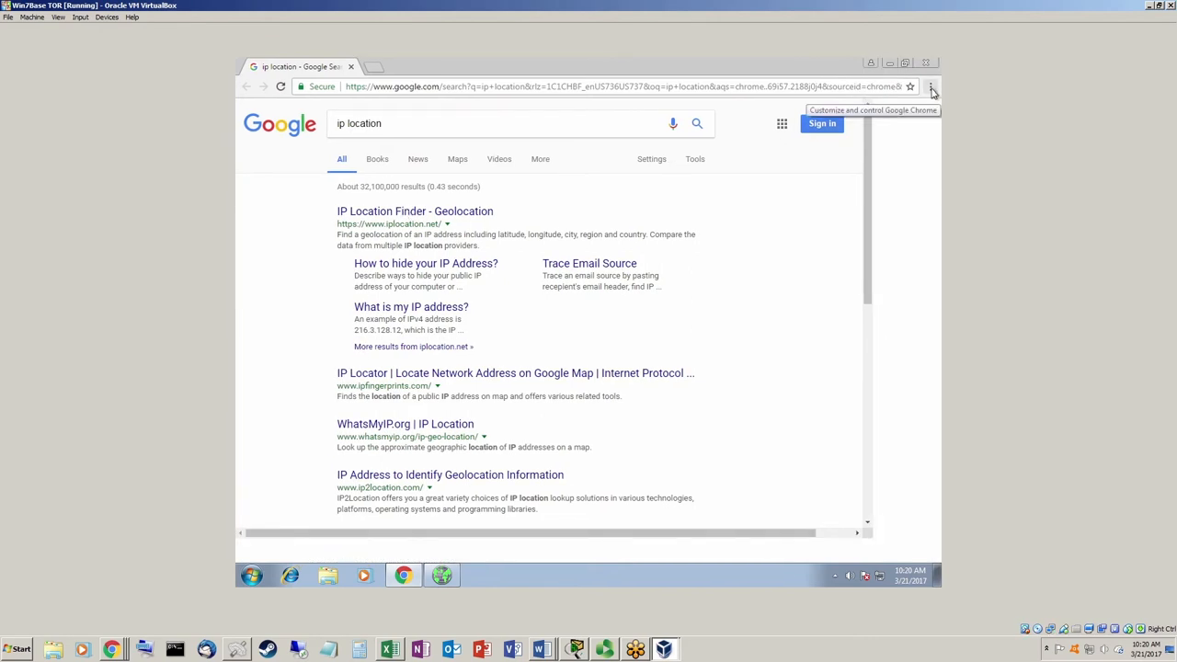
{"action": "left_click", "coordinate": [930, 87]}
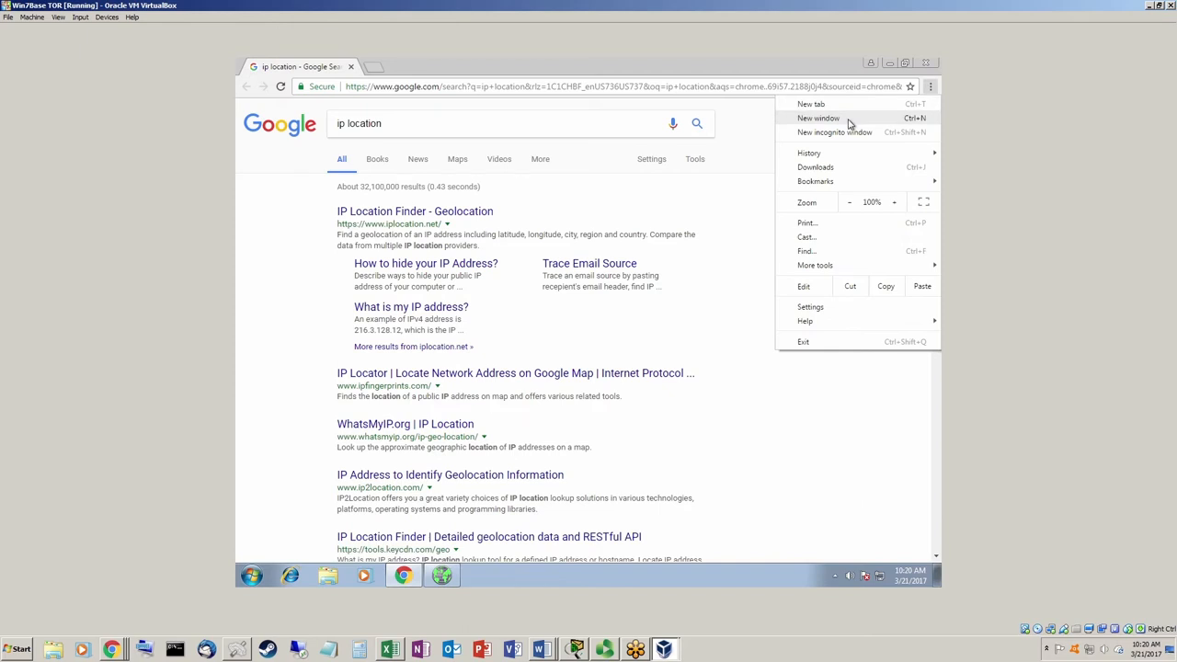
{"action": "mouse_move", "coordinate": [844, 133]}
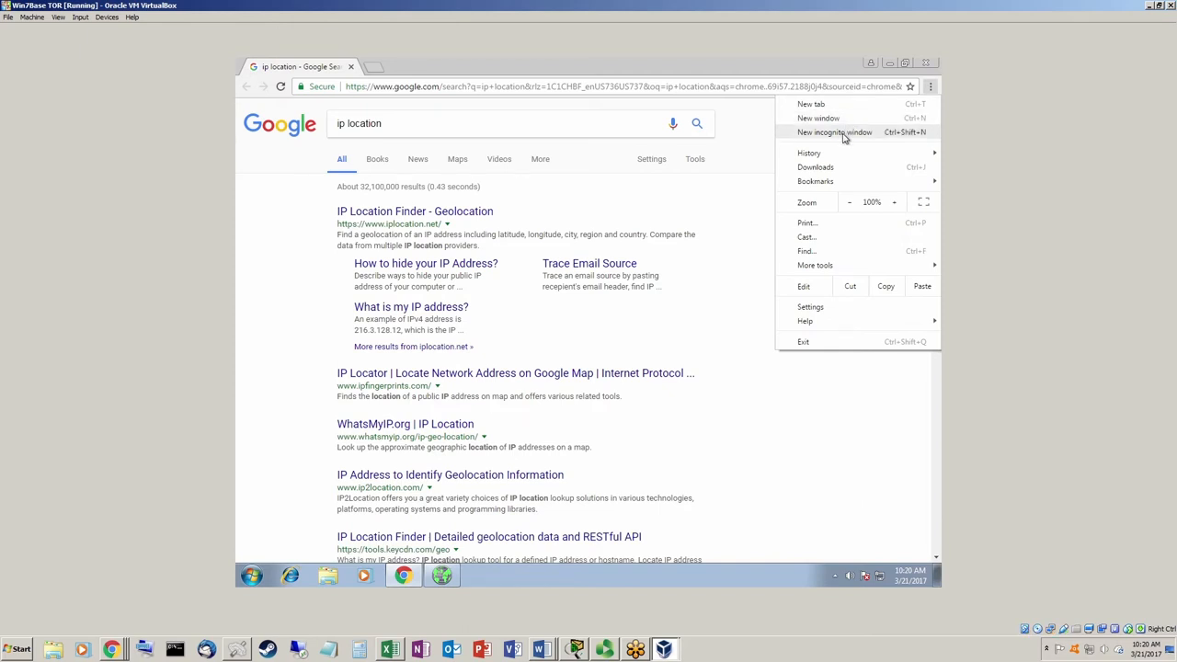
{"action": "left_click", "coordinate": [834, 132]}
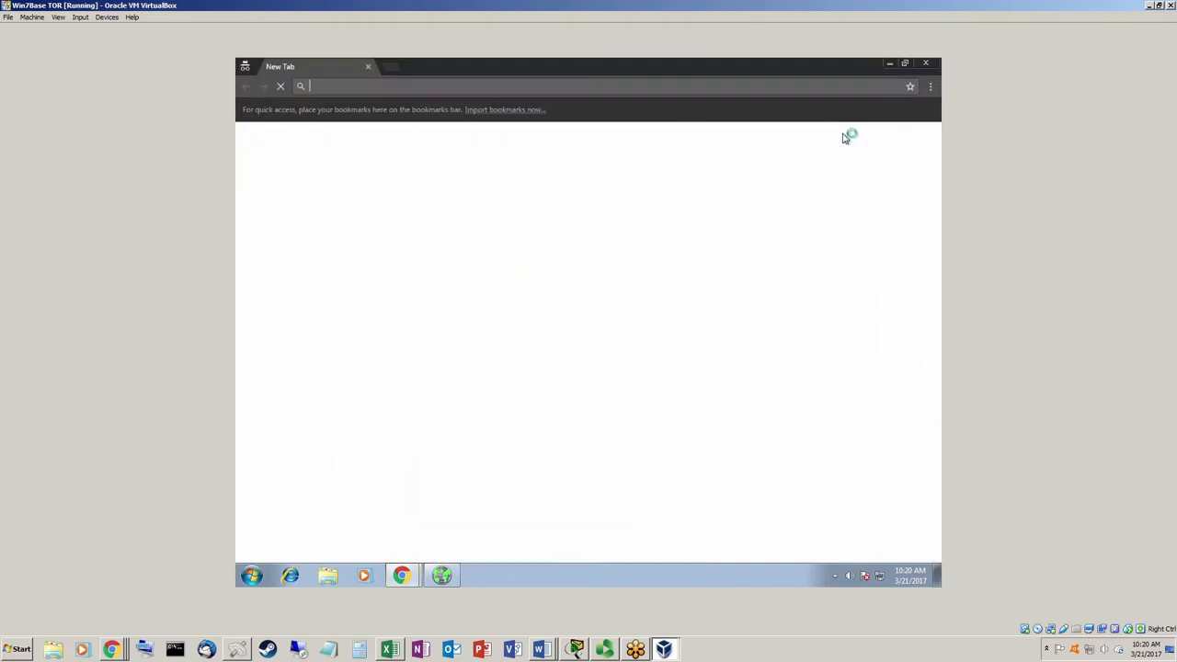
{"action": "mouse_move", "coordinate": [844, 138]}
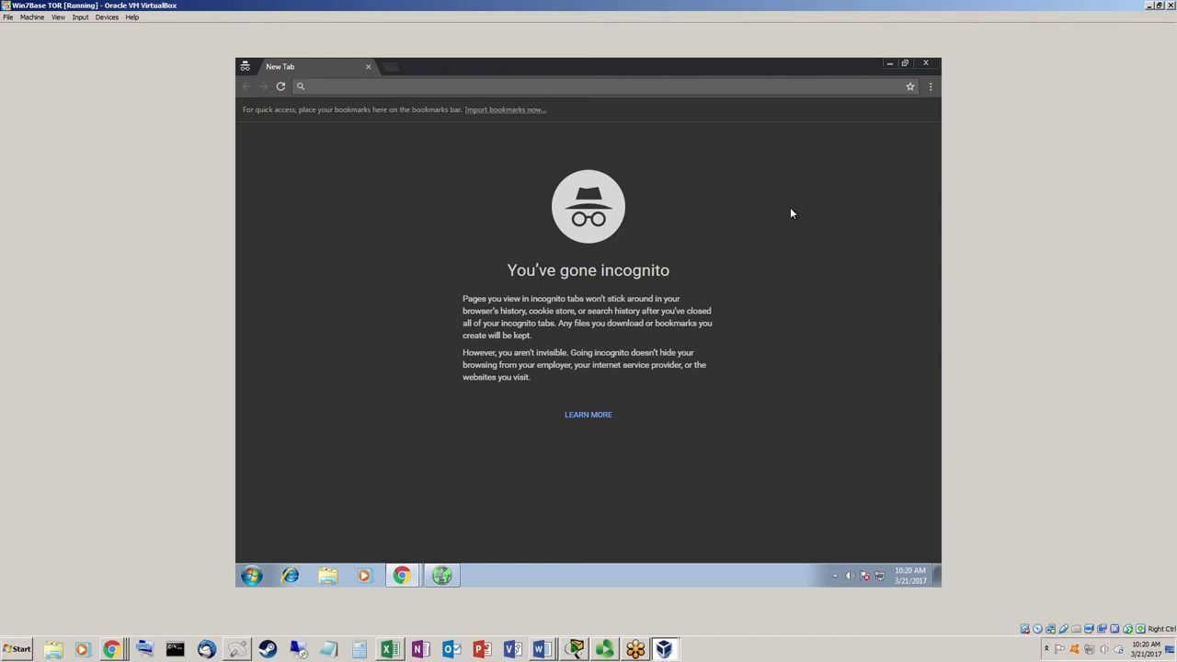
{"action": "mouse_move", "coordinate": [600, 230]}
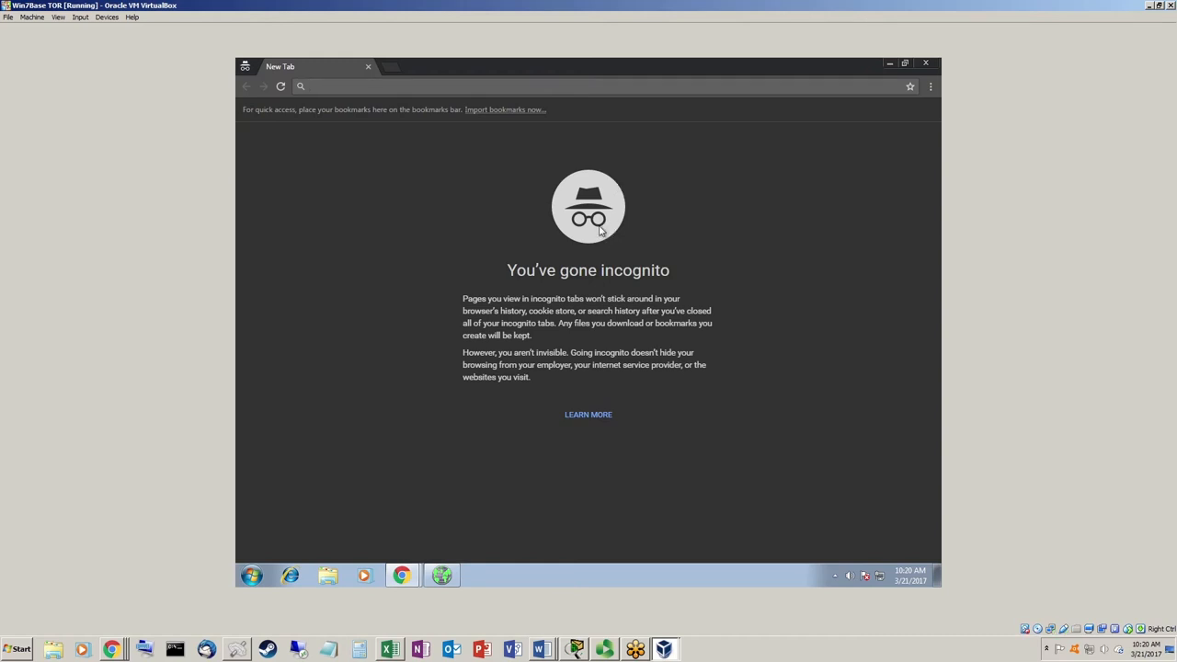
{"action": "mouse_move", "coordinate": [640, 227]}
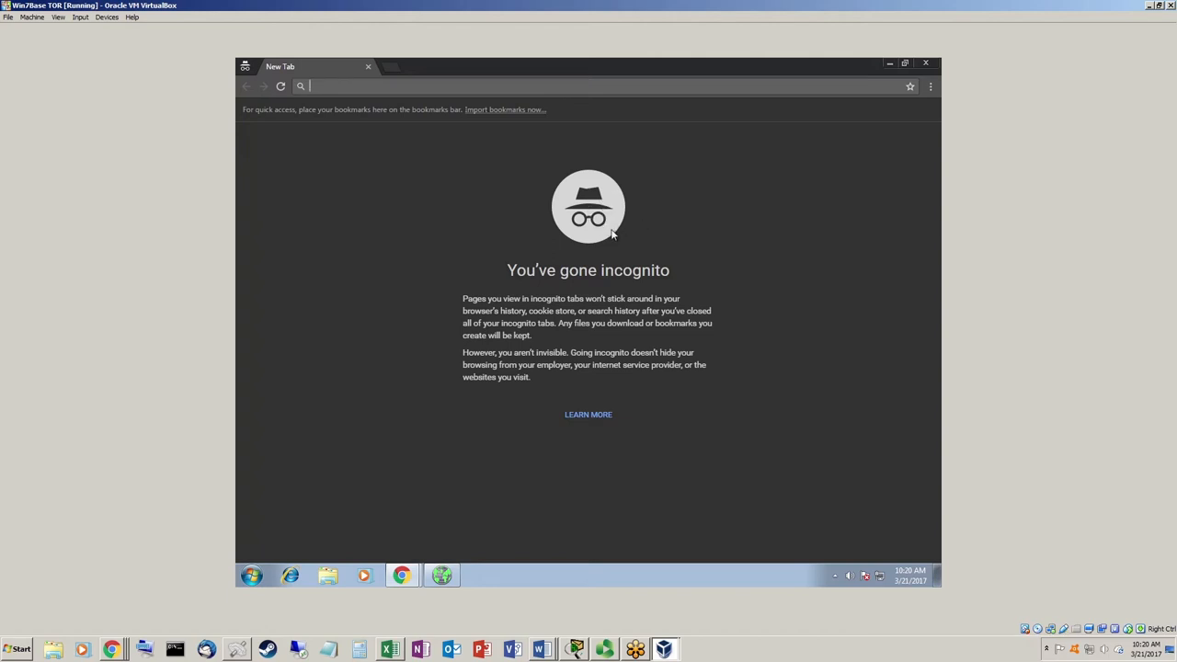
{"action": "mouse_move", "coordinate": [683, 231]}
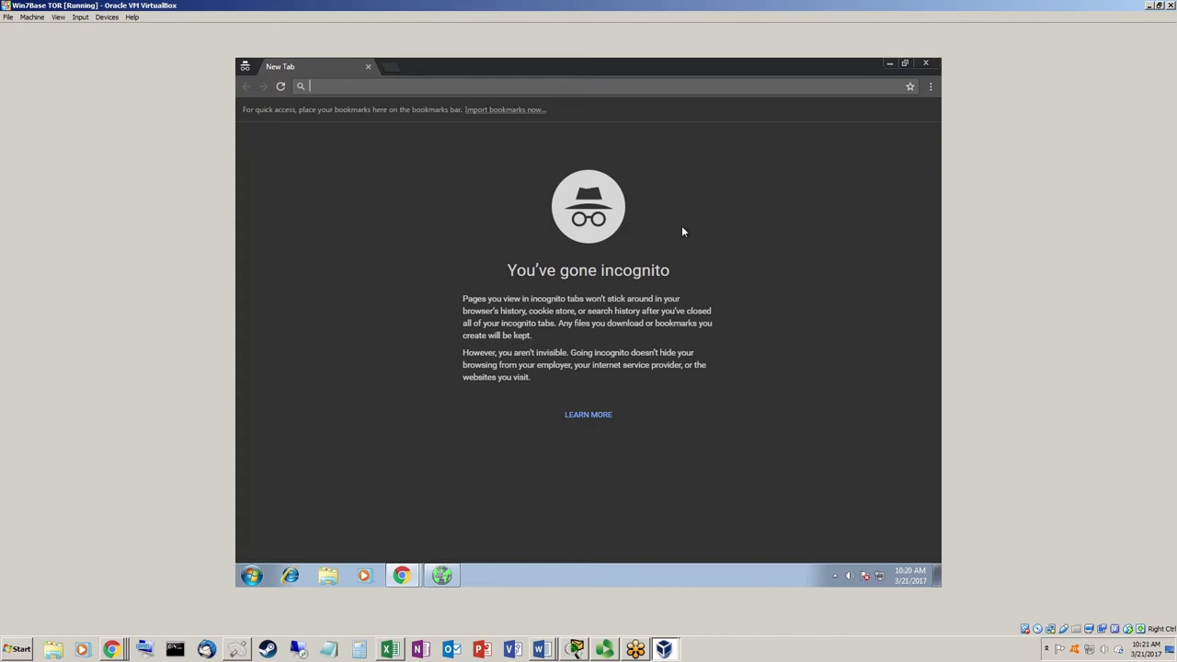
{"action": "mouse_move", "coordinate": [435, 383]}
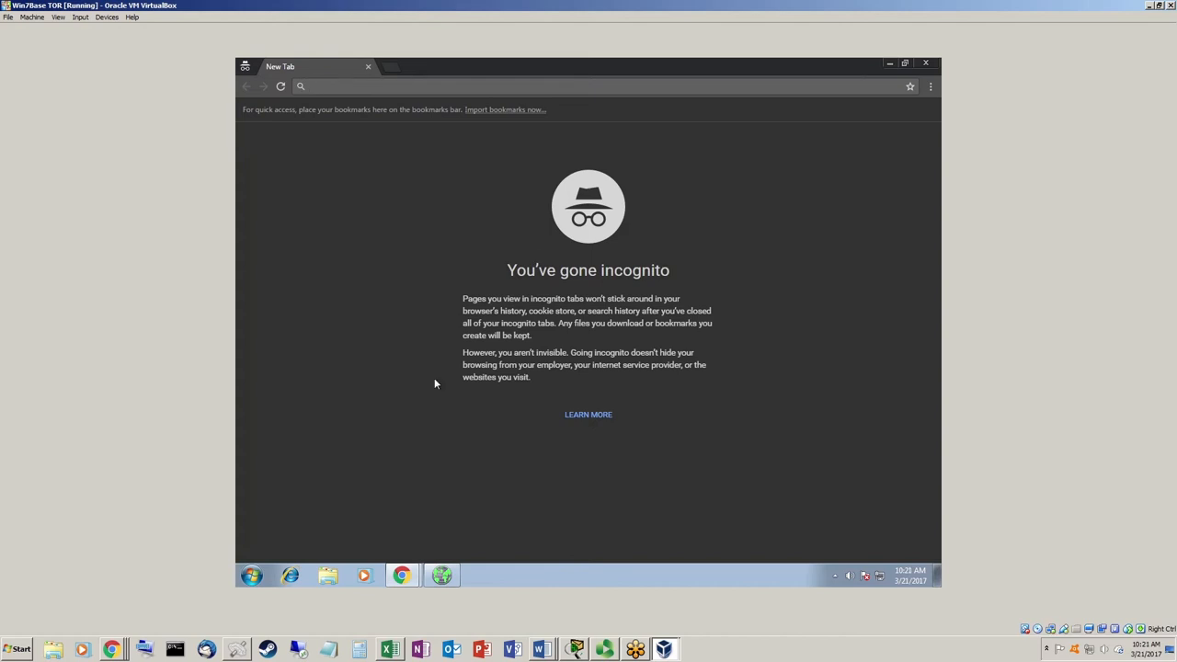
{"action": "mouse_move", "coordinate": [465, 353]}
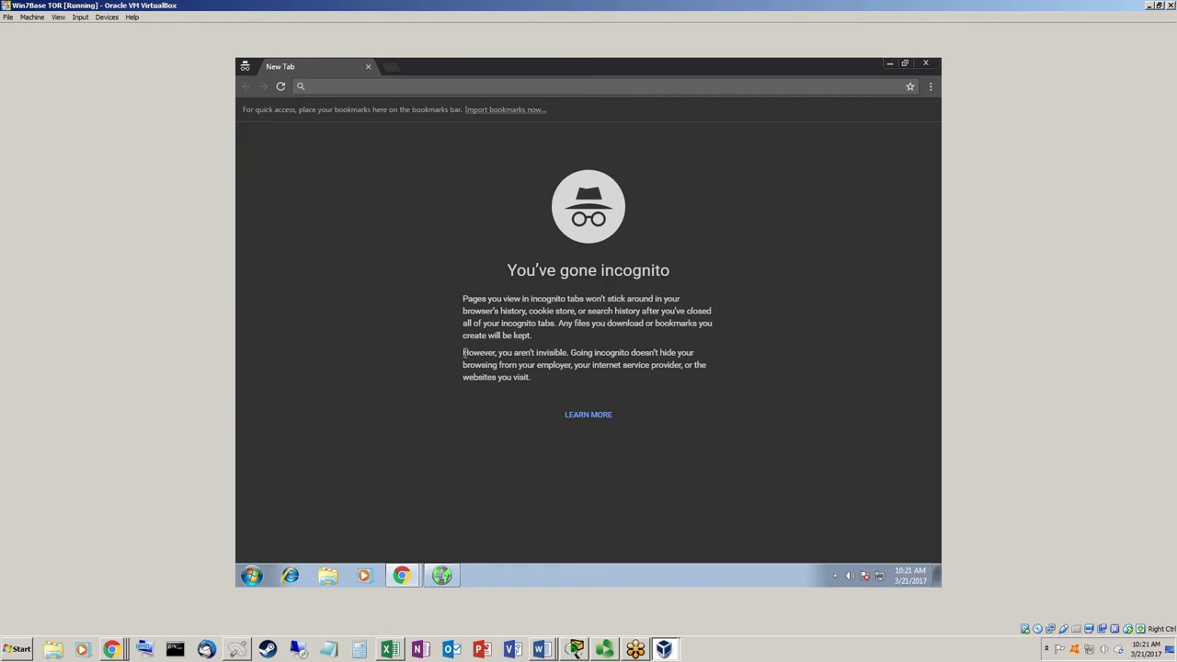
Step: Highlight the 'you aren't invisible' sentence, then load rwu.edu in the incognito window
{"action": "left_click_drag", "start_coordinate": [463, 352], "coordinate": [693, 352]}
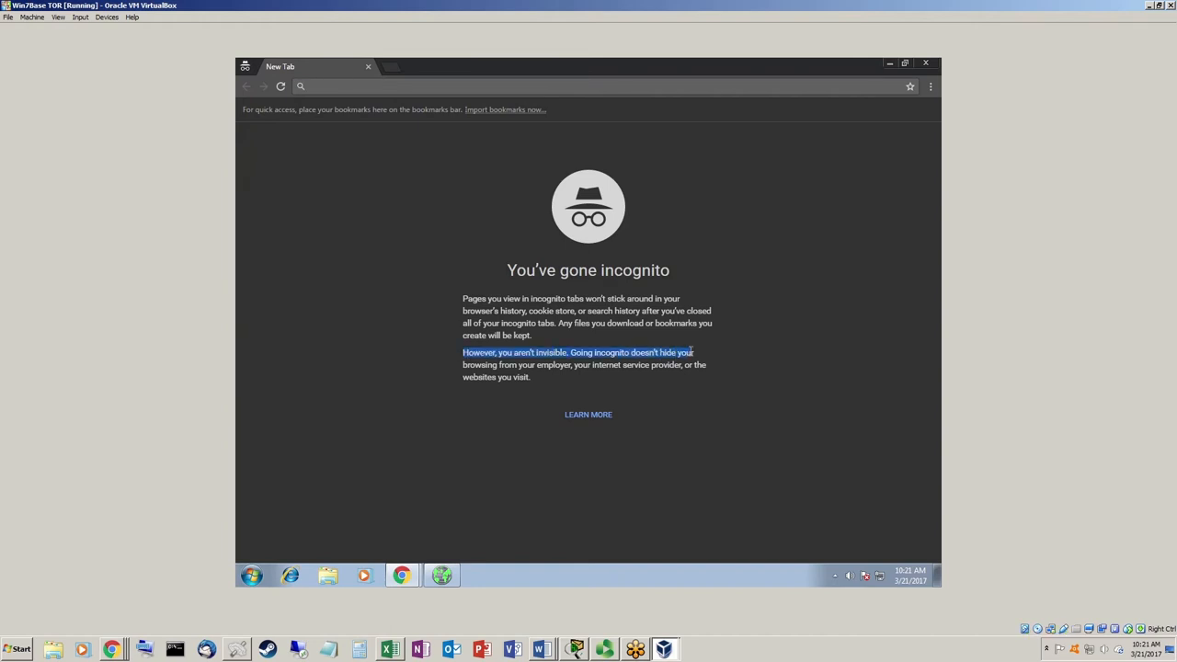
{"action": "mouse_move", "coordinate": [598, 377]}
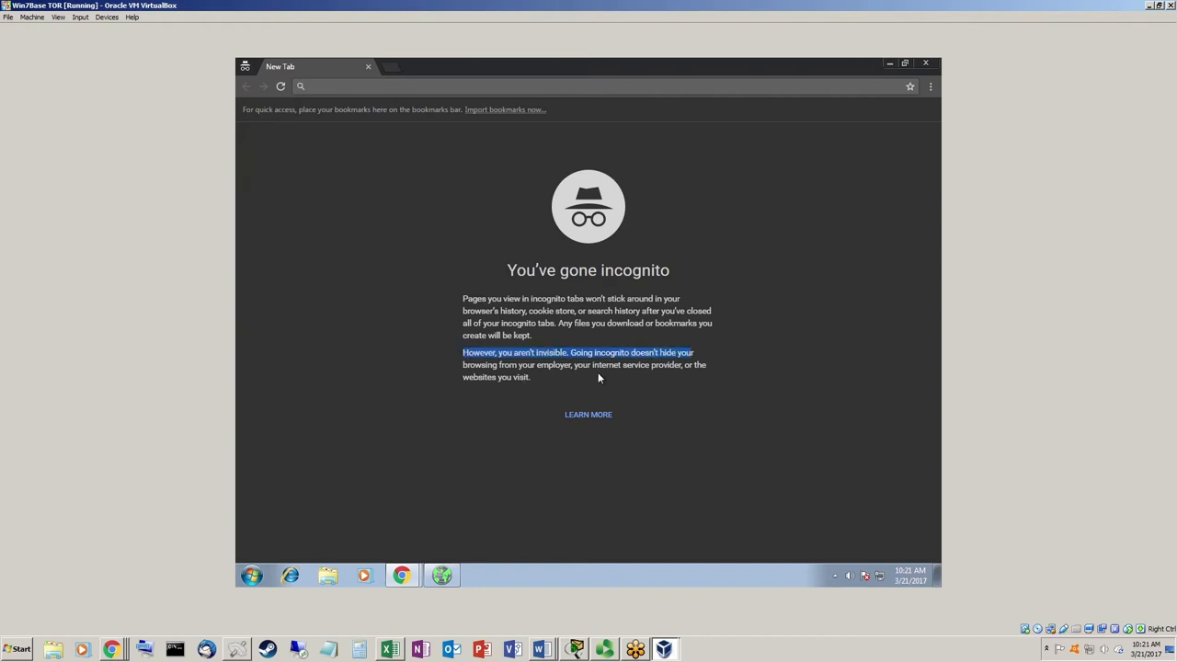
{"action": "mouse_move", "coordinate": [527, 391]}
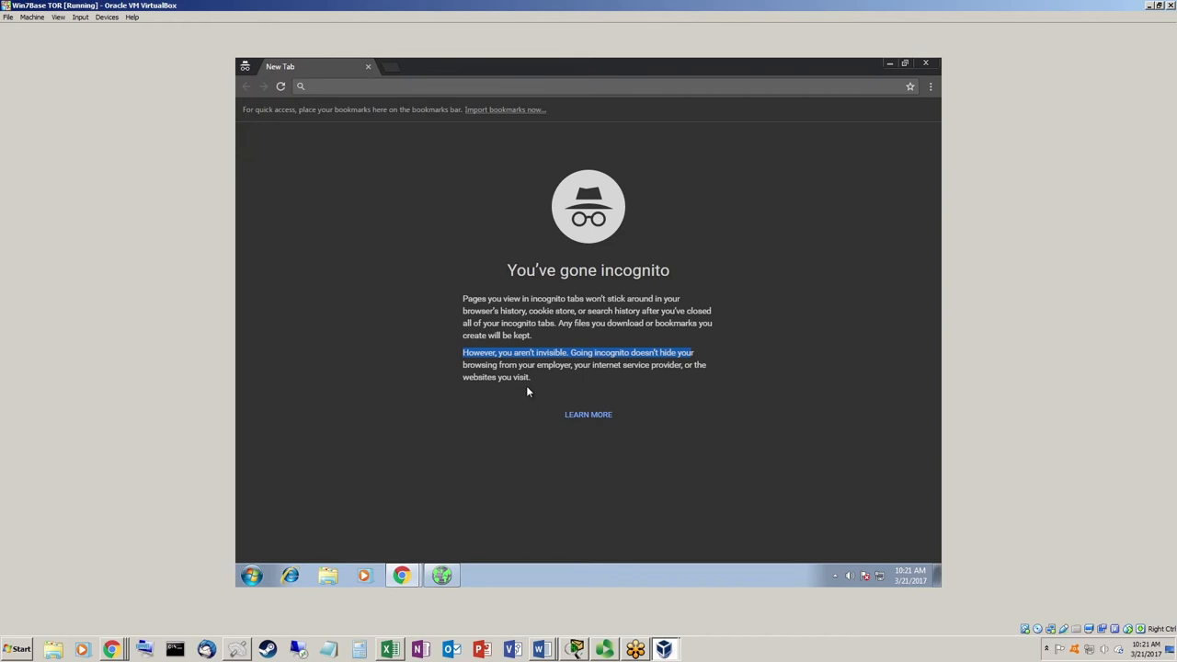
{"action": "mouse_move", "coordinate": [598, 396]}
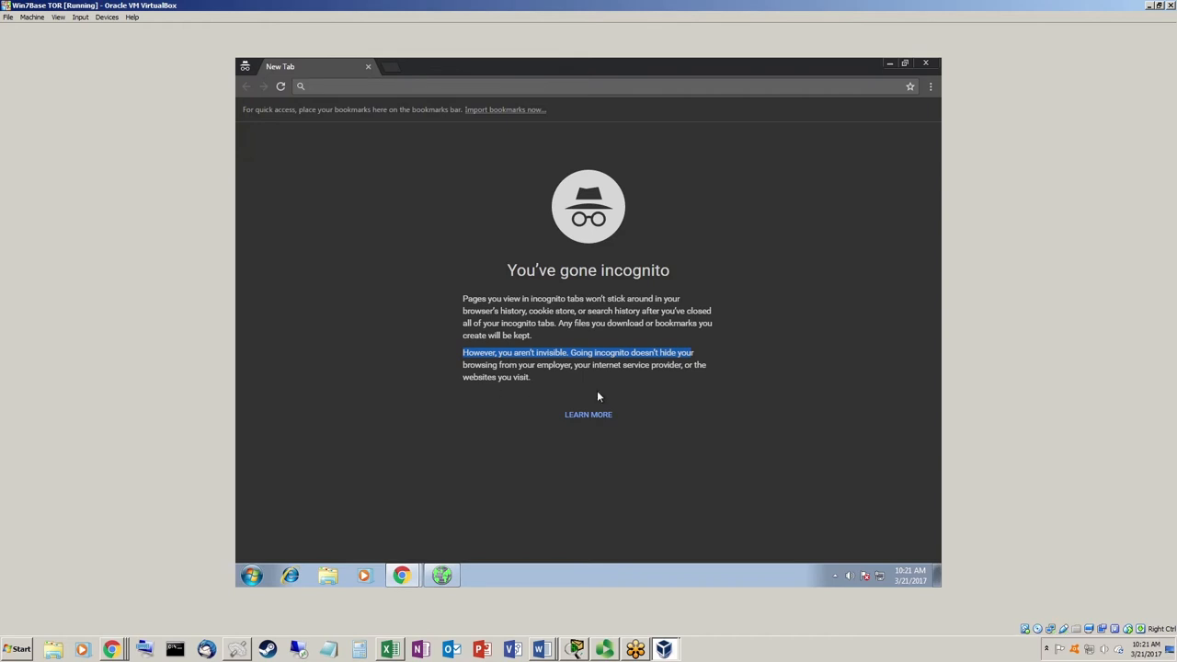
{"action": "mouse_move", "coordinate": [444, 132]}
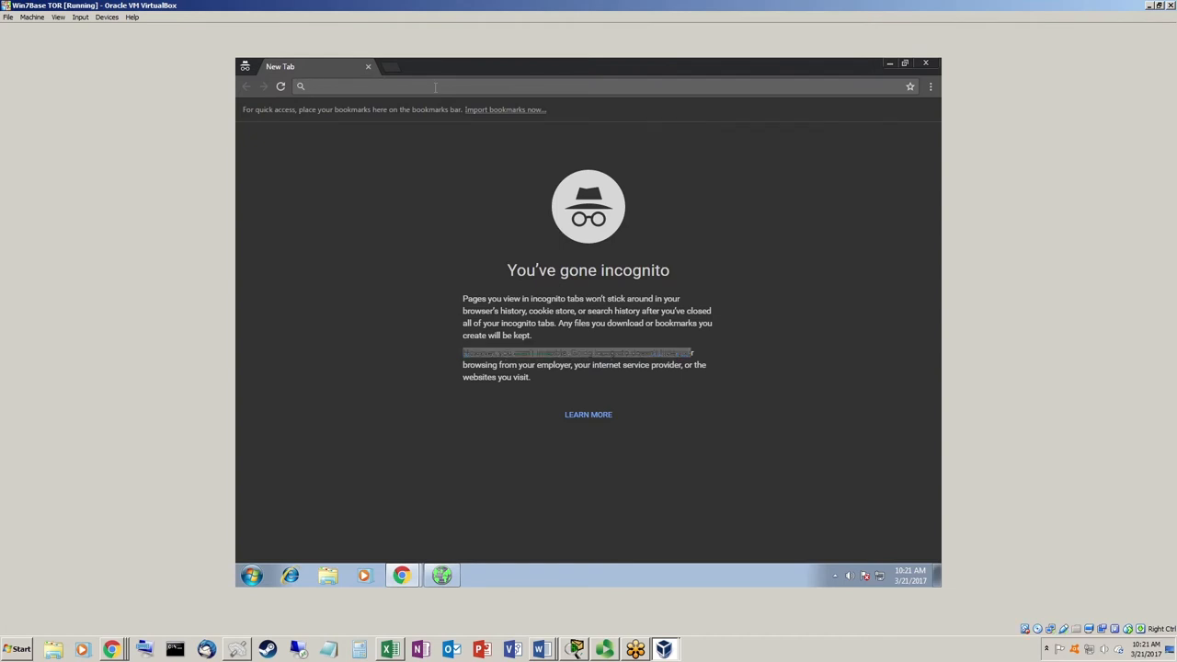
{"action": "type", "text": "rwu.edu"}
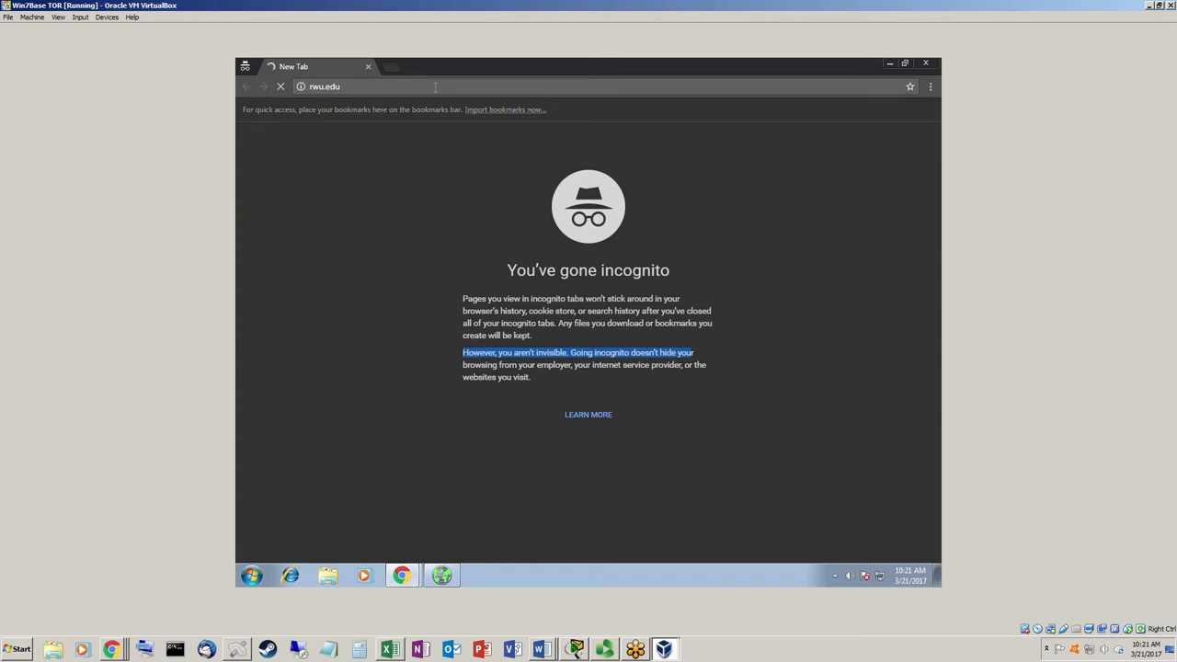
{"action": "key", "text": "Return"}
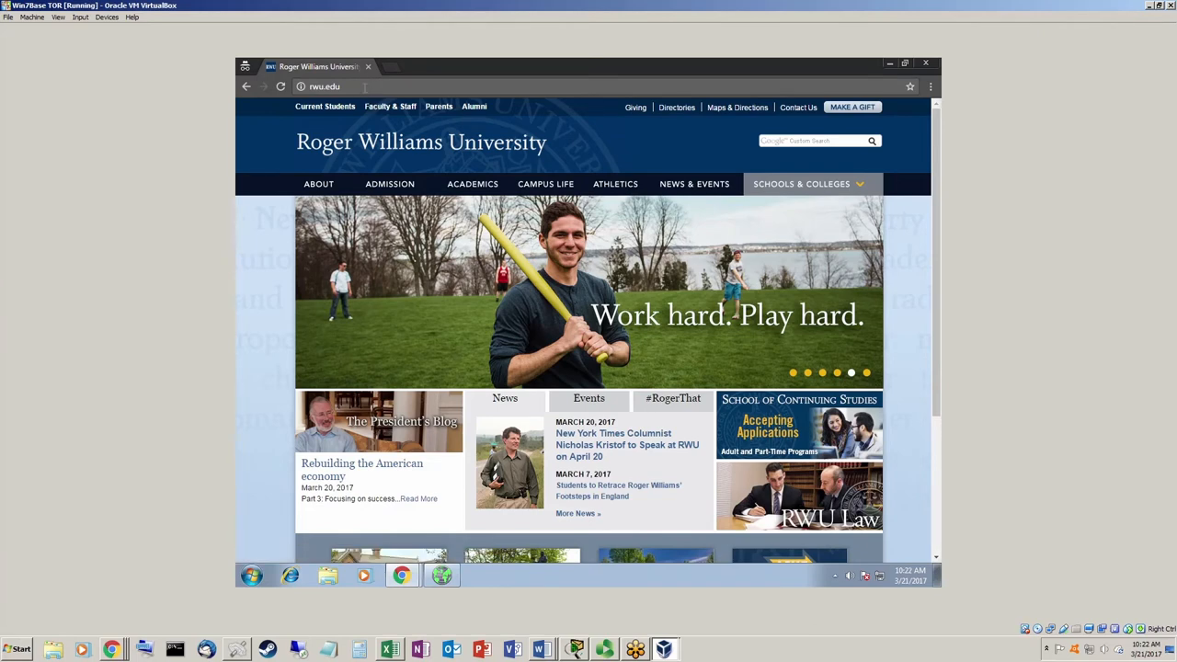
{"action": "mouse_move", "coordinate": [443, 142]}
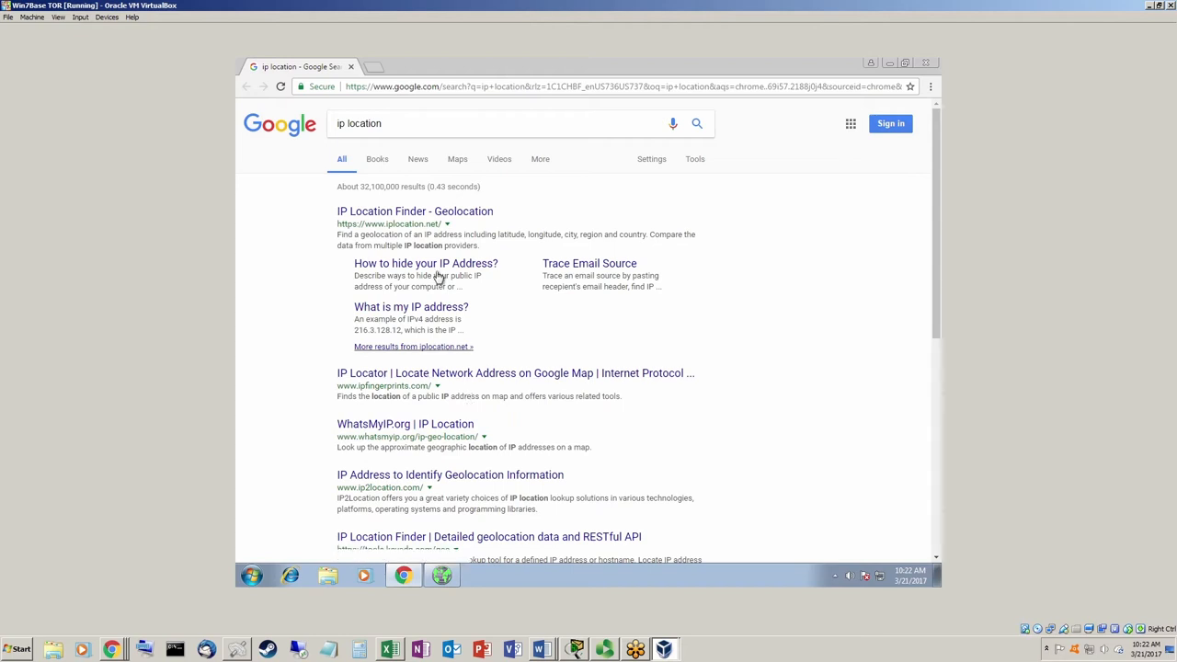
{"action": "mouse_move", "coordinate": [443, 570]}
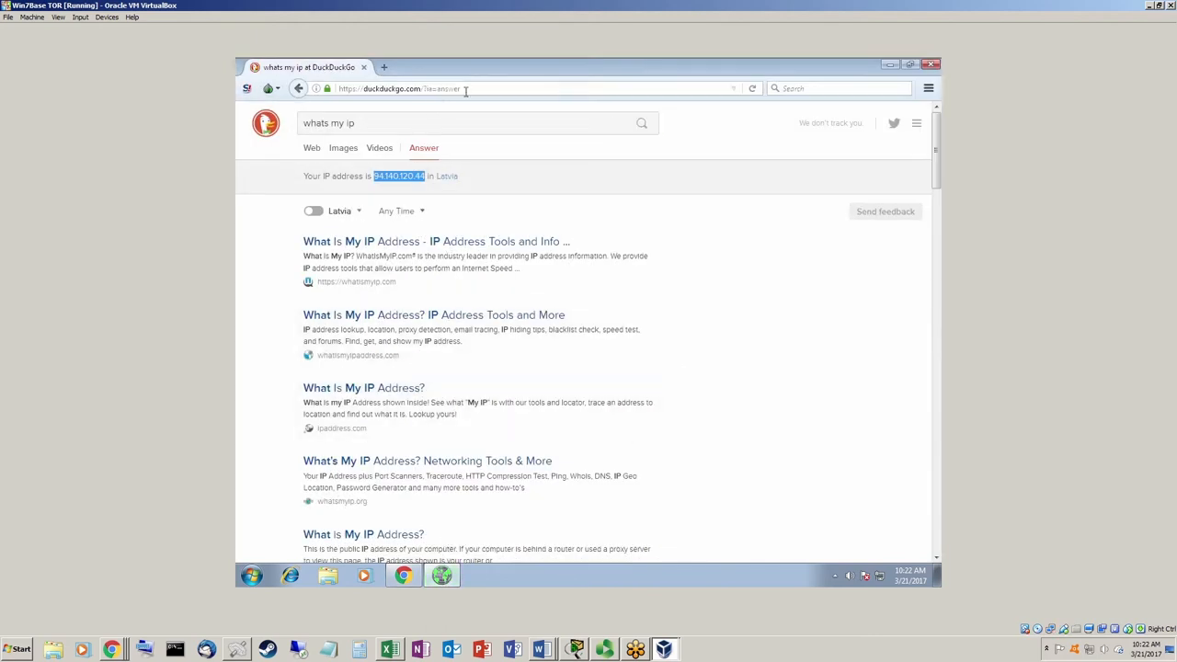
{"action": "mouse_move", "coordinate": [477, 87]}
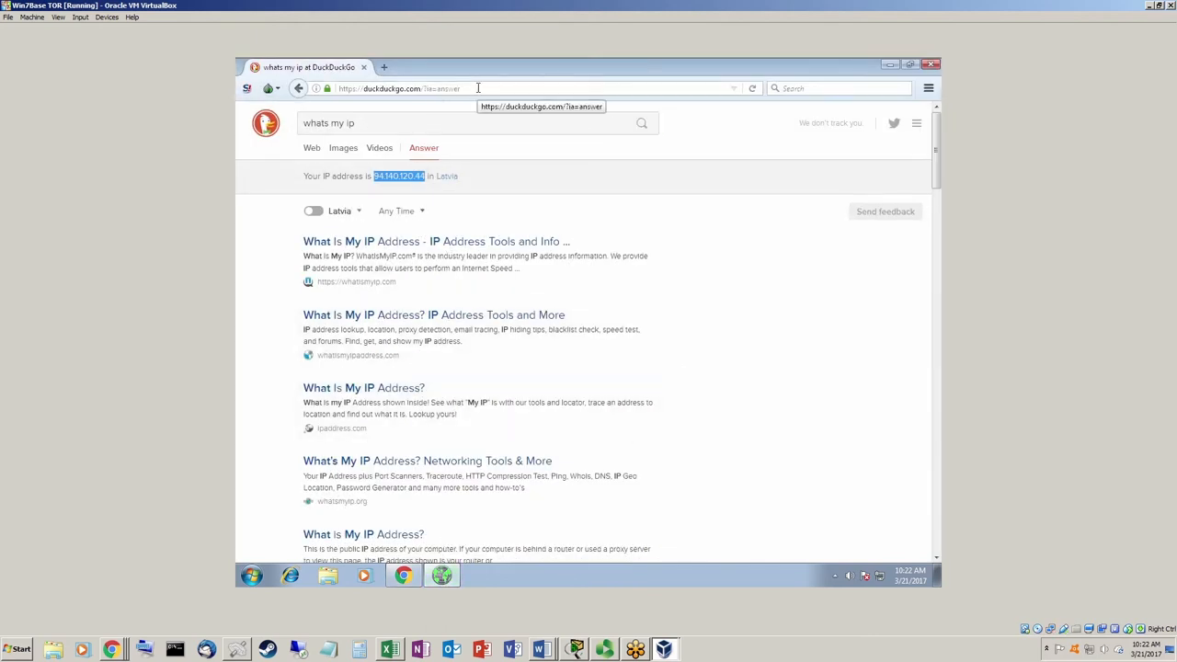
Step: Replace the Tor Browser address with the university URL 'nwu.edu'
{"action": "left_click", "coordinate": [413, 88]}
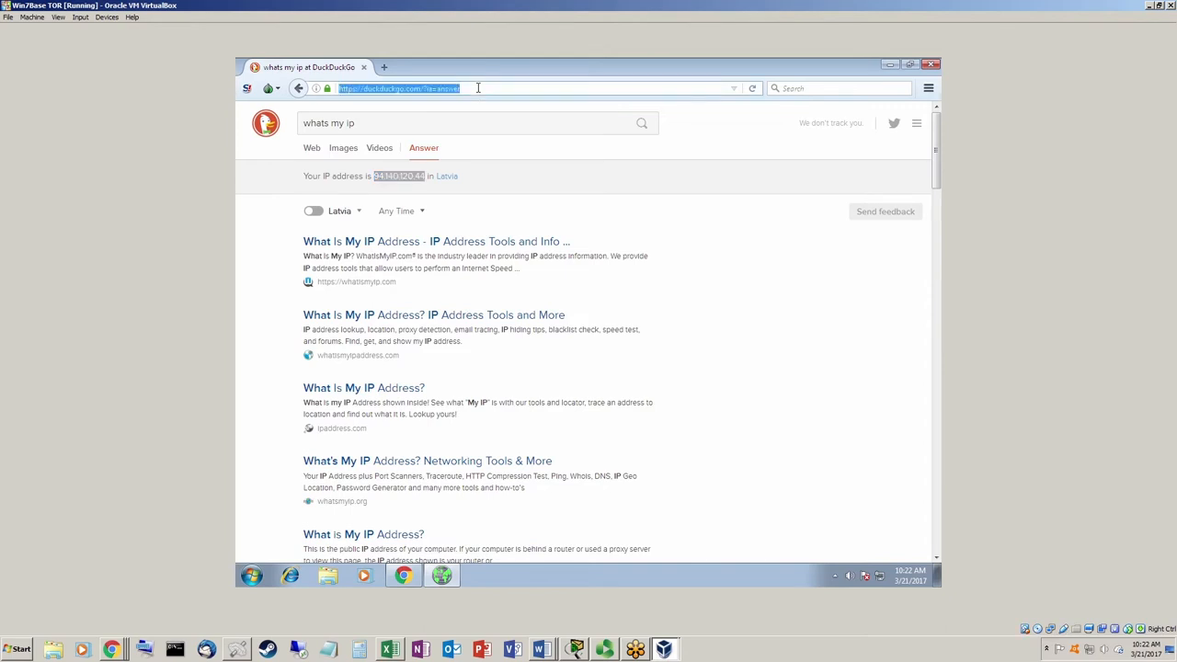
{"action": "type", "text": "nwu.edu"}
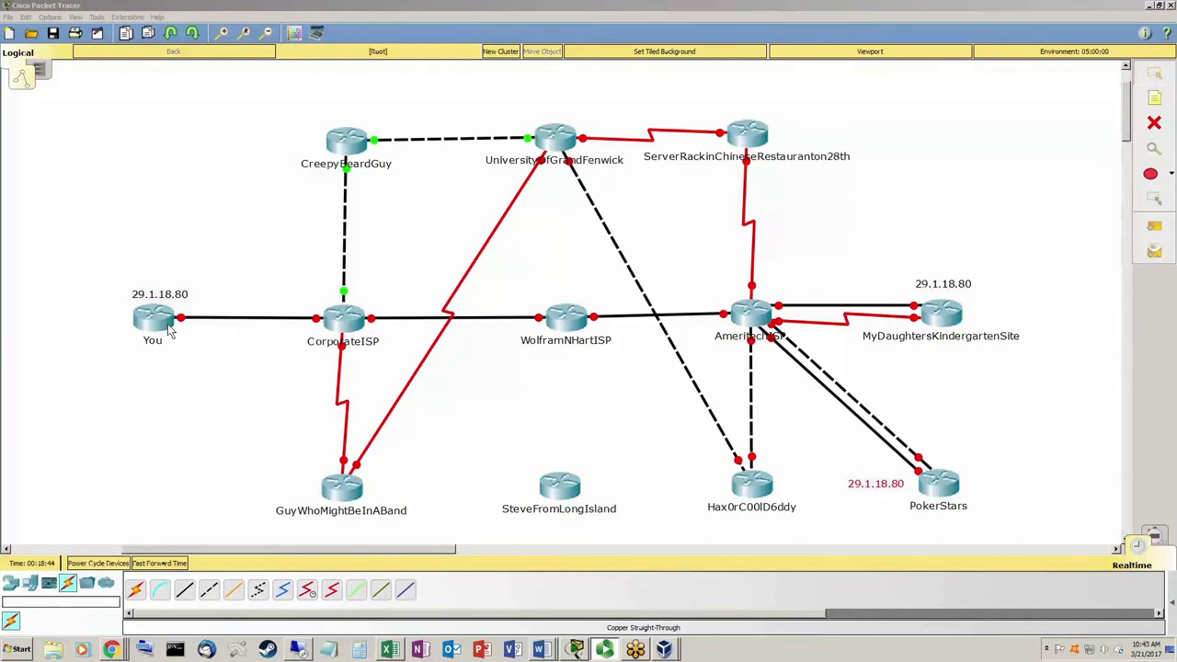
{"action": "mouse_move", "coordinate": [248, 260]}
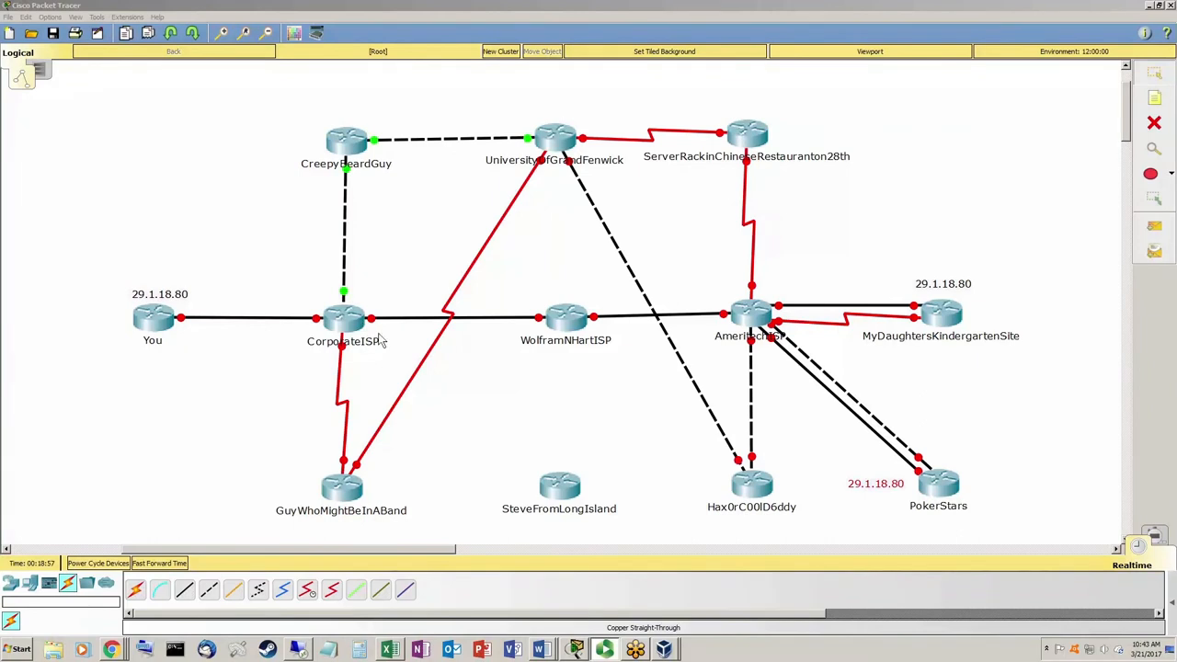
{"action": "mouse_move", "coordinate": [310, 335]}
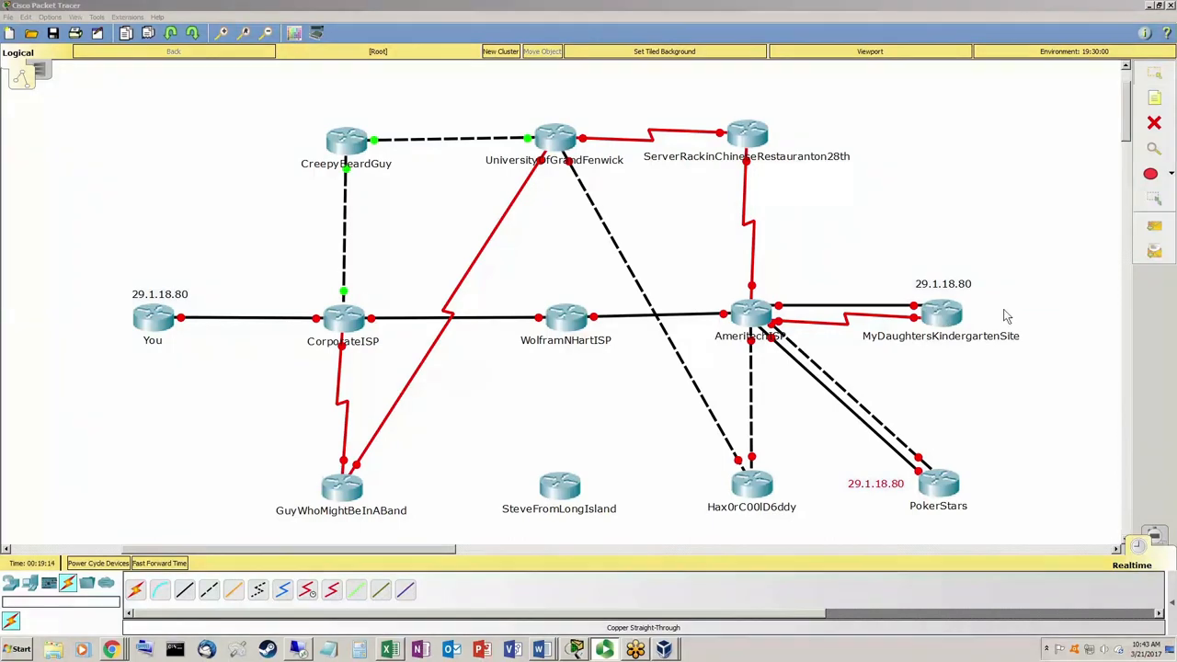
{"action": "mouse_move", "coordinate": [976, 299]}
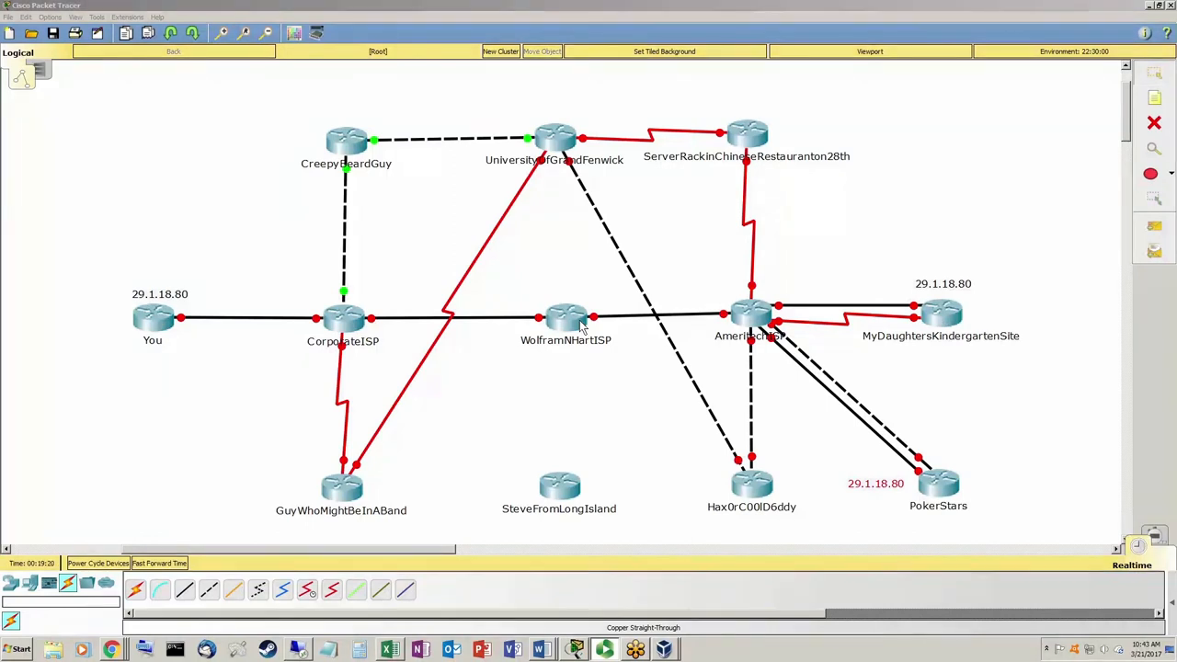
{"action": "mouse_move", "coordinate": [128, 331]}
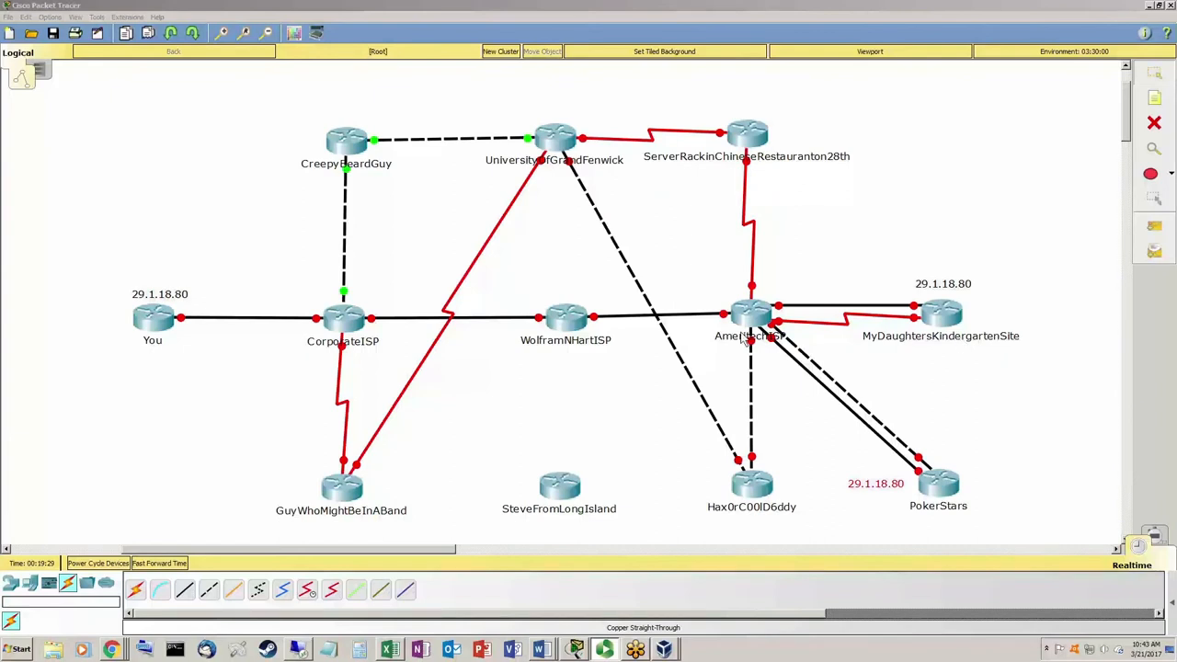
{"action": "mouse_move", "coordinate": [566, 281]}
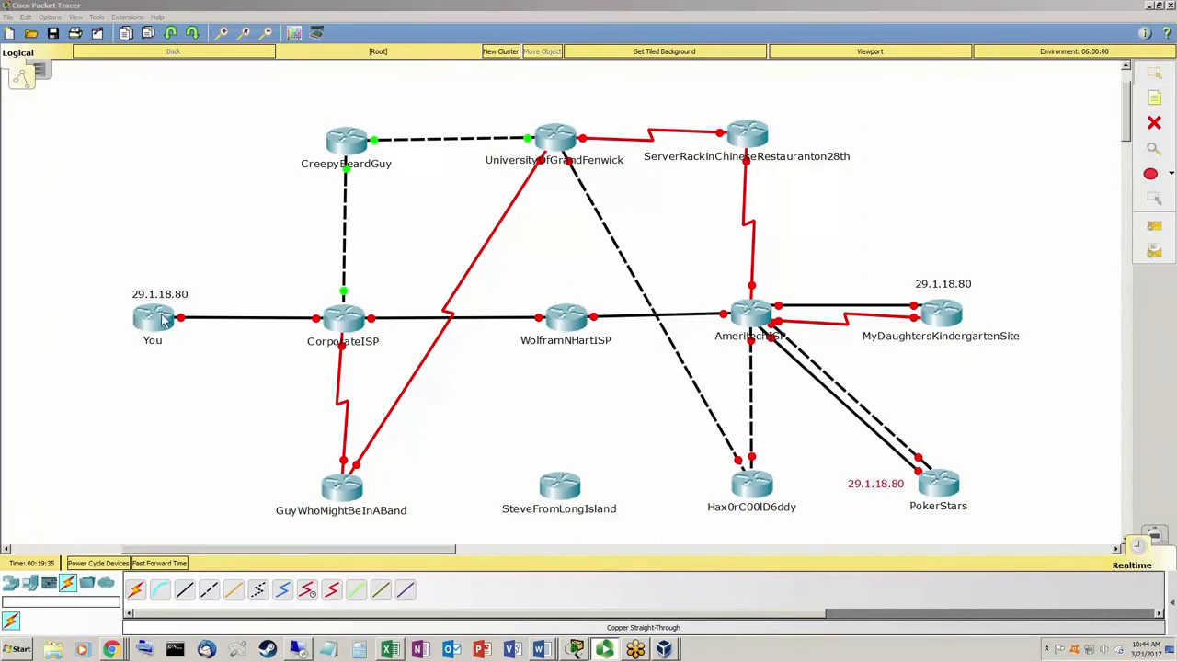
{"action": "mouse_move", "coordinate": [667, 311]}
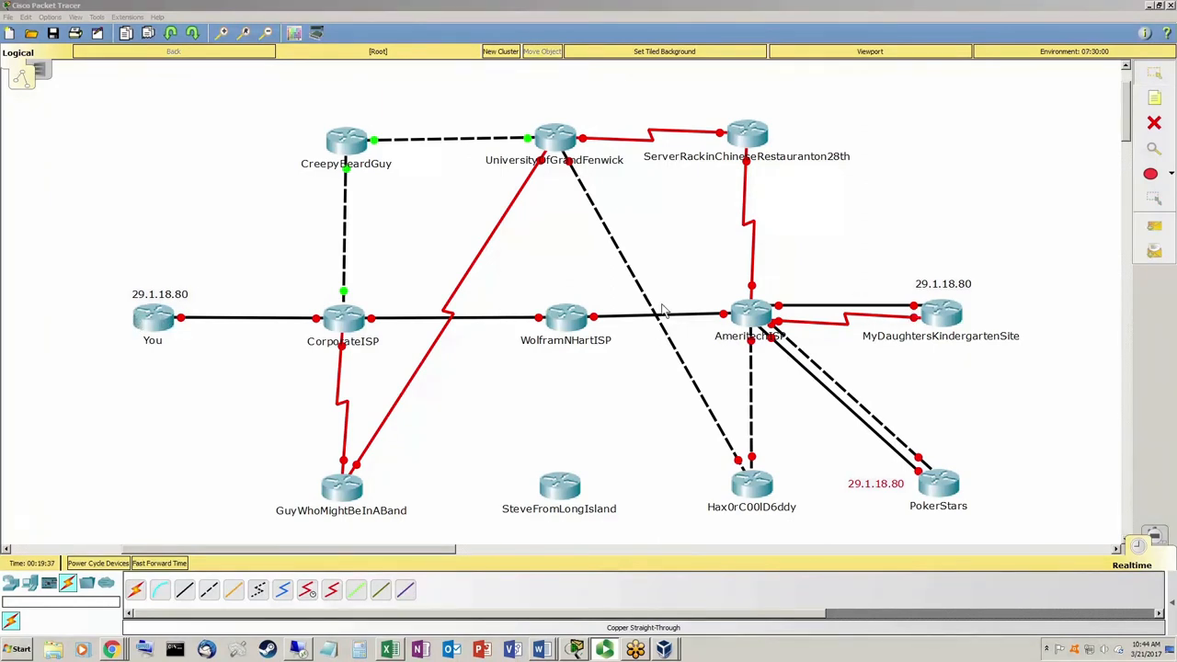
{"action": "mouse_move", "coordinate": [152, 317]}
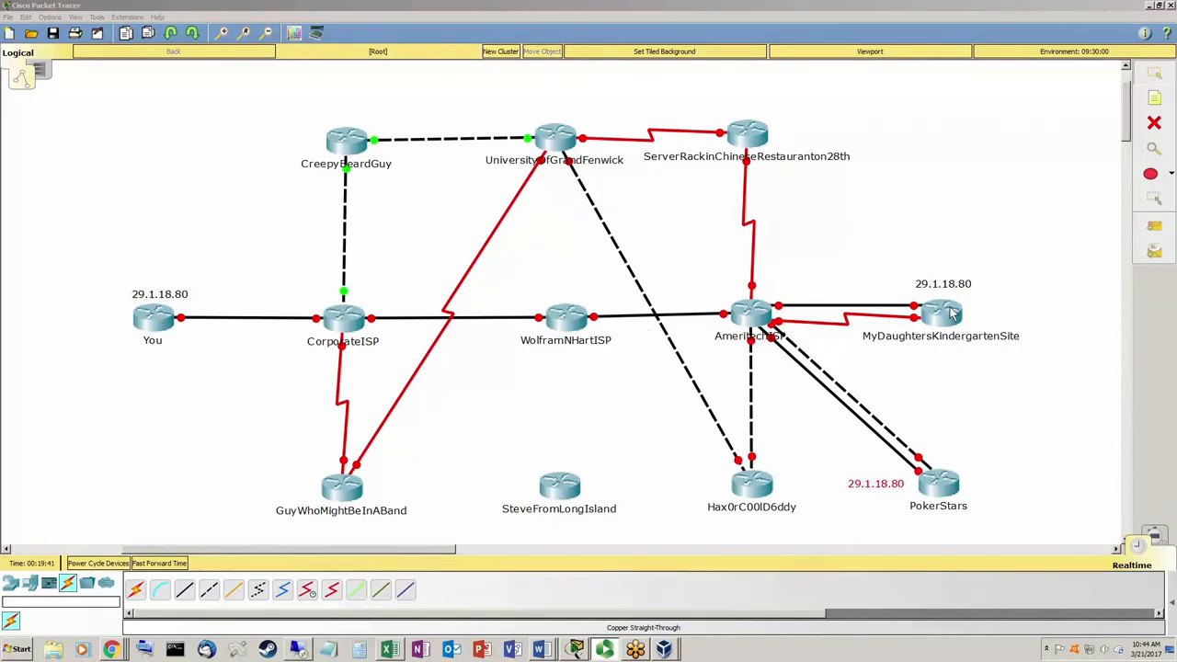
{"action": "mouse_move", "coordinate": [200, 319]}
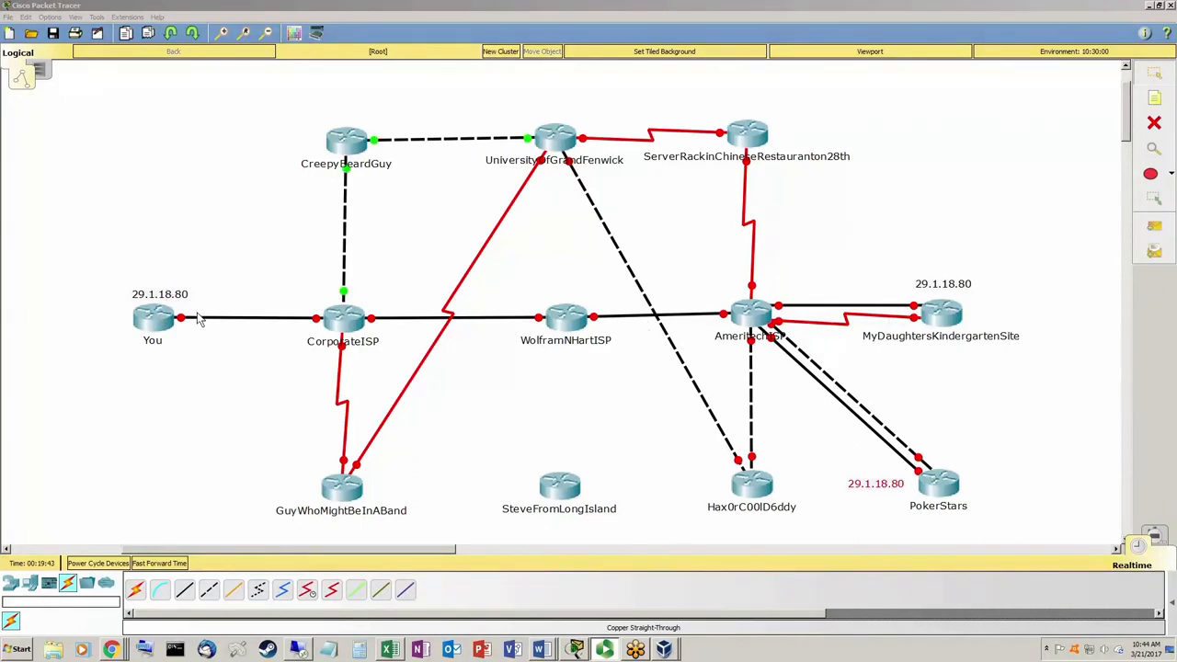
{"action": "mouse_move", "coordinate": [952, 322]}
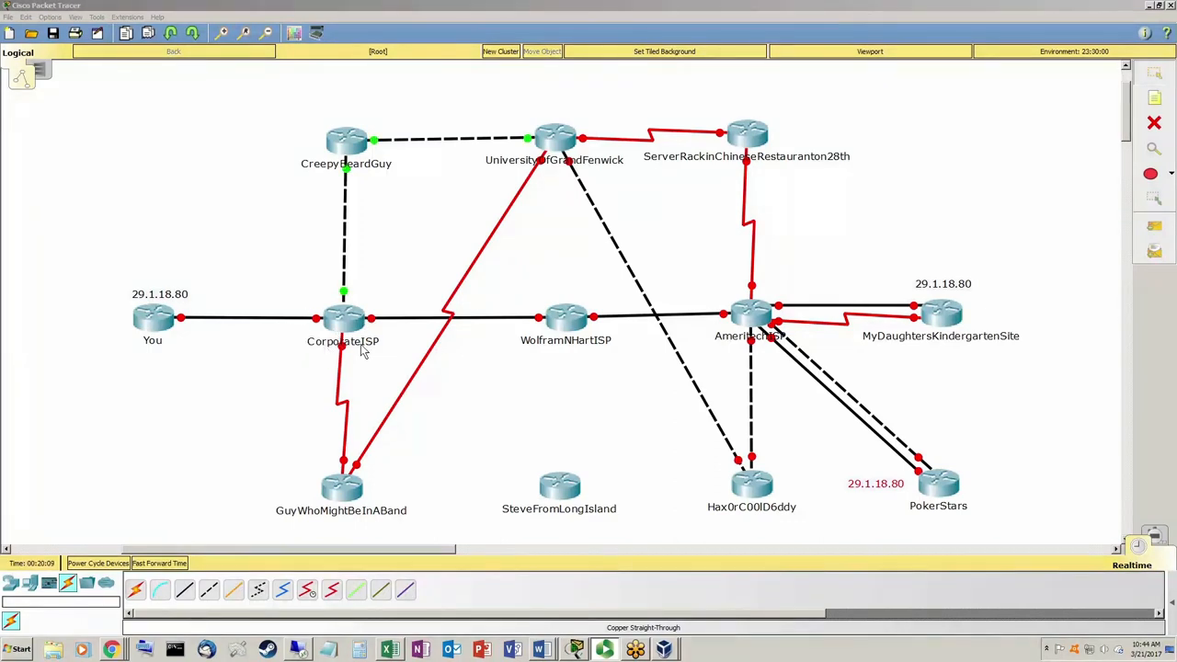
{"action": "mouse_move", "coordinate": [348, 310]}
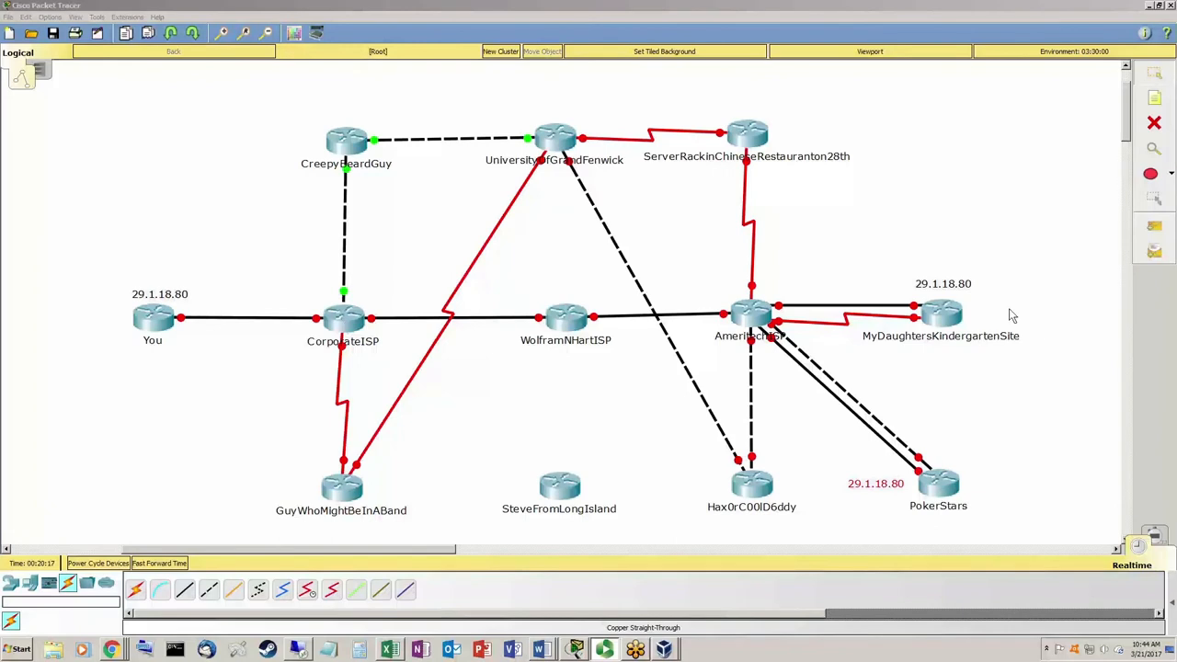
{"action": "mouse_move", "coordinate": [933, 343]}
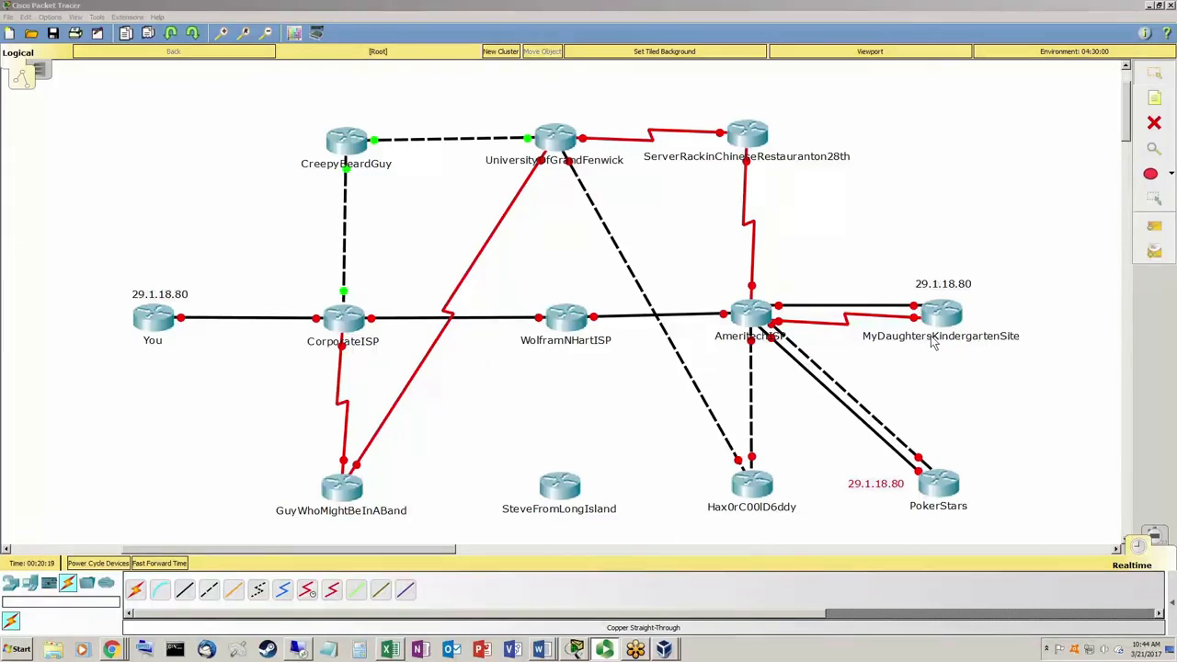
{"action": "mouse_move", "coordinate": [927, 518]}
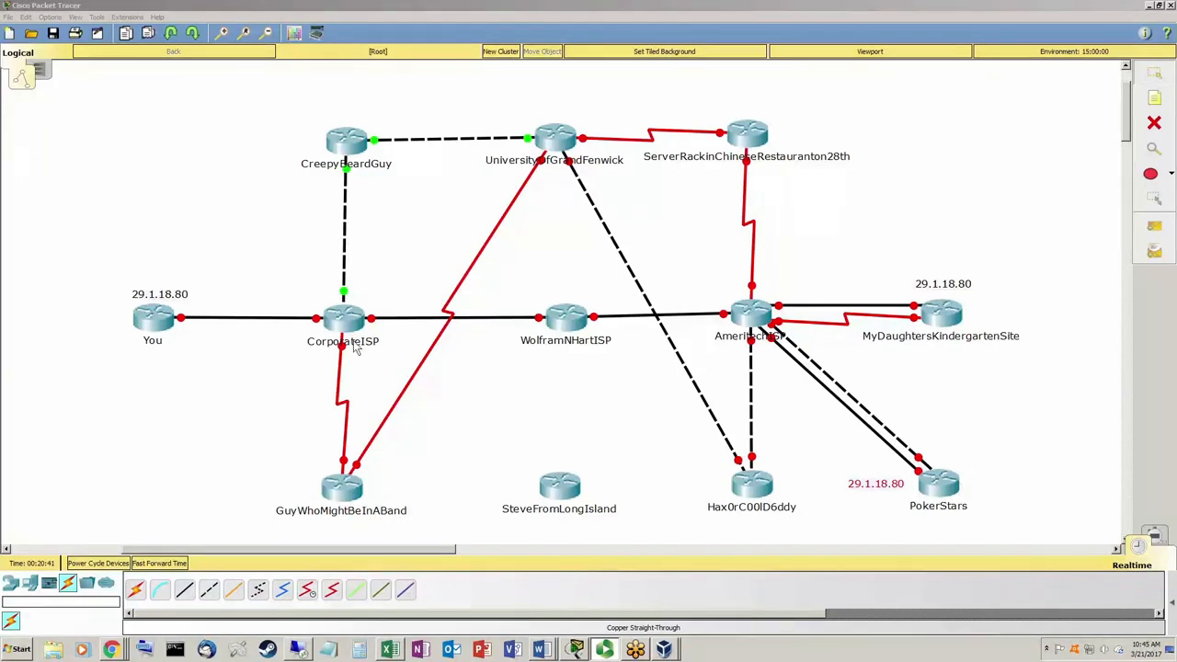
{"action": "mouse_move", "coordinate": [400, 338]}
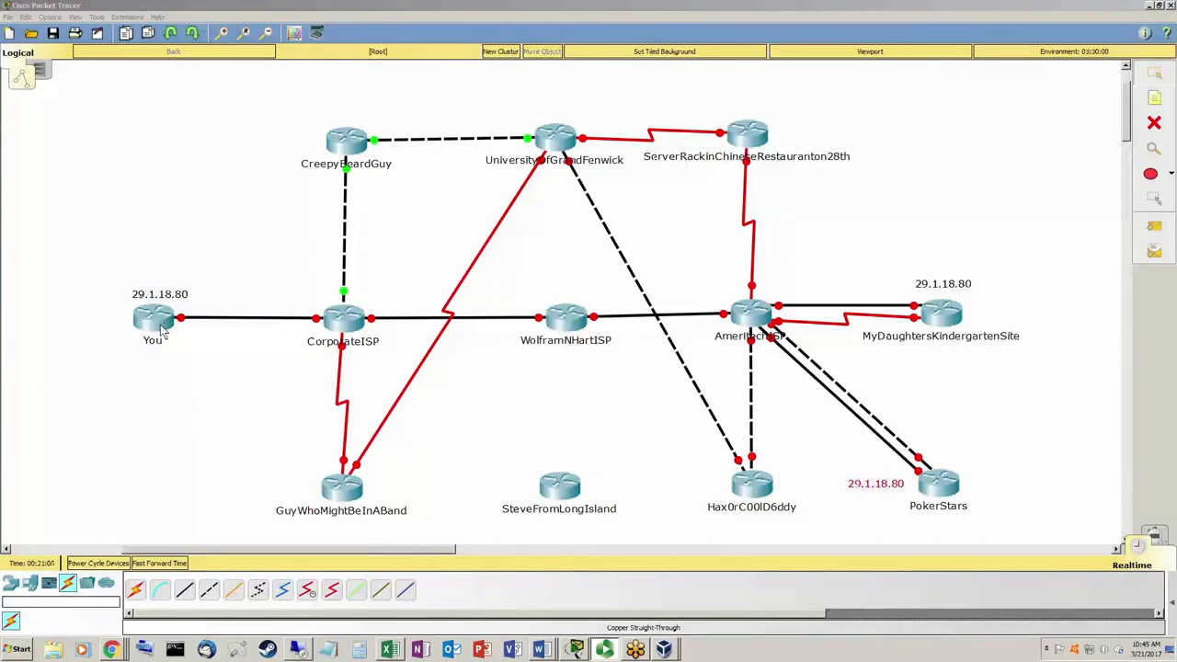
{"action": "mouse_move", "coordinate": [334, 204]}
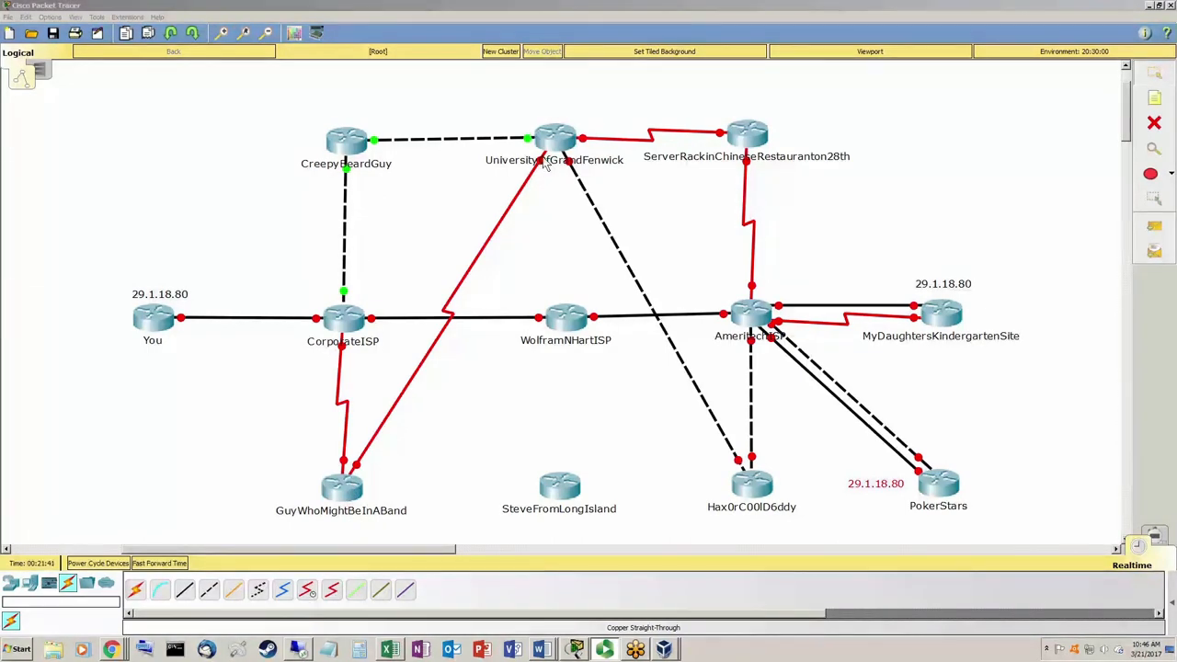
{"action": "mouse_move", "coordinate": [564, 189]}
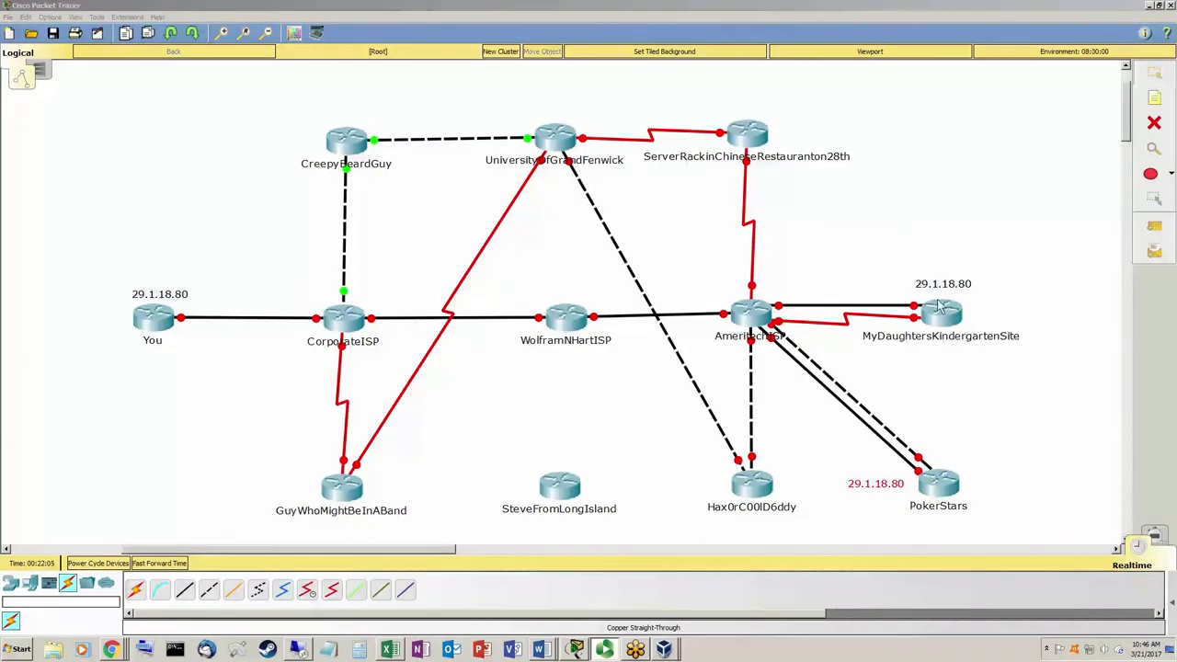
{"action": "mouse_move", "coordinate": [970, 341]}
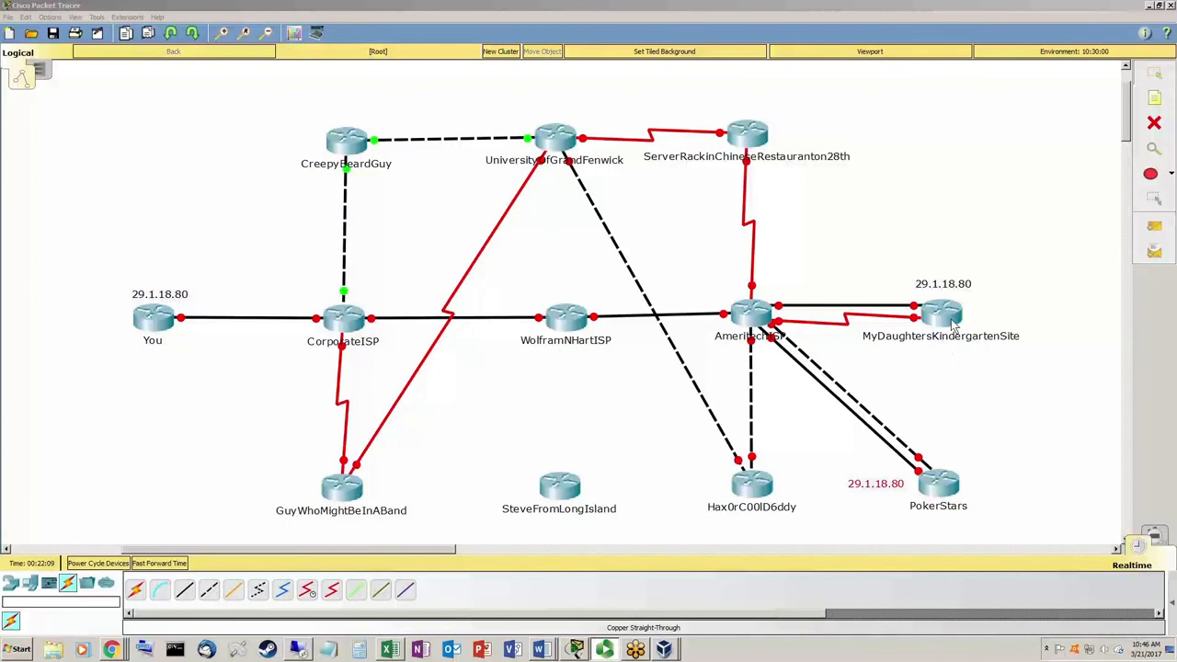
{"action": "mouse_move", "coordinate": [974, 303]}
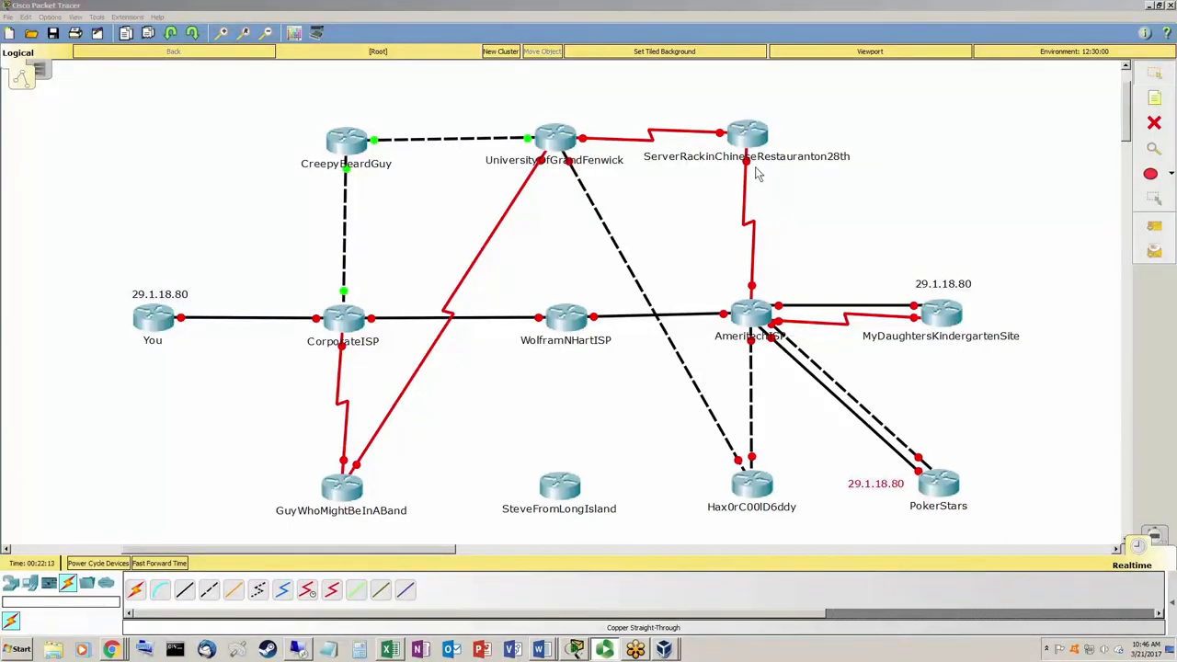
{"action": "mouse_move", "coordinate": [826, 193]}
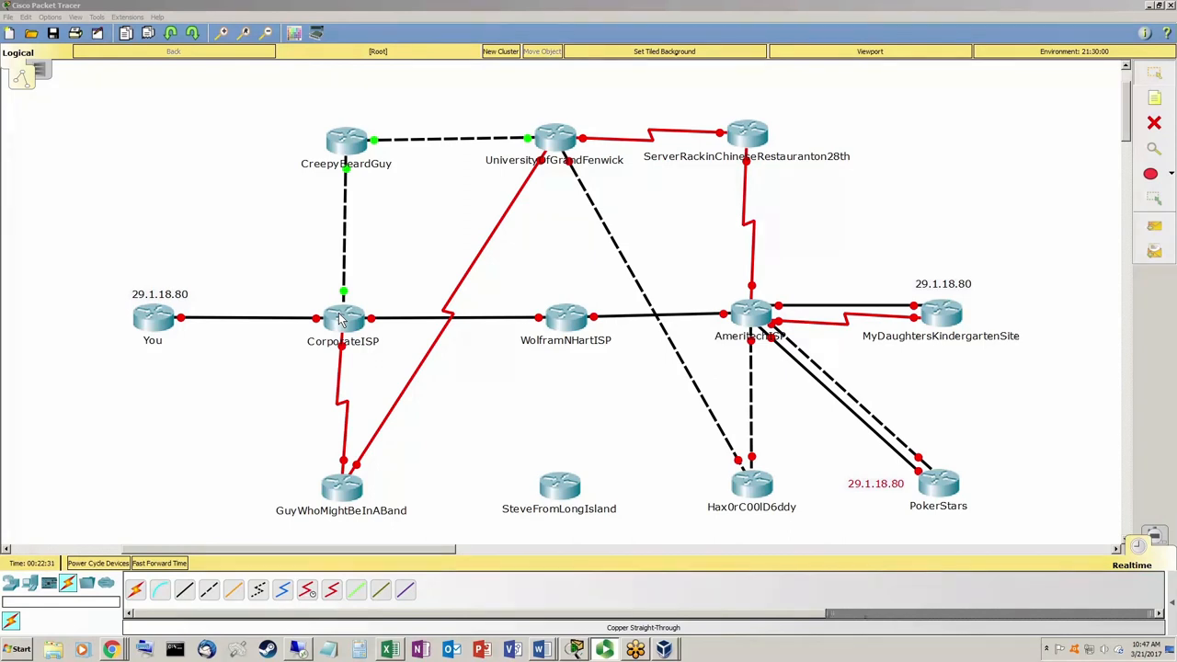
{"action": "mouse_move", "coordinate": [386, 337]}
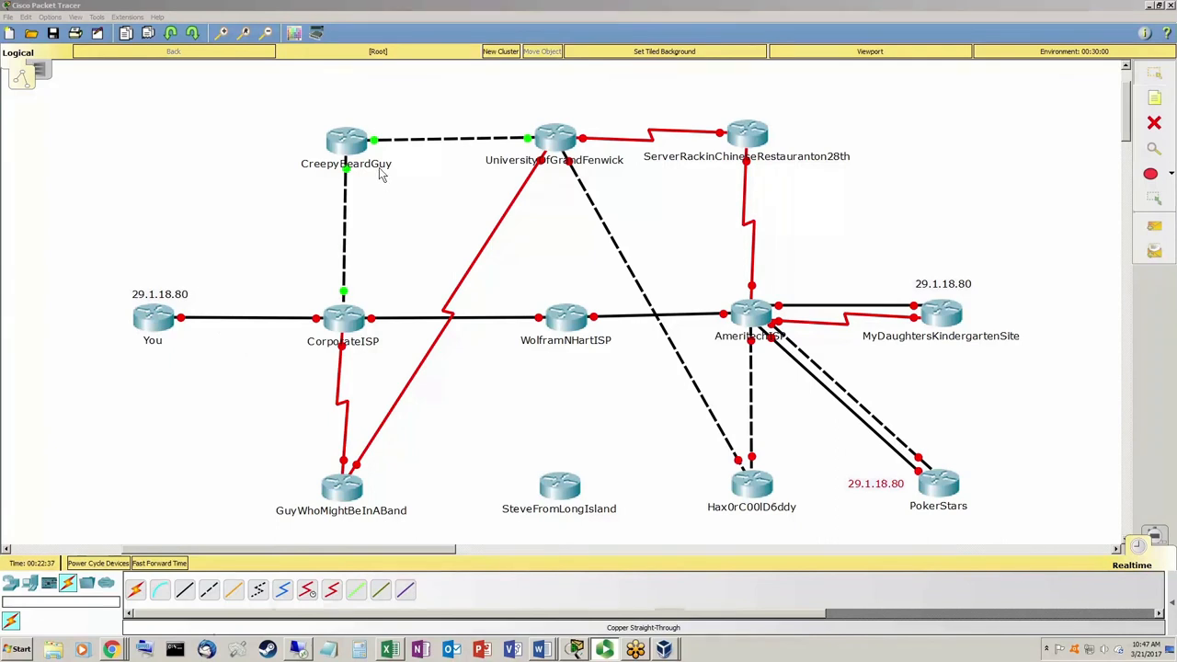
{"action": "mouse_move", "coordinate": [584, 133]}
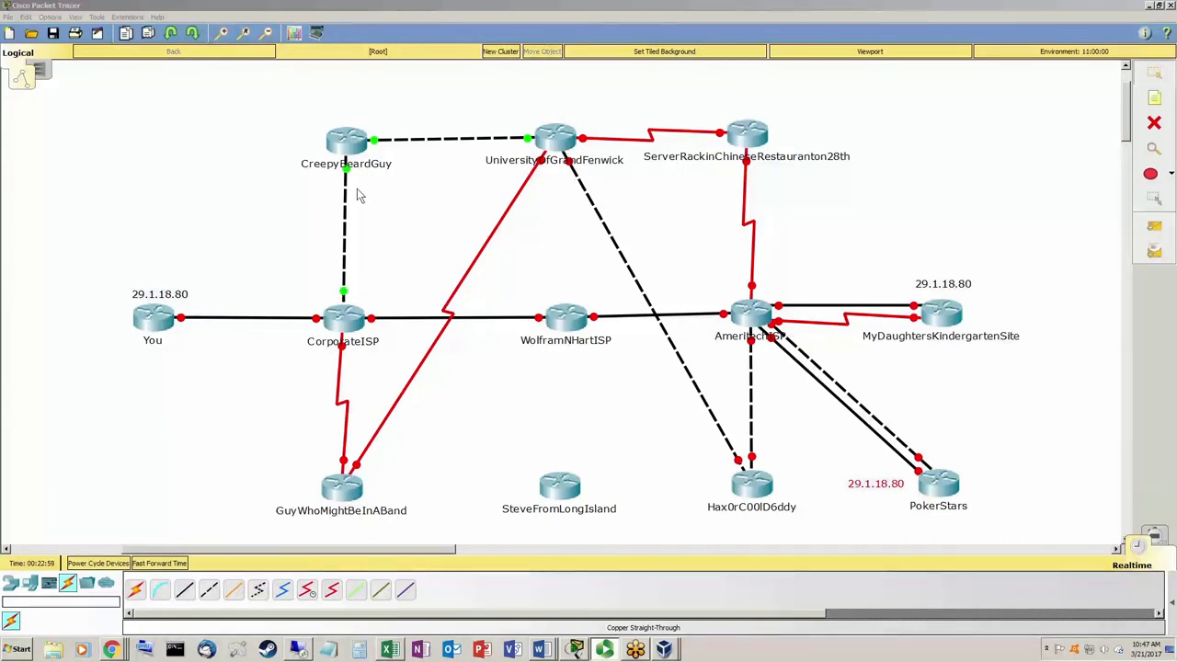
{"action": "mouse_move", "coordinate": [368, 303]}
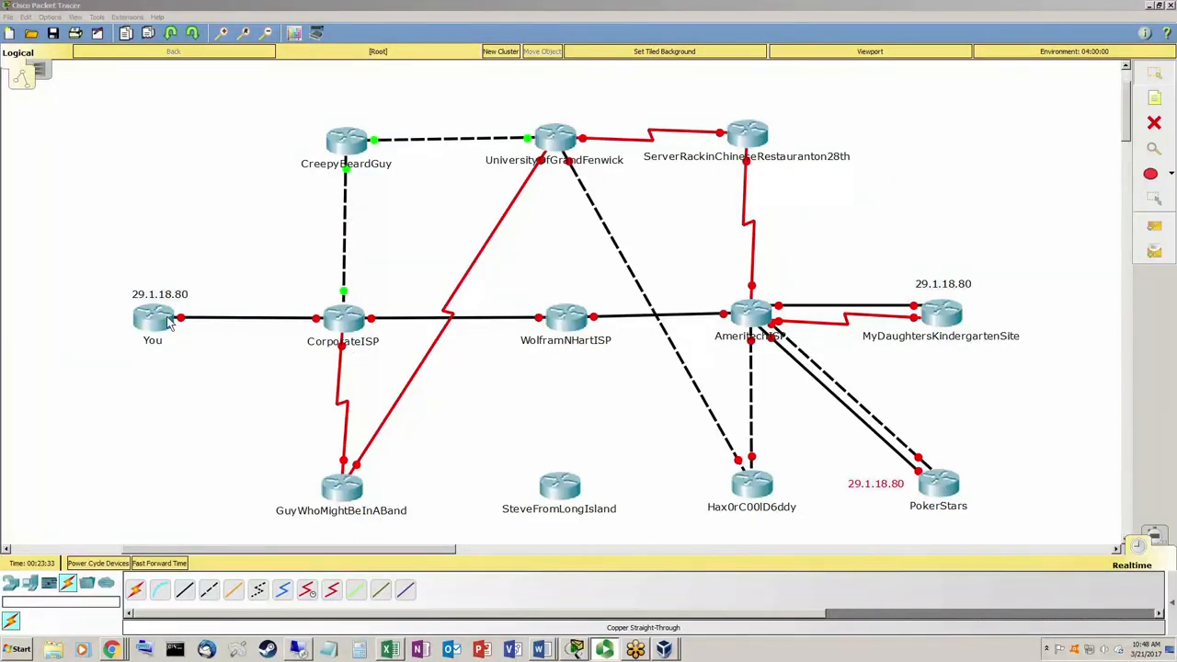
{"action": "mouse_move", "coordinate": [363, 381]}
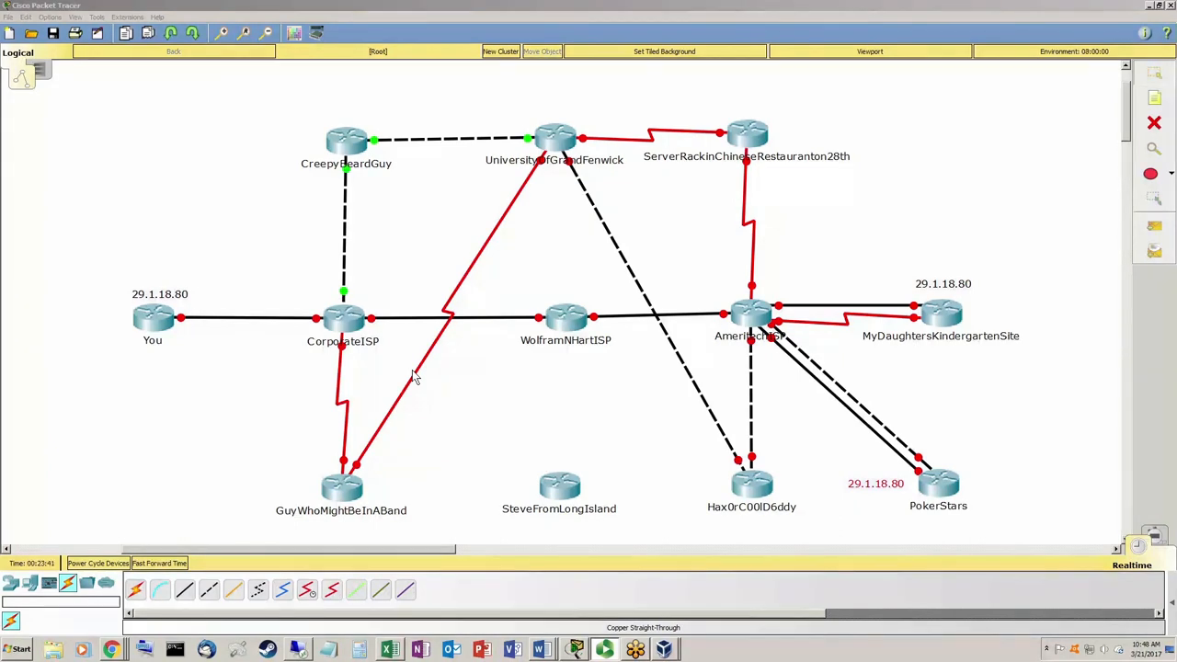
{"action": "mouse_move", "coordinate": [464, 411]}
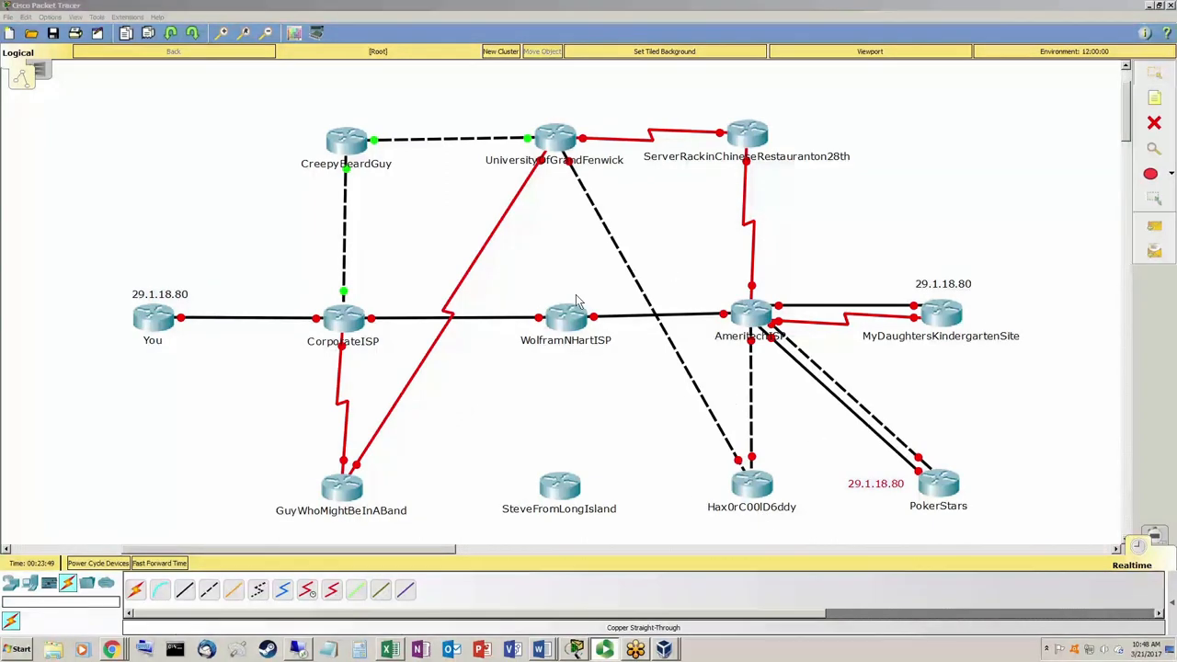
{"action": "mouse_move", "coordinate": [527, 196]}
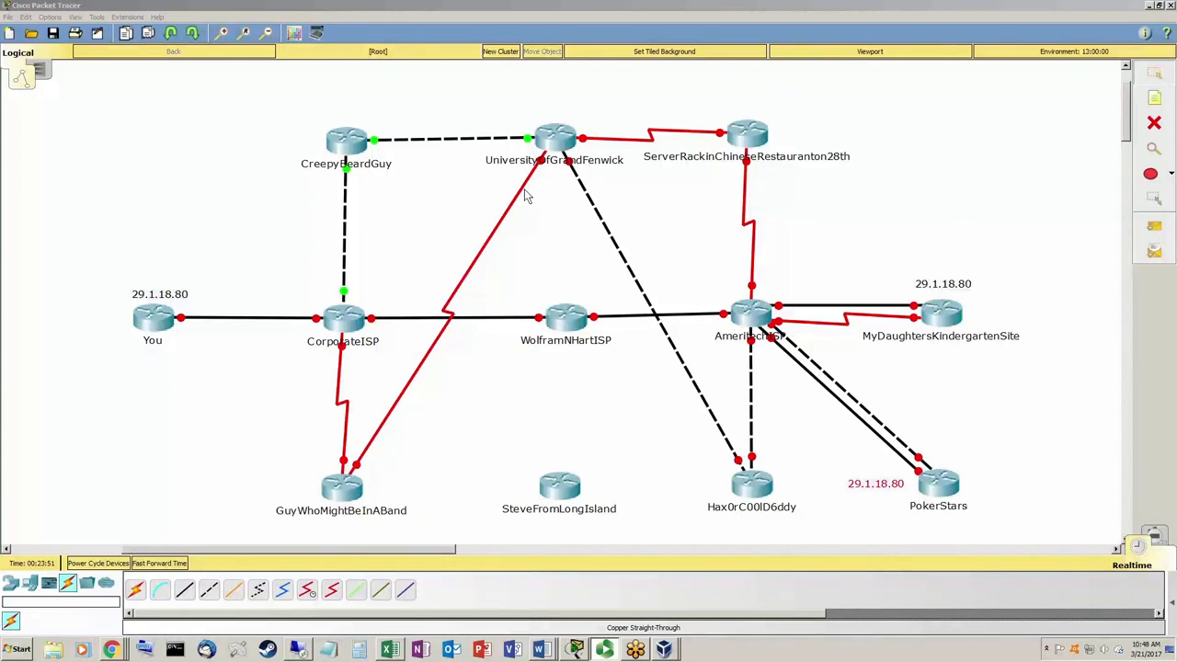